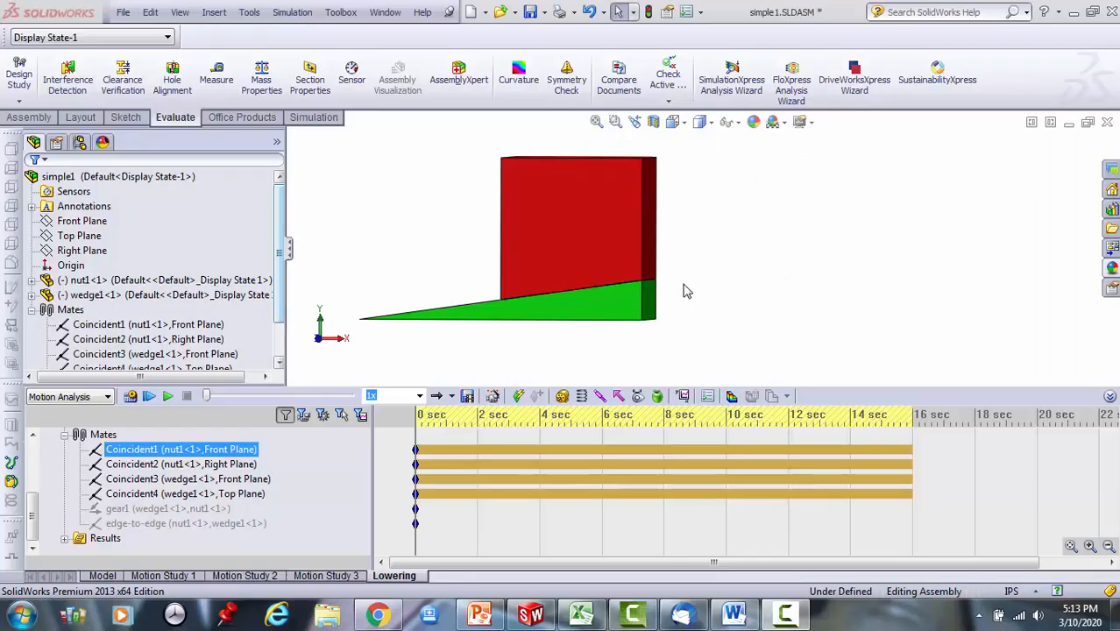
Review the nut's mates, then give Solid Body Contact4 kinetic and static friction of 0.2.
click(103, 433)
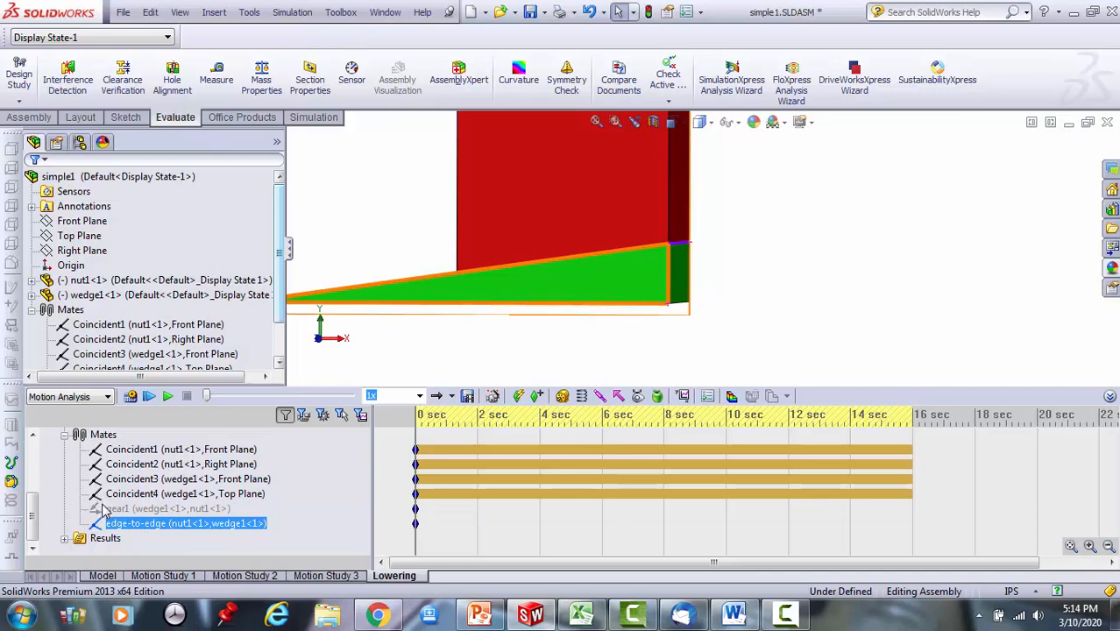
click(167, 508)
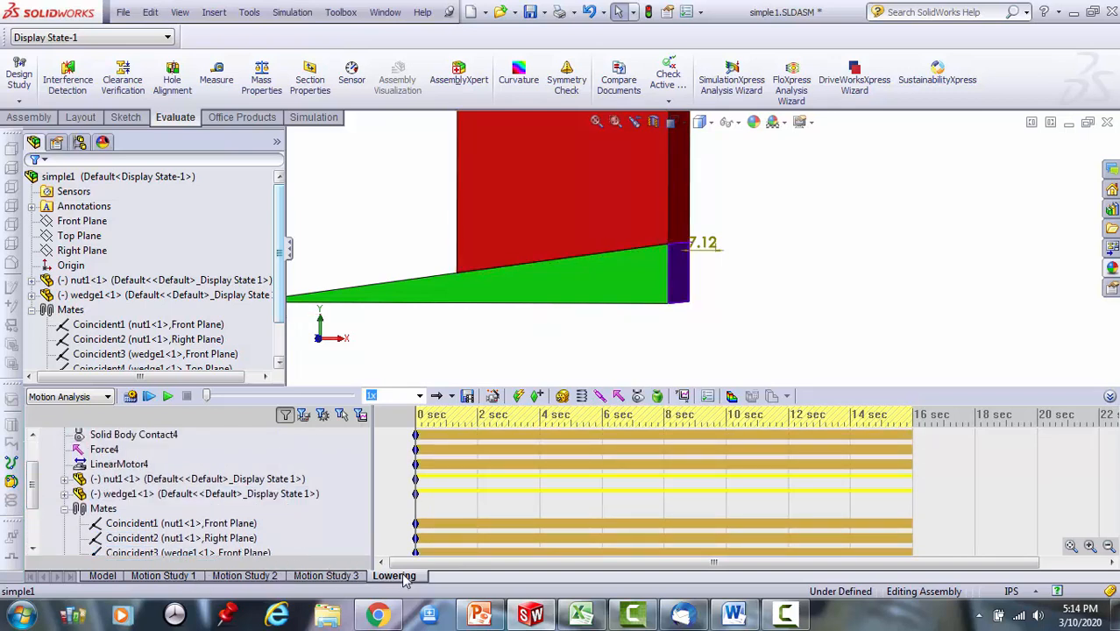
mouse_move(391, 585)
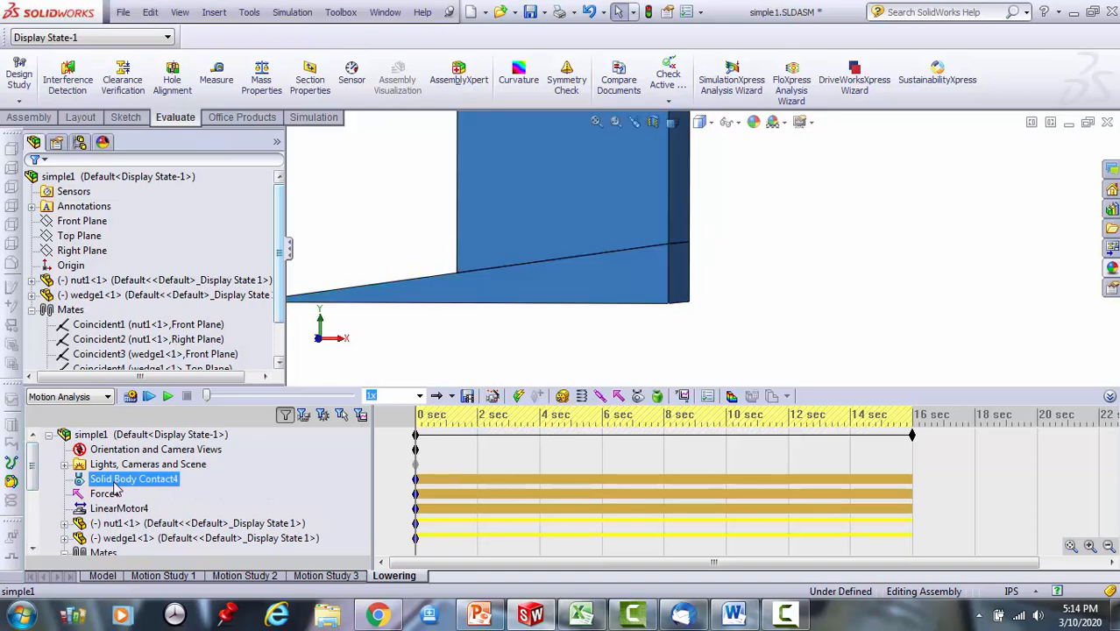
right_click(133, 479)
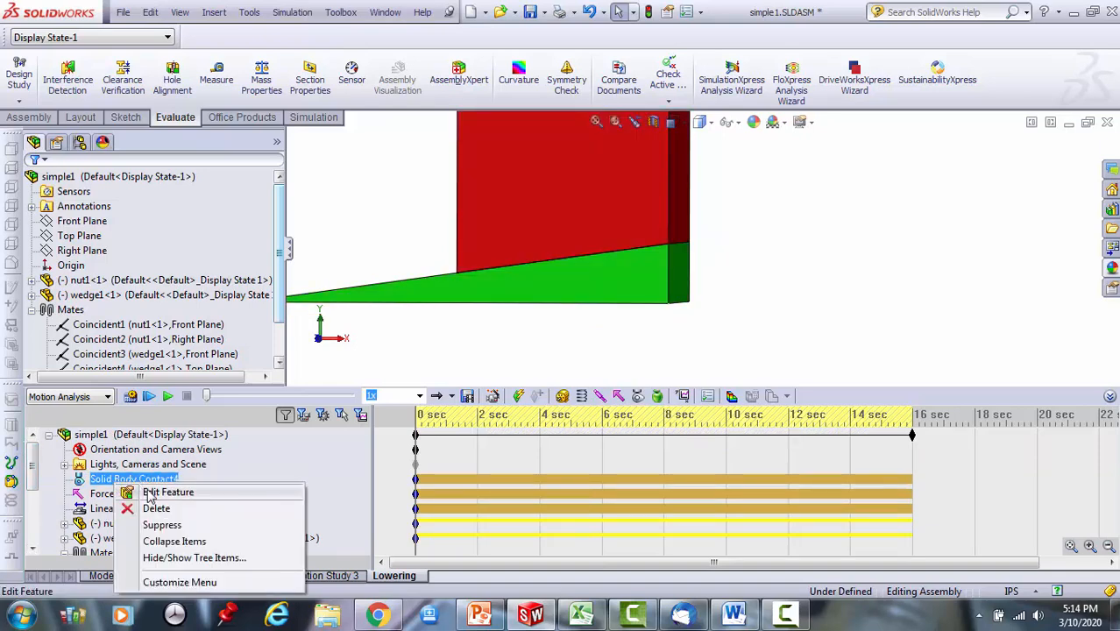
click(167, 492)
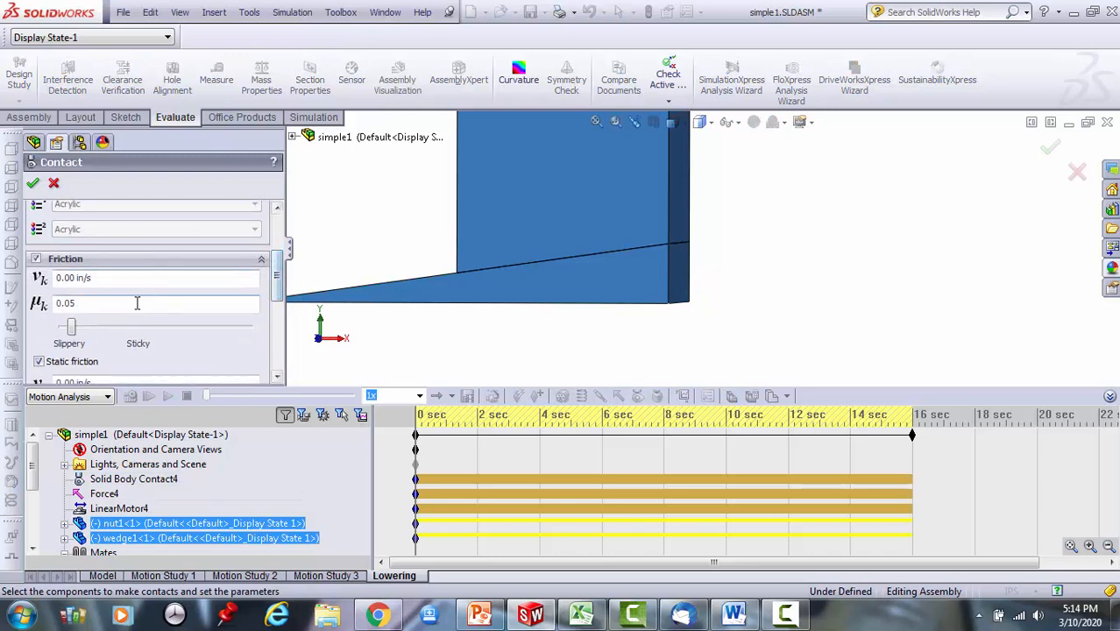
text(0.2)
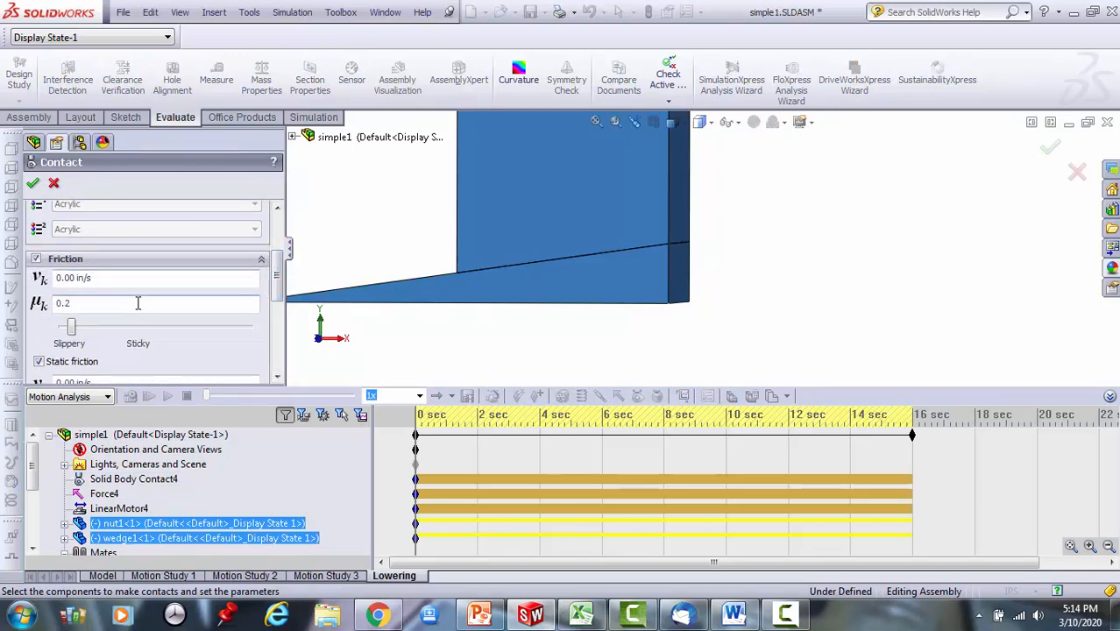
scroll(down, 3)
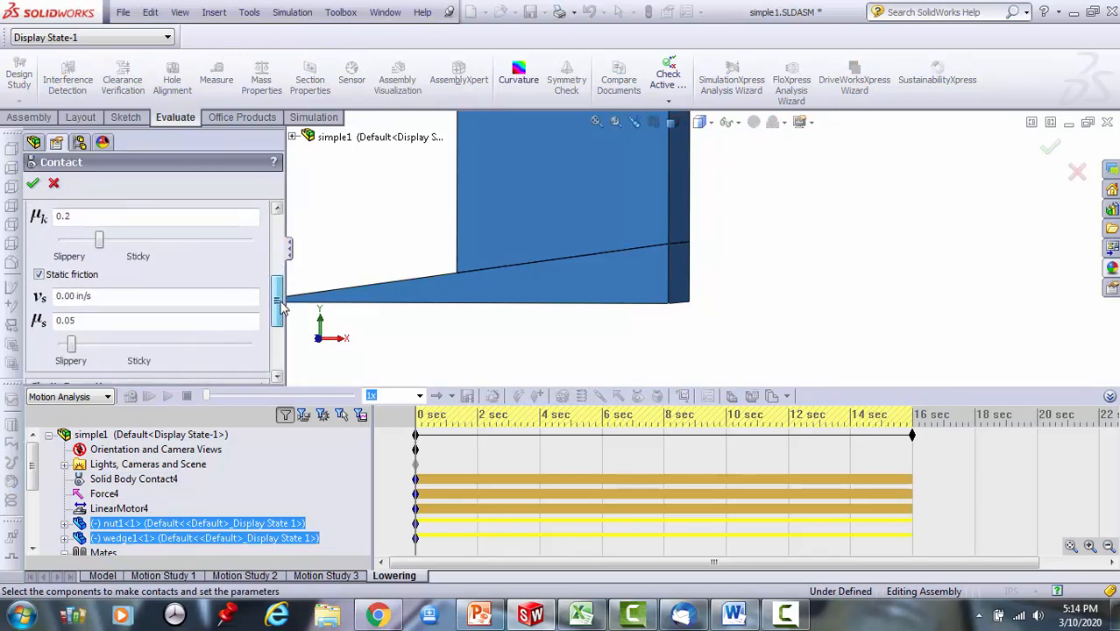
scroll(down, 3)
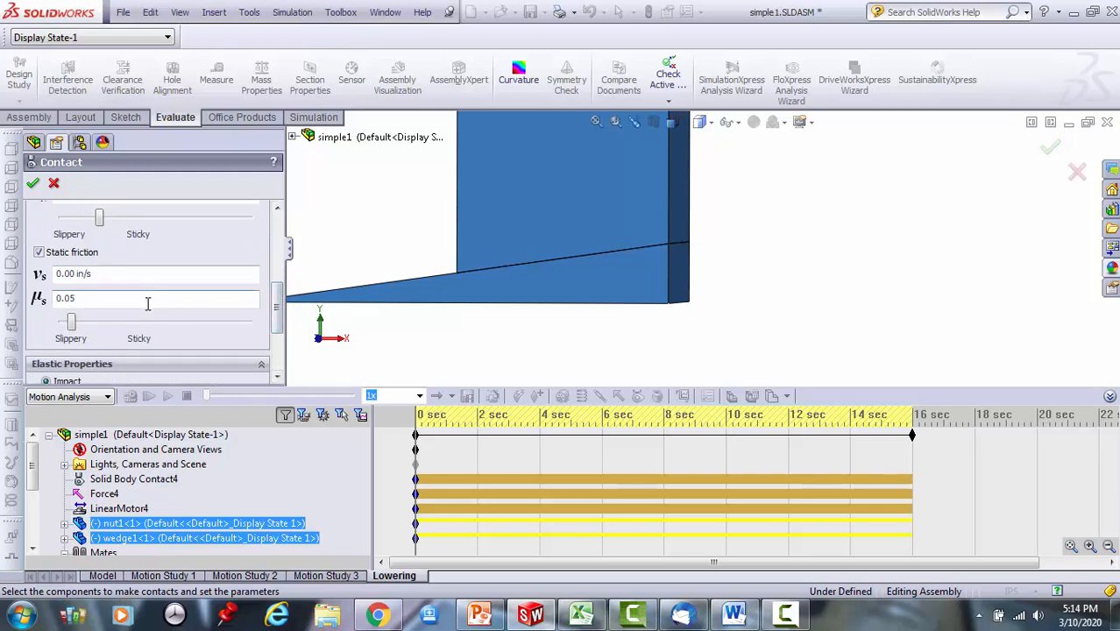
text(0.2)
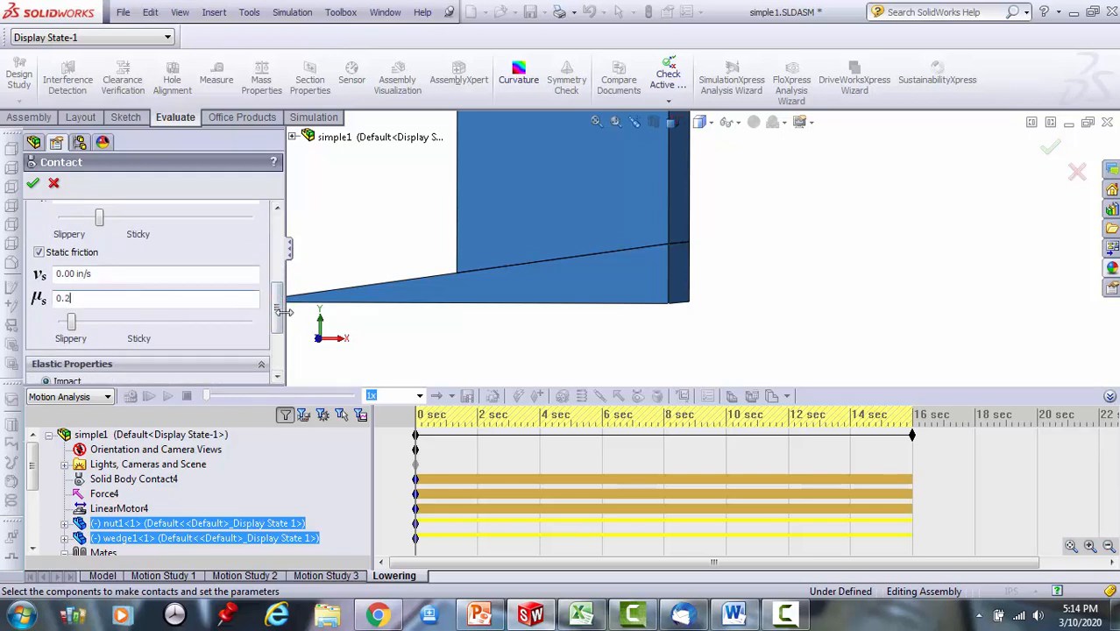
scroll(down, 3)
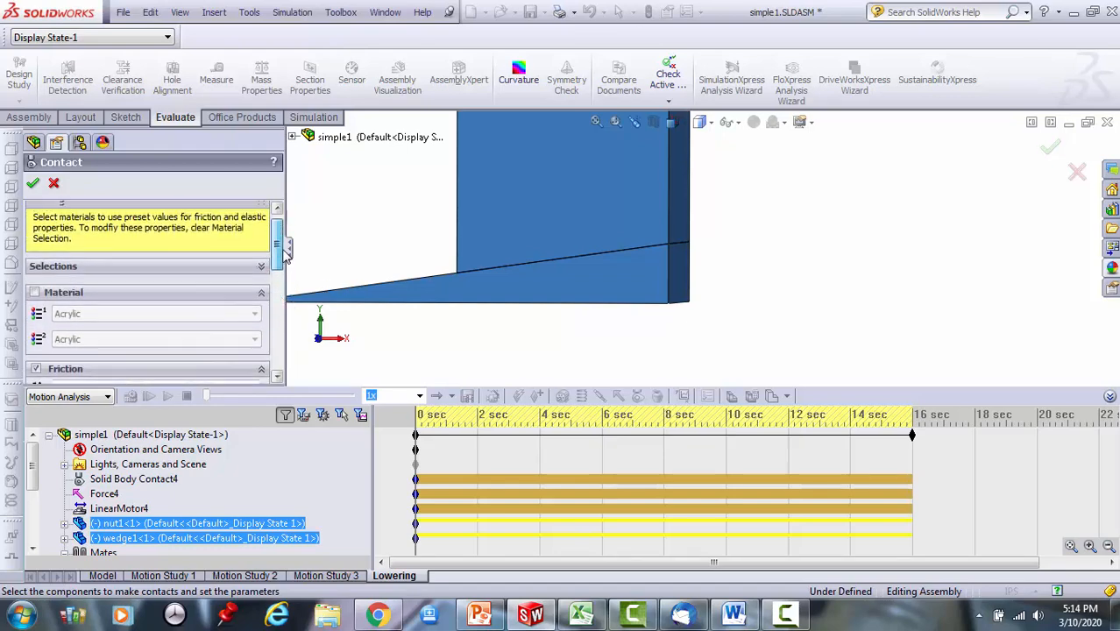
click(54, 183)
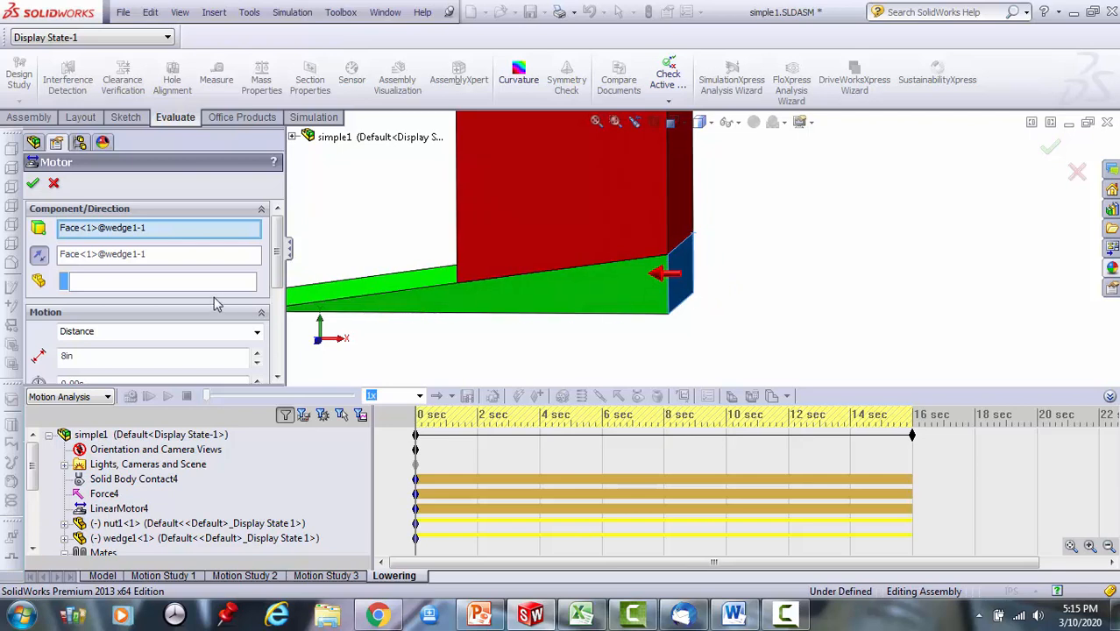
click(39, 255)
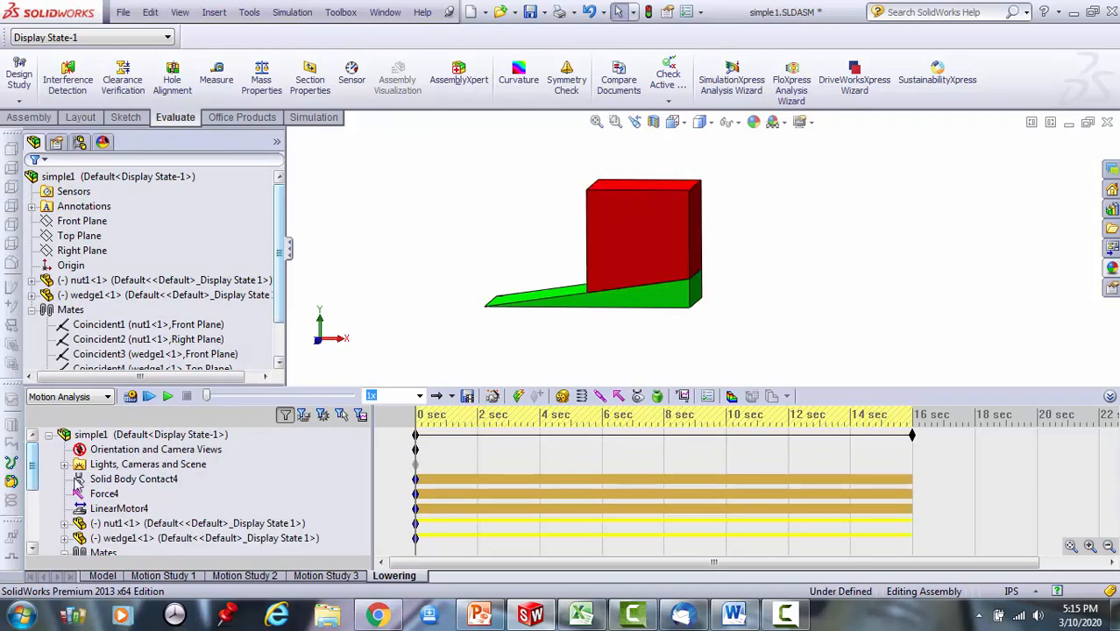
click(103, 494)
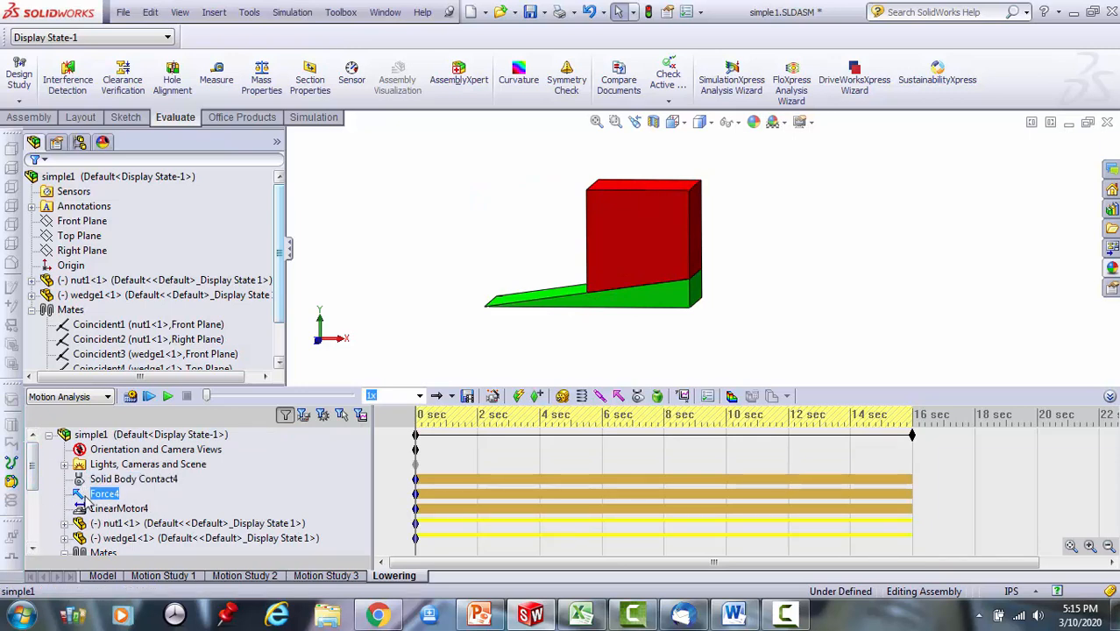
mouse_move(131, 396)
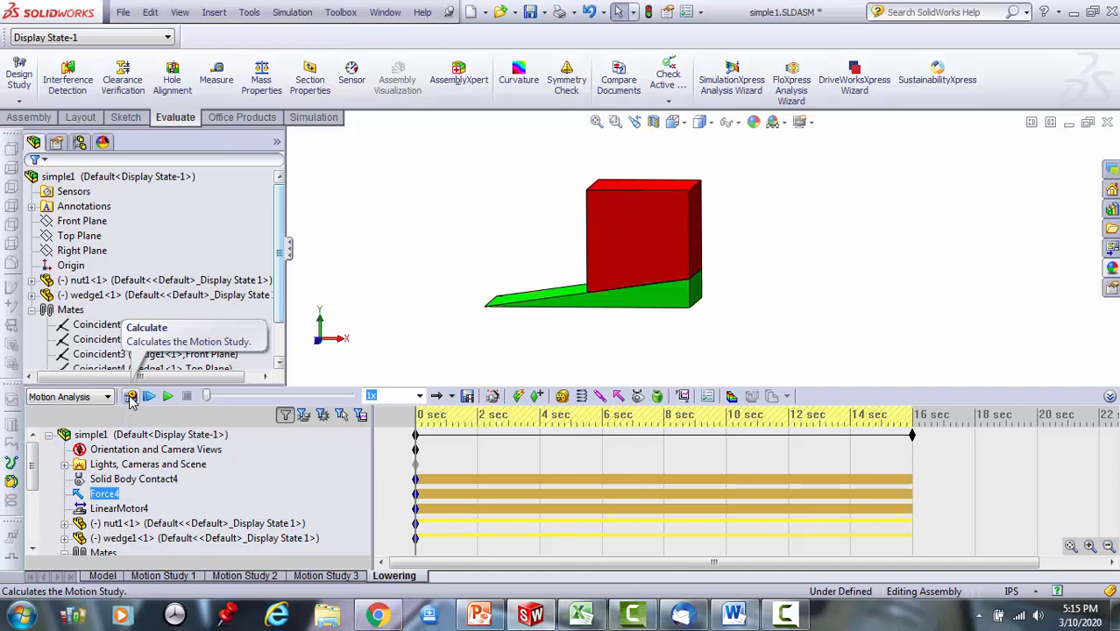
Calculate the Lowering motion study and expand its Results folder.
click(130, 396)
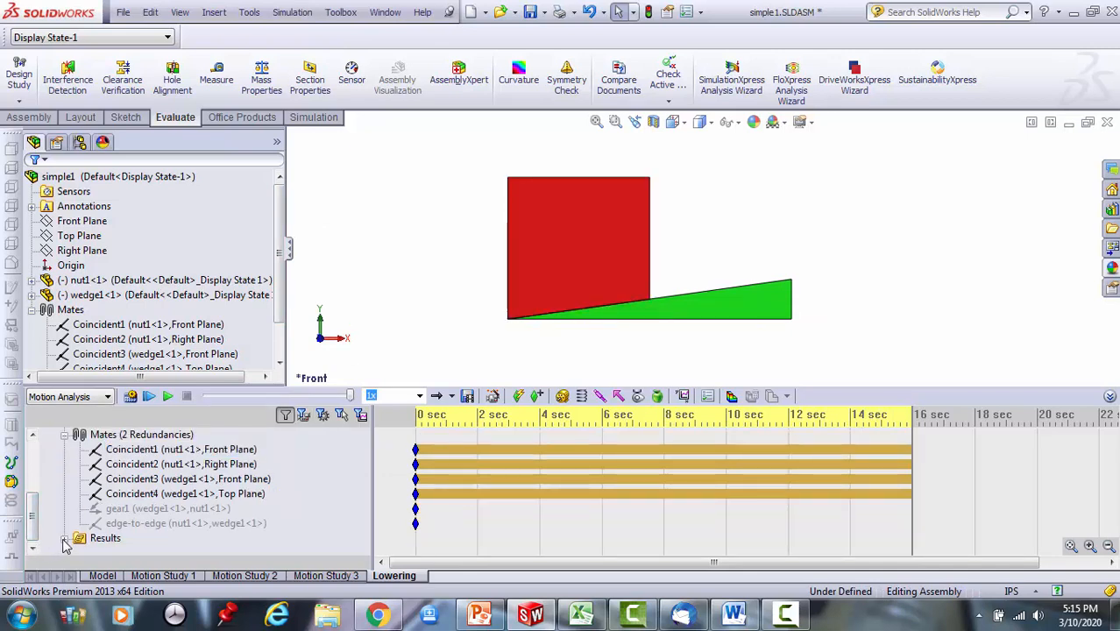
click(78, 537)
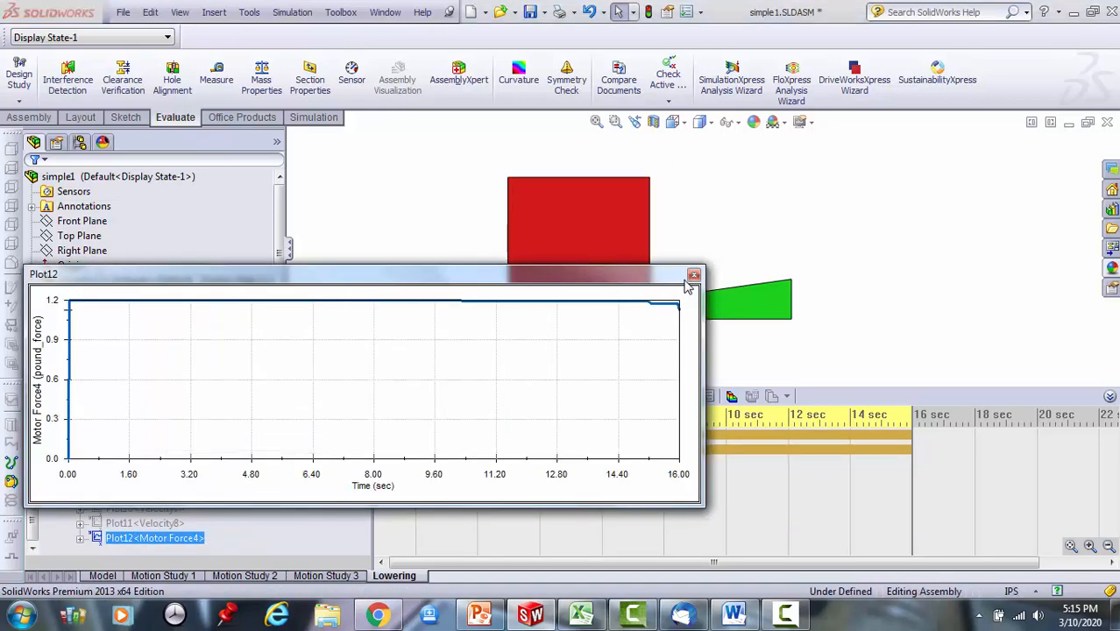
Close the motor force plot and review the Plot12 Motor Force4 definition.
click(694, 274)
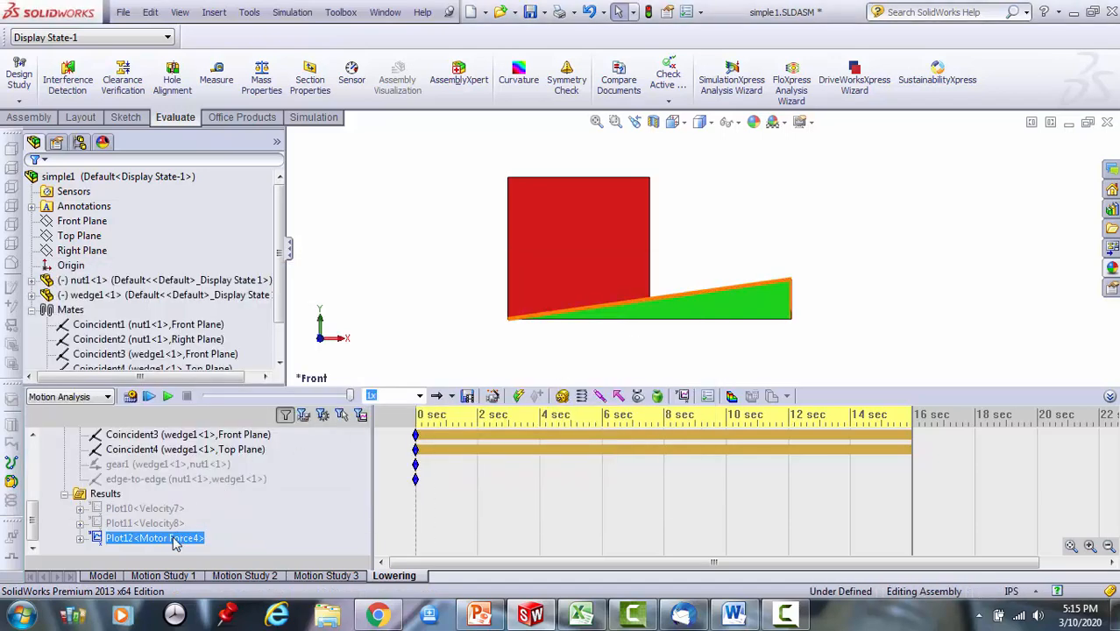
right_click(154, 538)
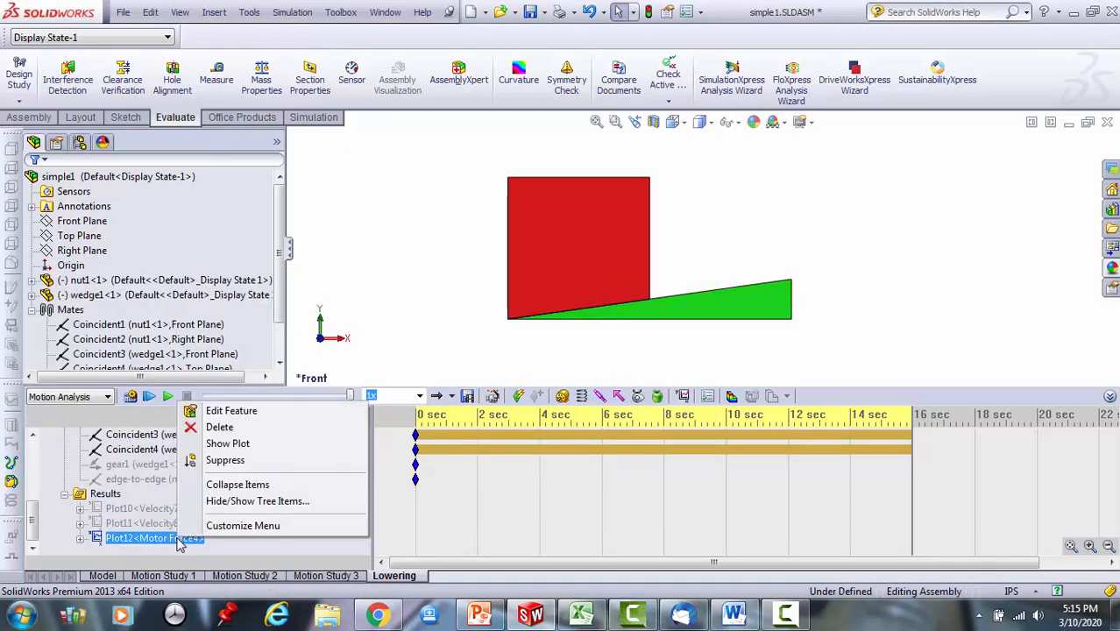
mouse_move(231, 410)
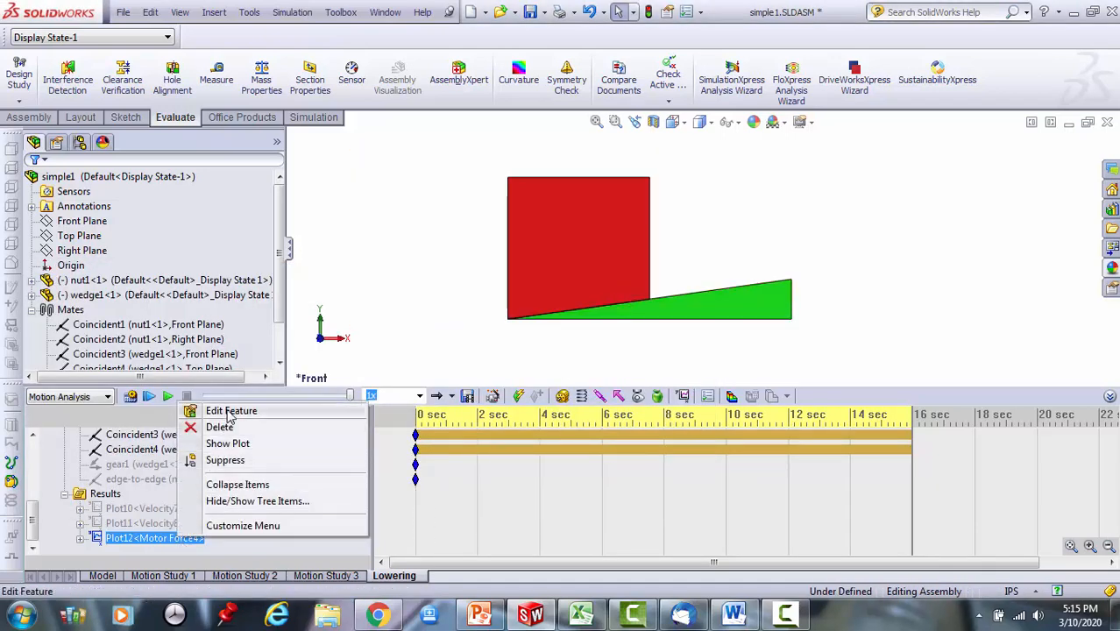
click(231, 410)
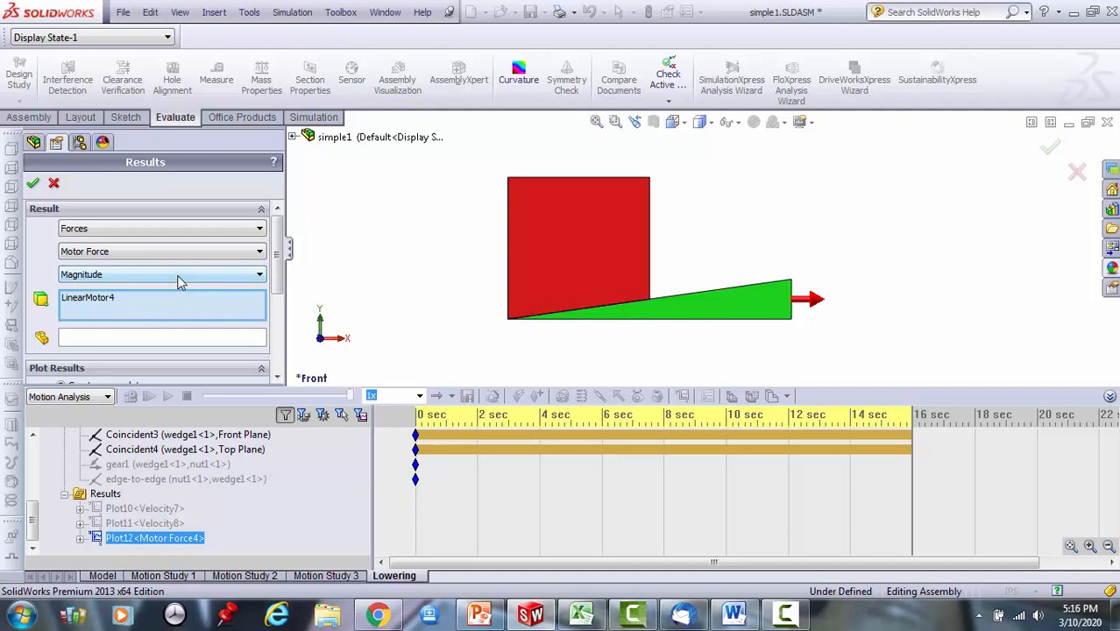
click(162, 274)
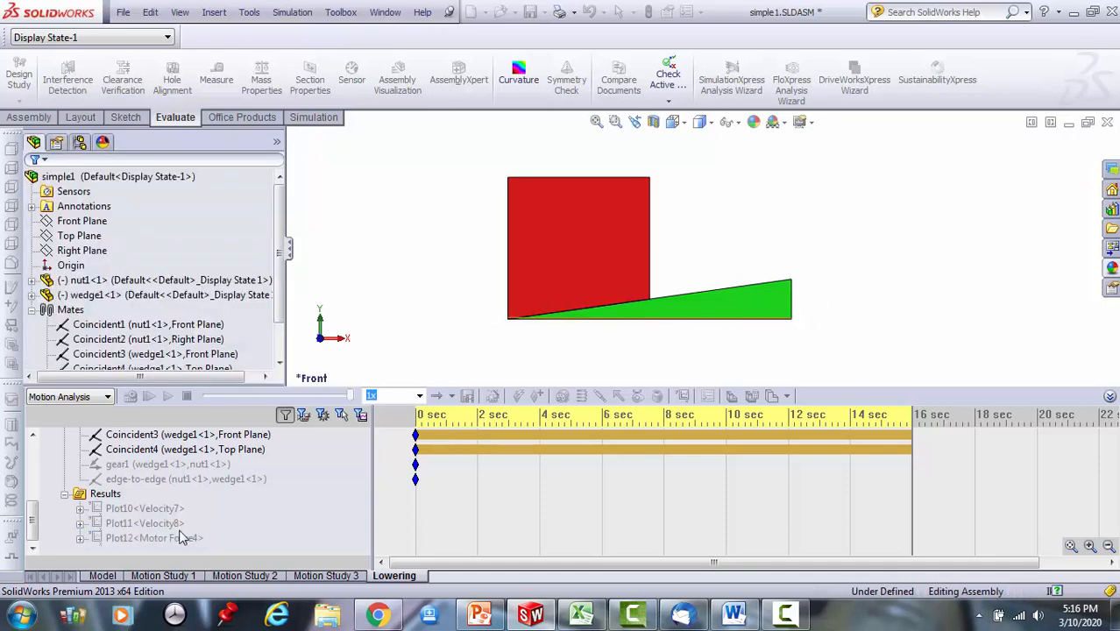
Reshow the Motor Force4 plot and widen it to inspect about 1.2 lbf, then close it.
click(154, 537)
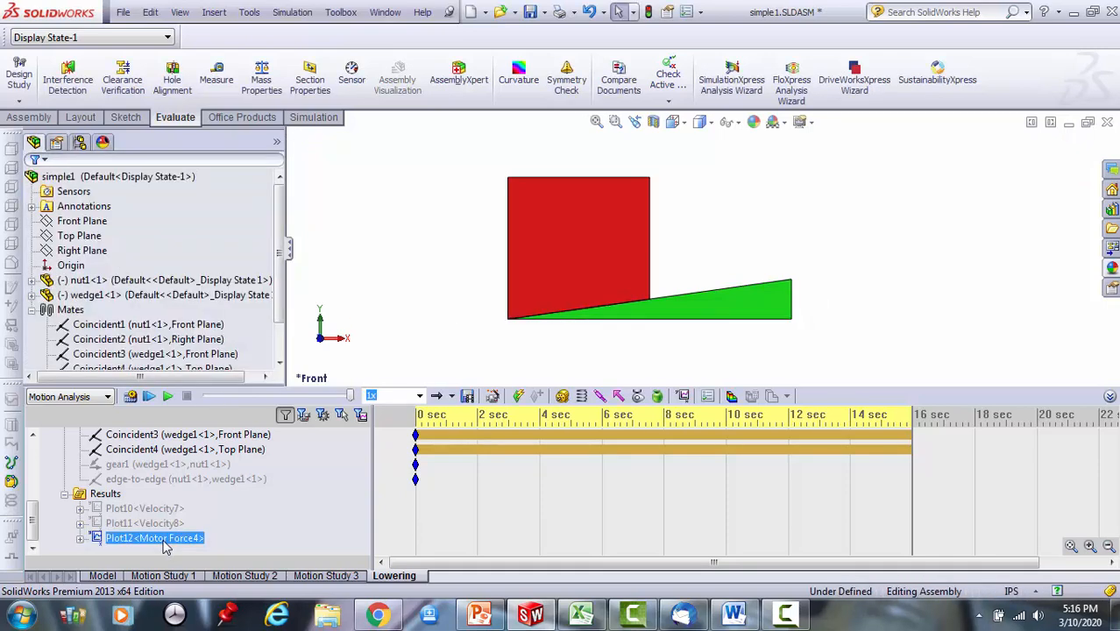
right_click(153, 537)
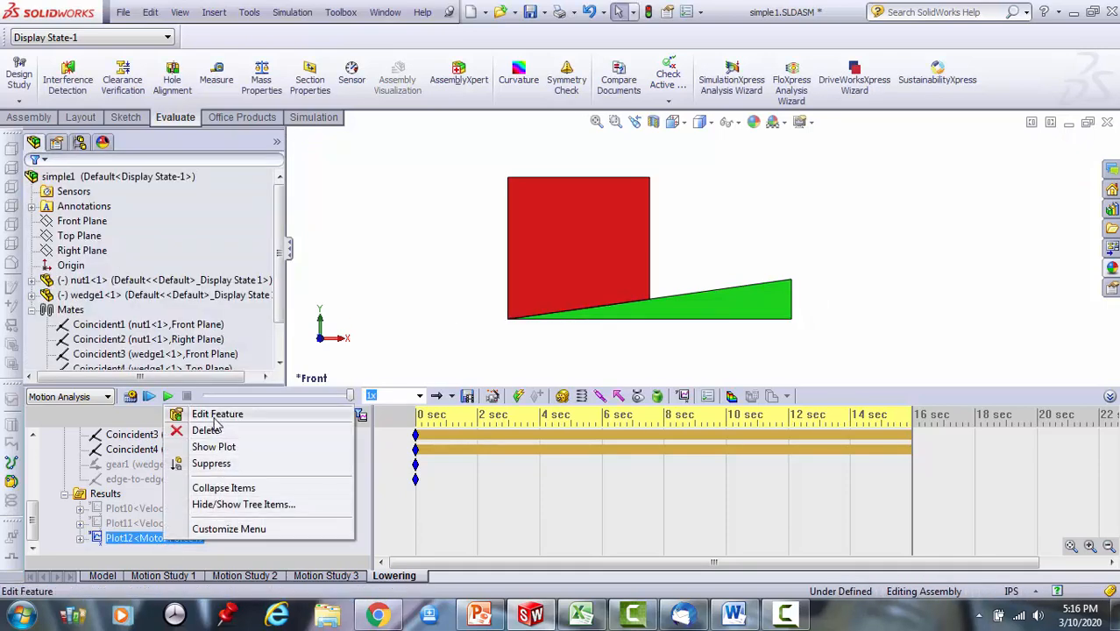
click(213, 446)
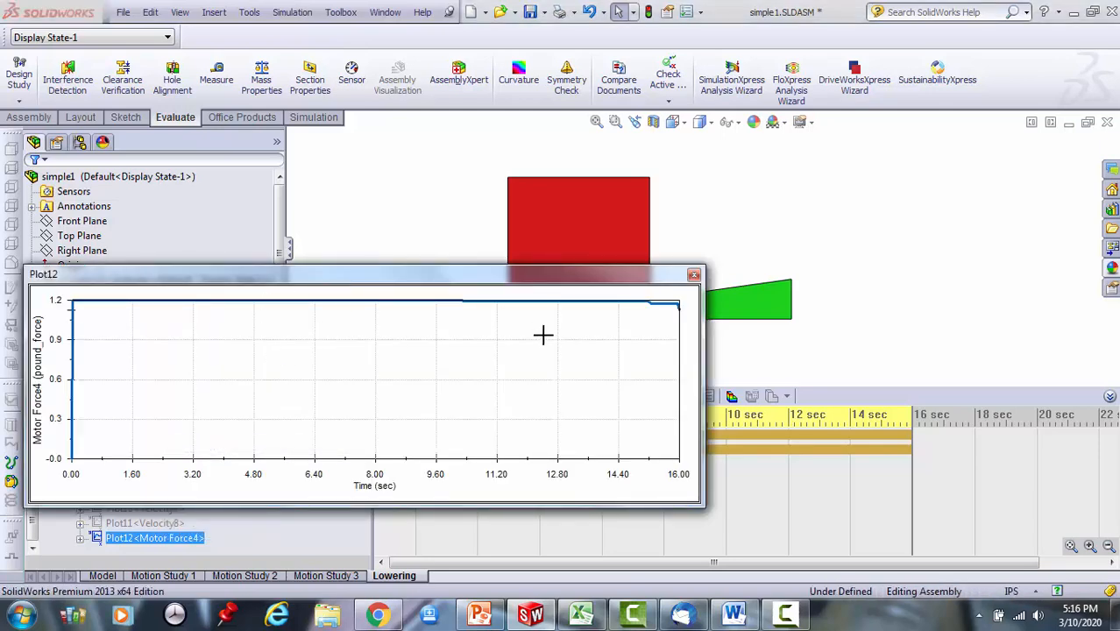
mouse_move(705, 508)
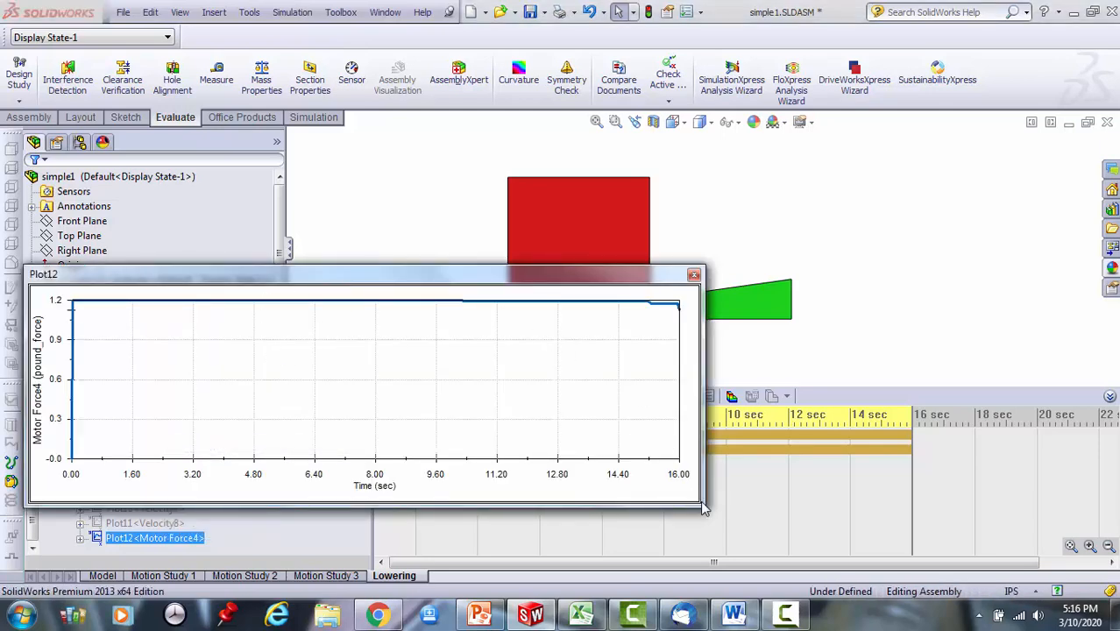
drag(704, 507, 804, 507)
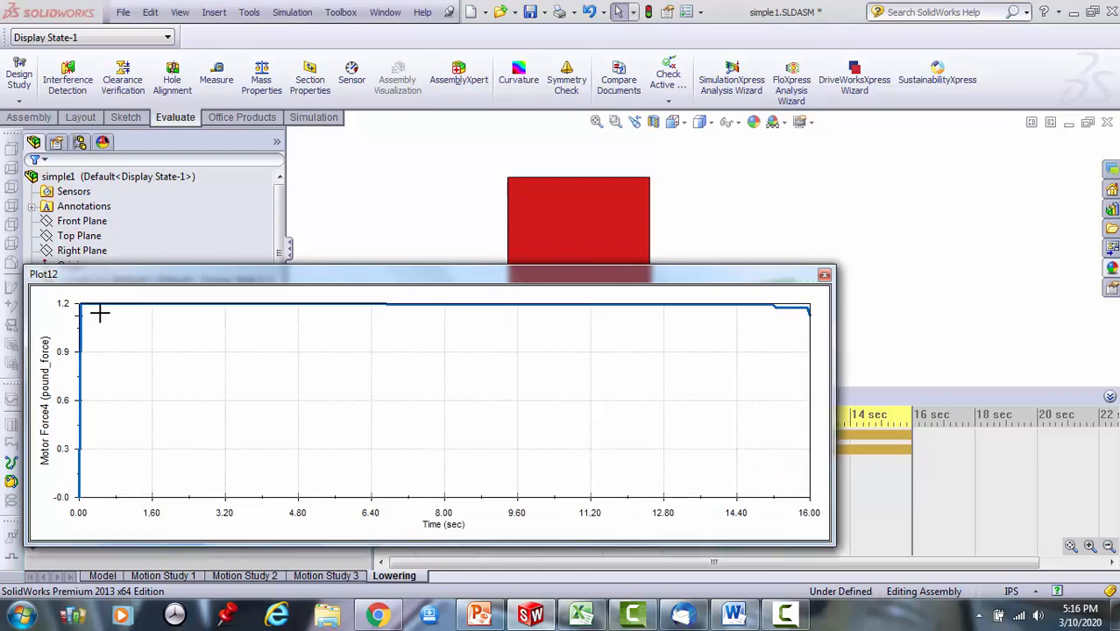
mouse_move(770, 307)
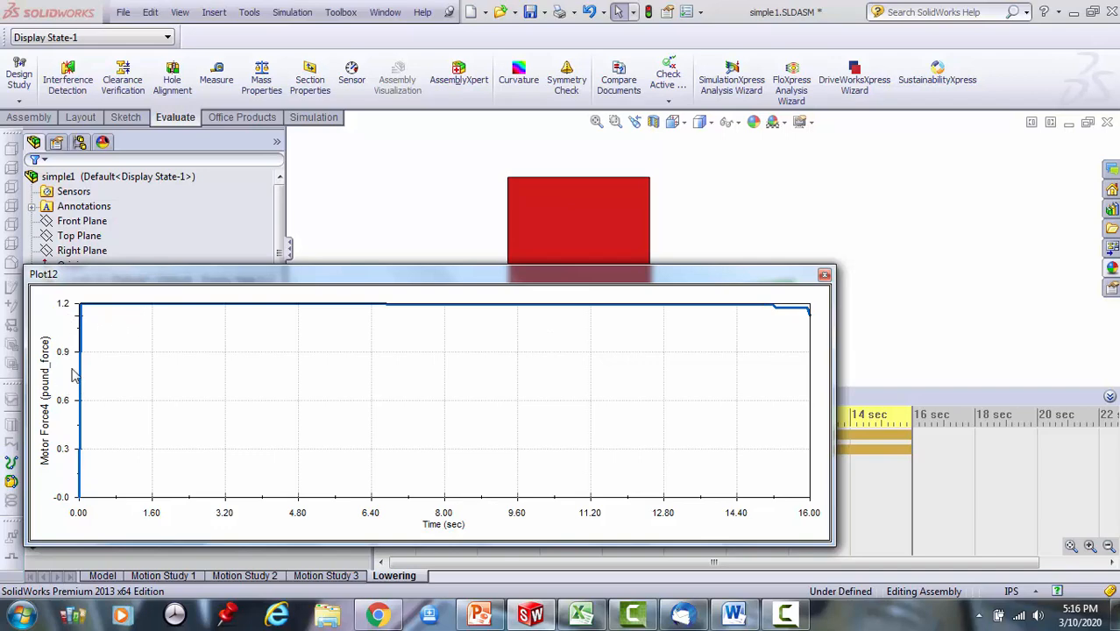
mouse_move(154, 378)
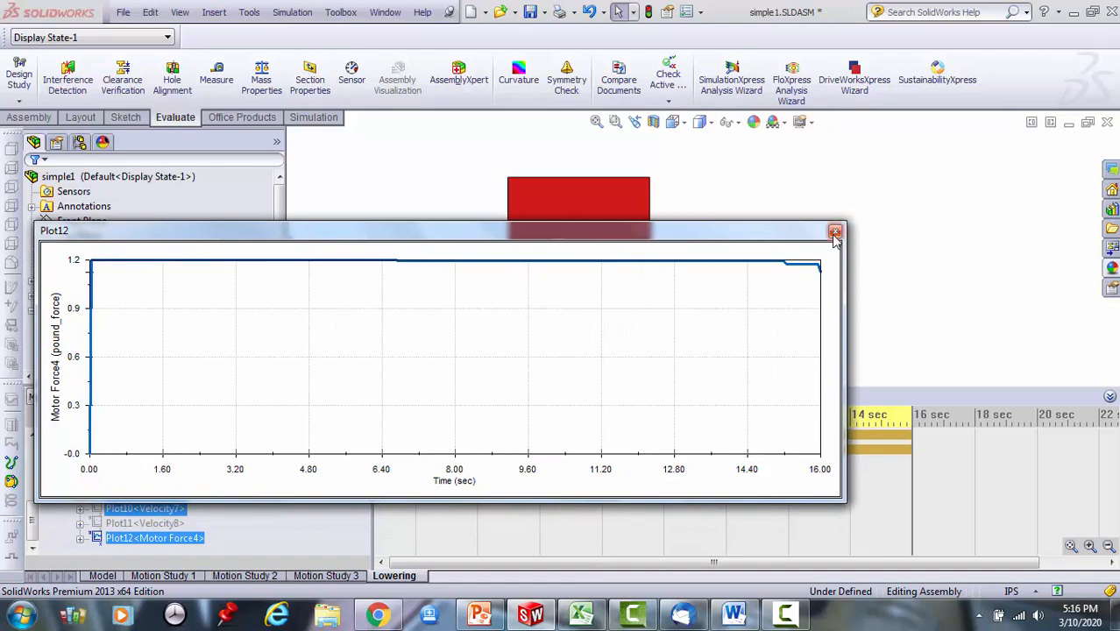
click(834, 230)
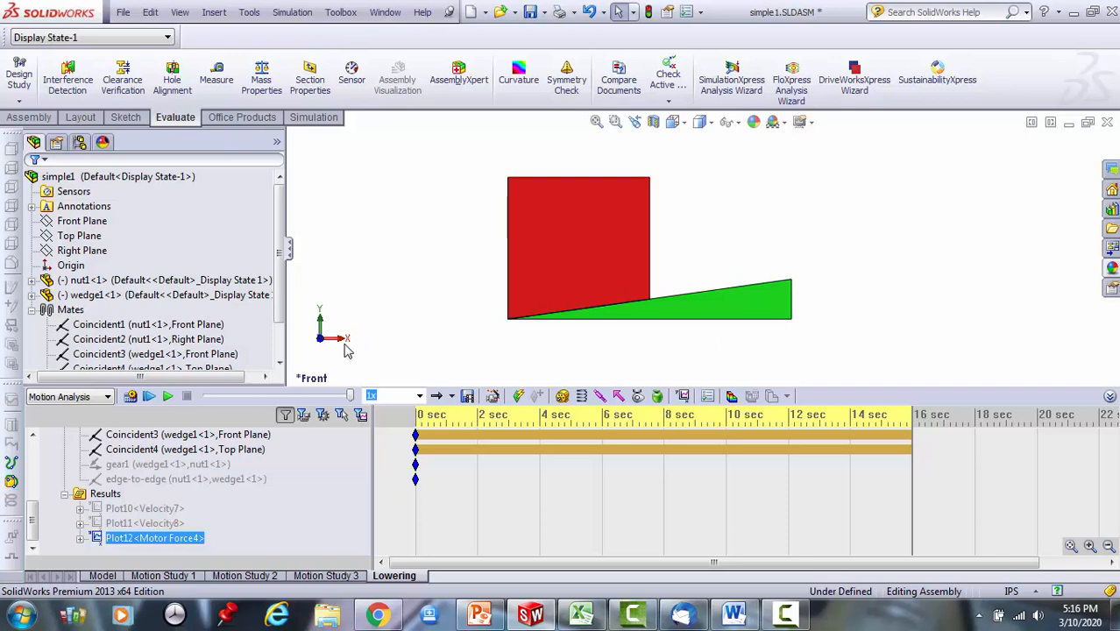
mouse_move(927, 330)
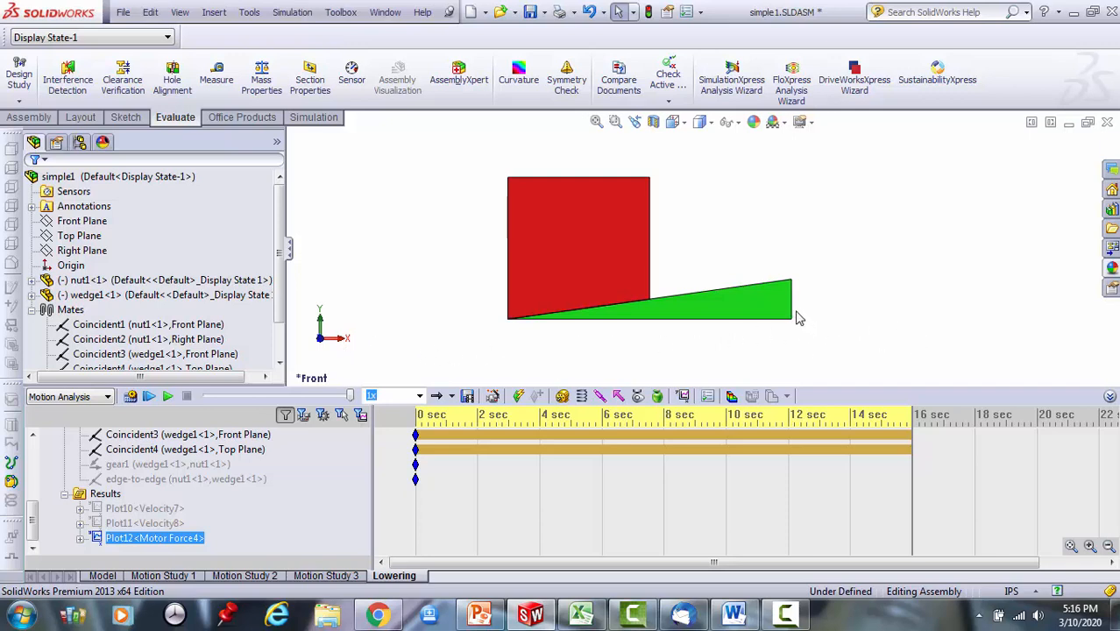
mouse_move(900, 351)
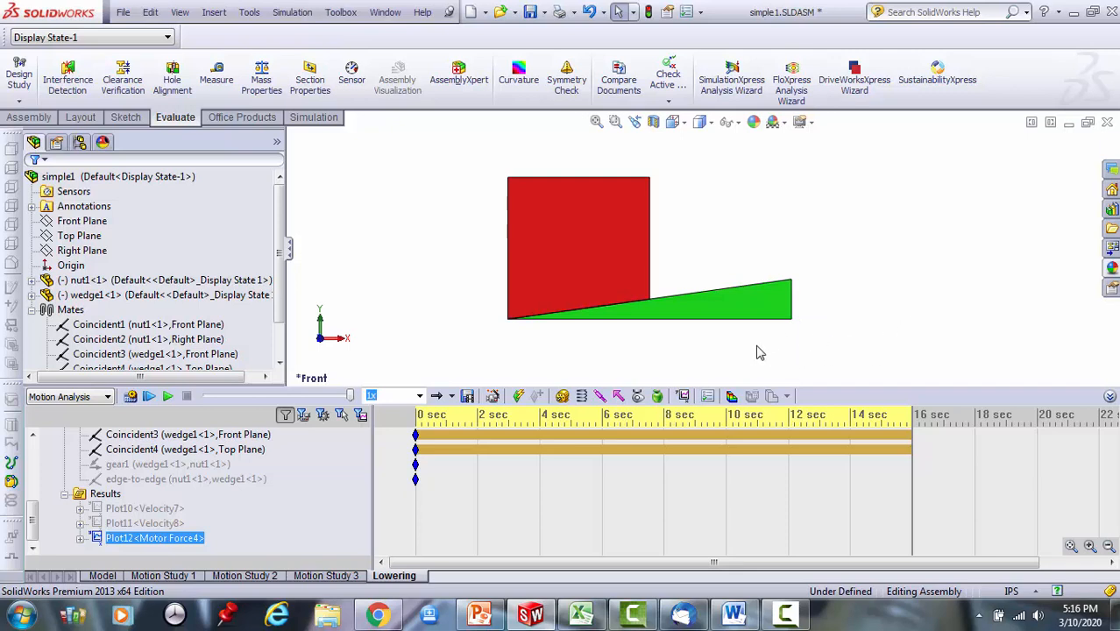
mouse_move(665, 354)
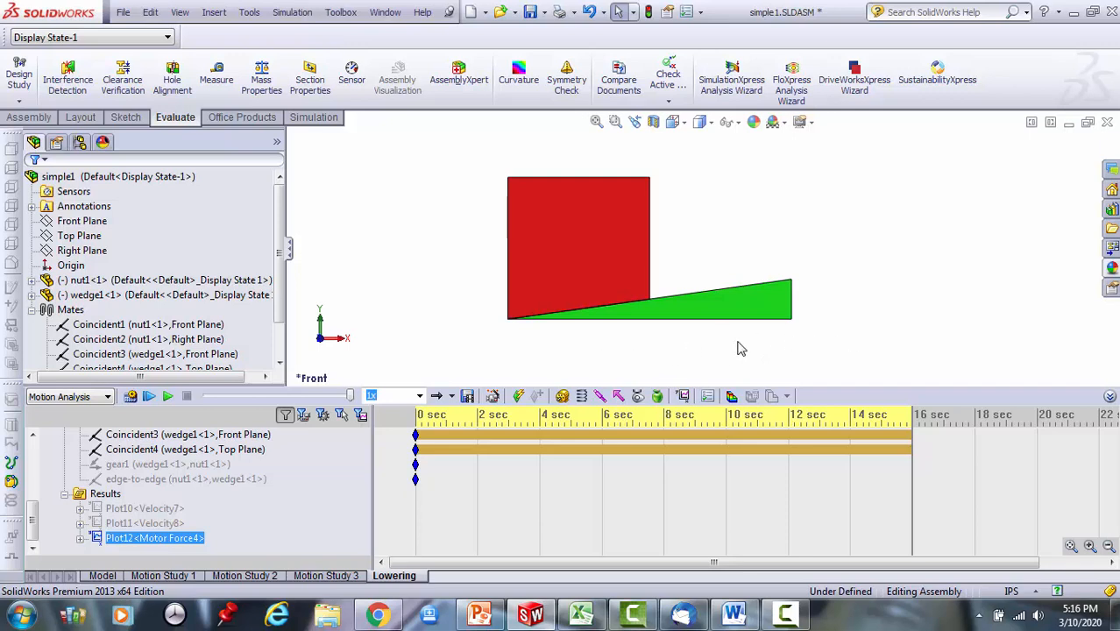
mouse_move(517, 364)
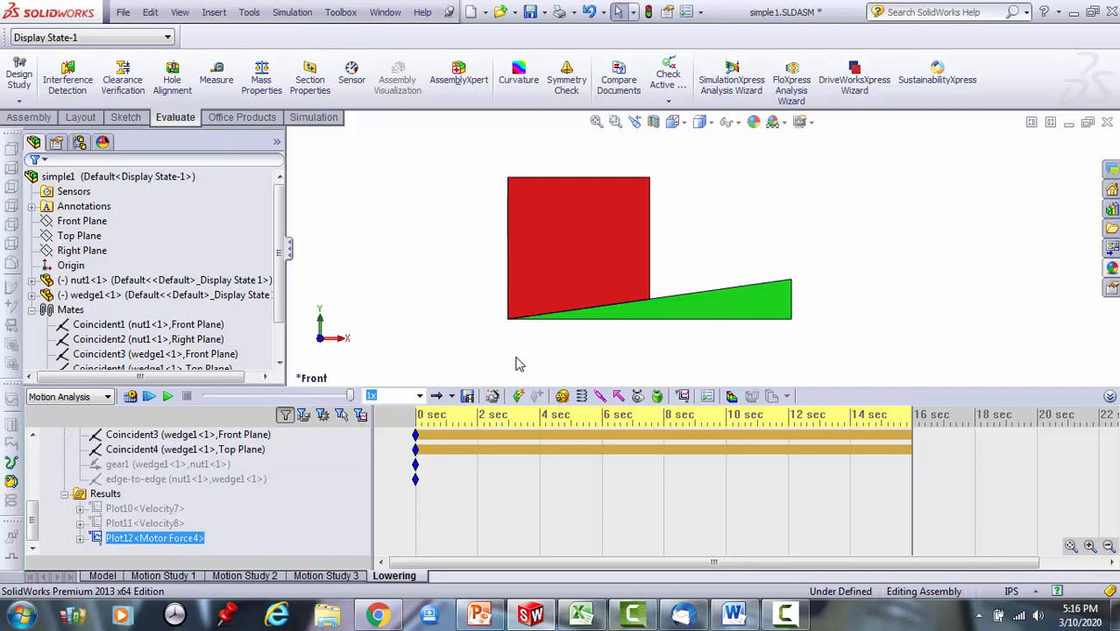
mouse_move(693, 353)
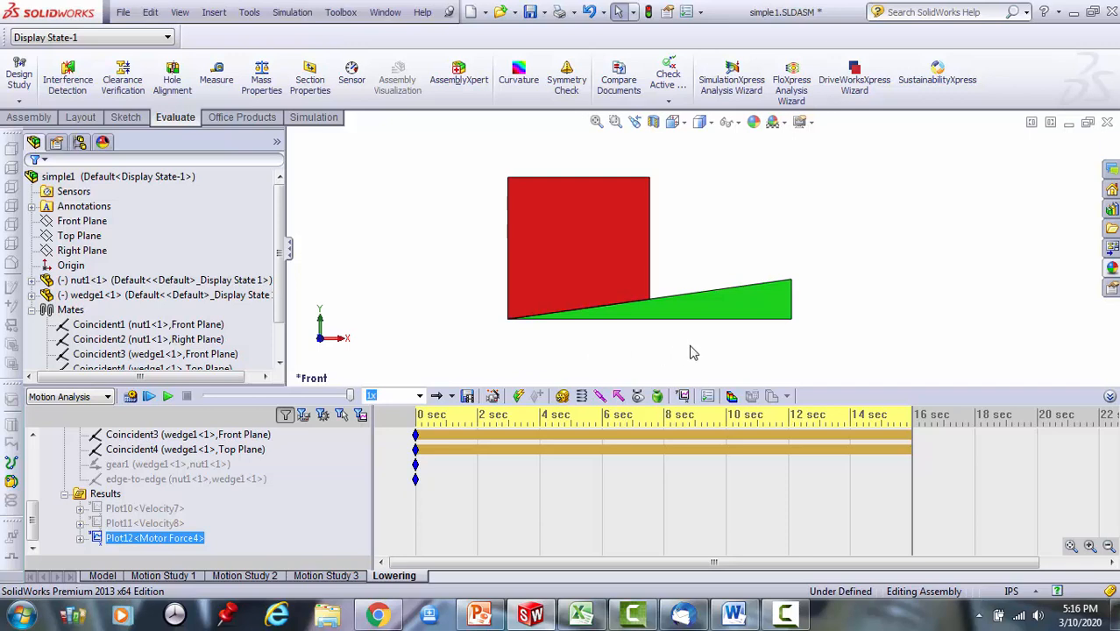
mouse_move(829, 349)
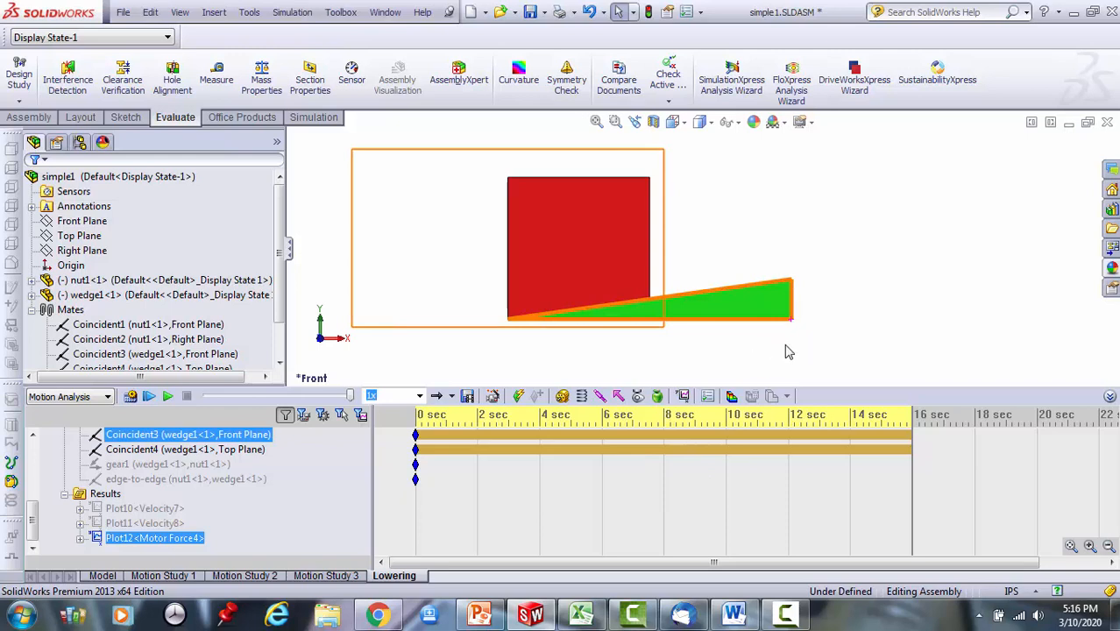
mouse_move(657, 358)
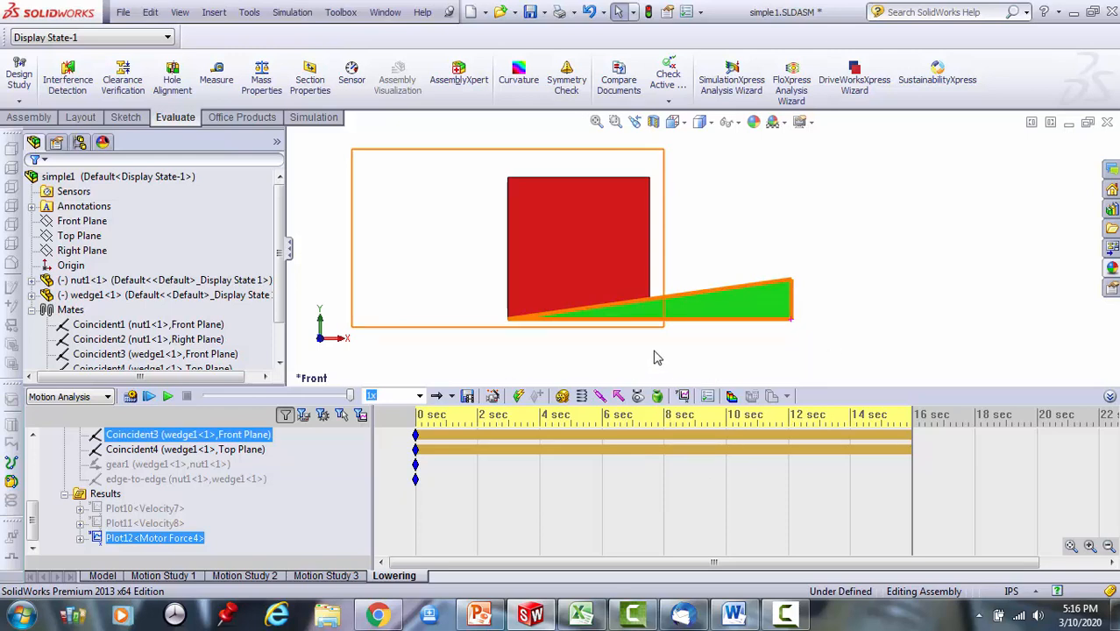
mouse_move(822, 351)
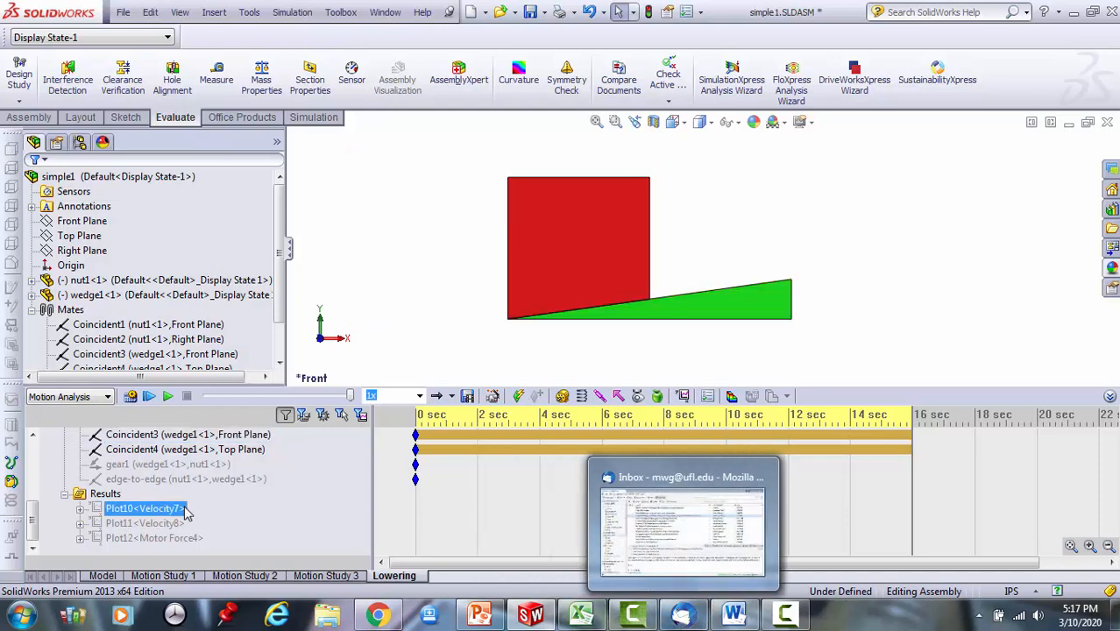
click(154, 537)
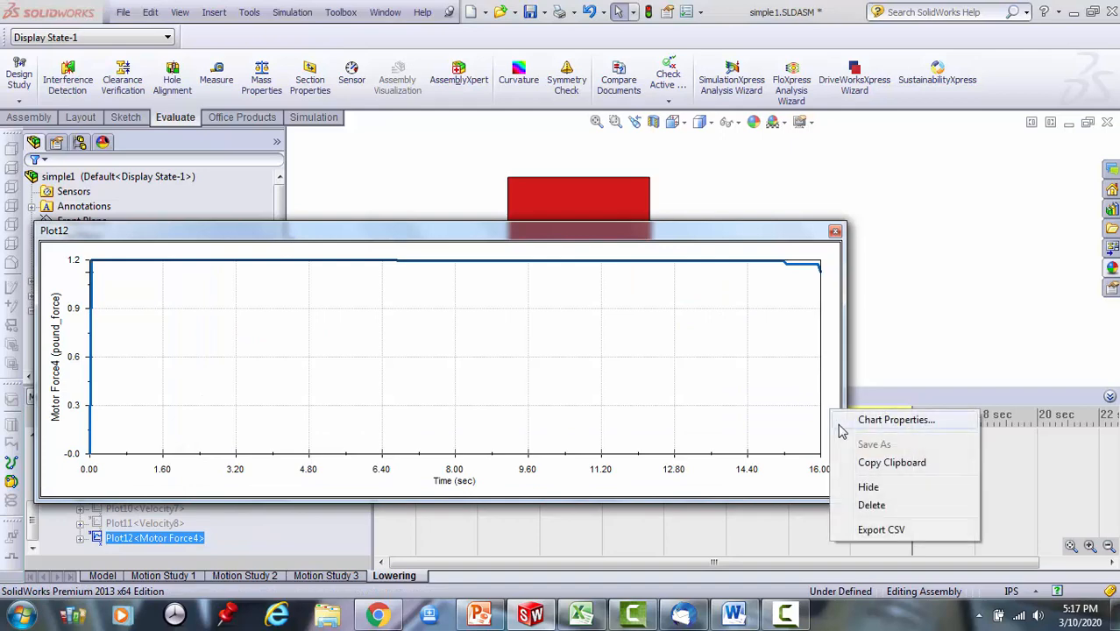
Export the Plot12 motor force data to CSV named 'lower'.
click(774, 411)
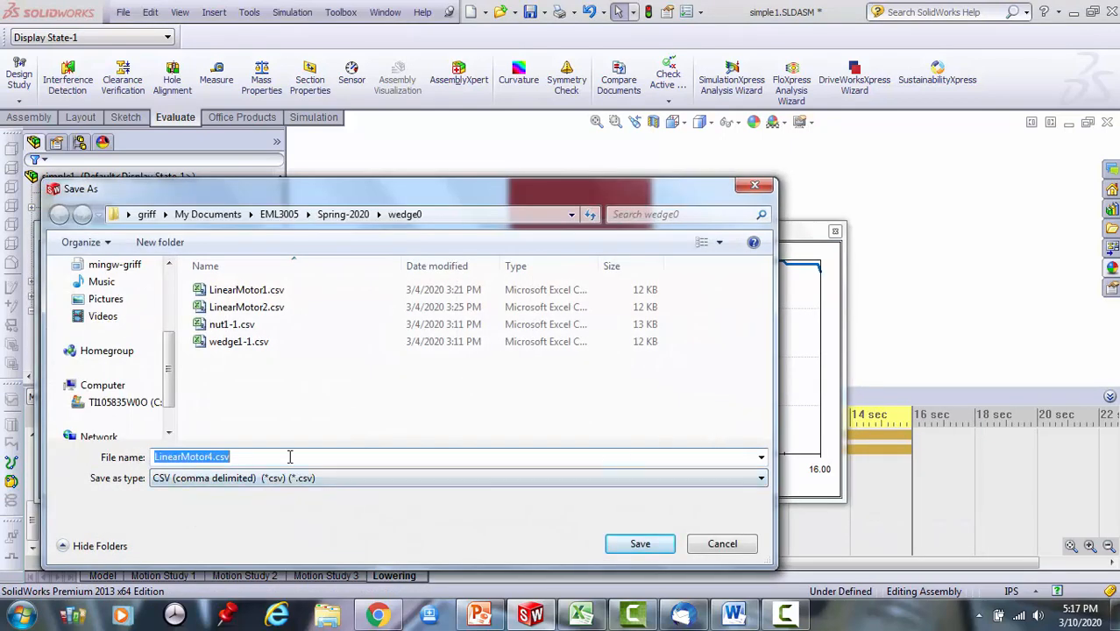
text(lower)
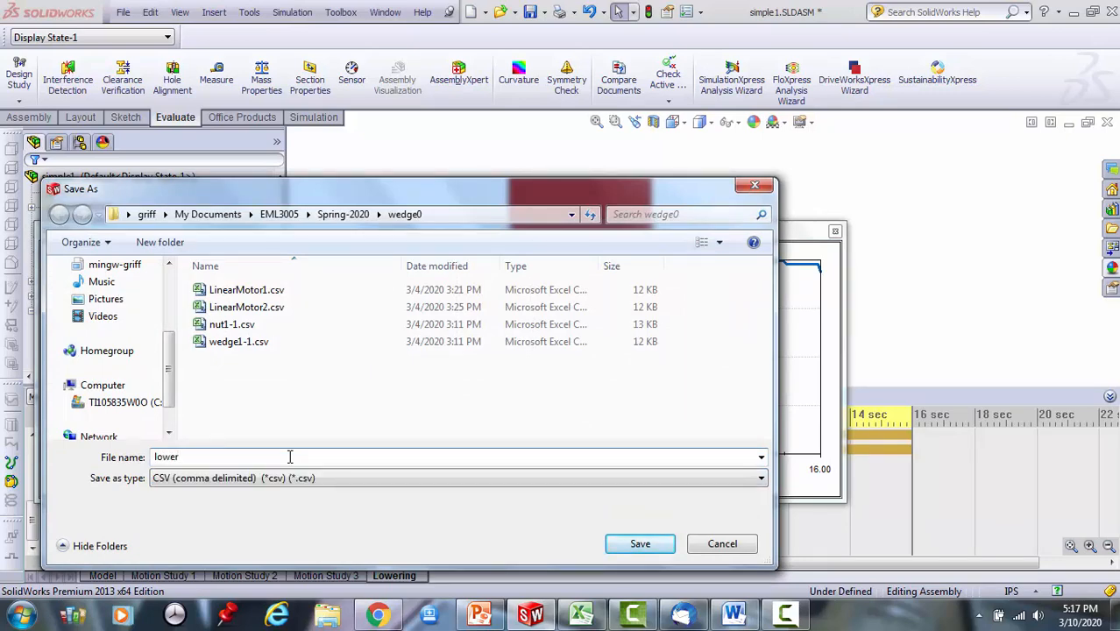
click(640, 543)
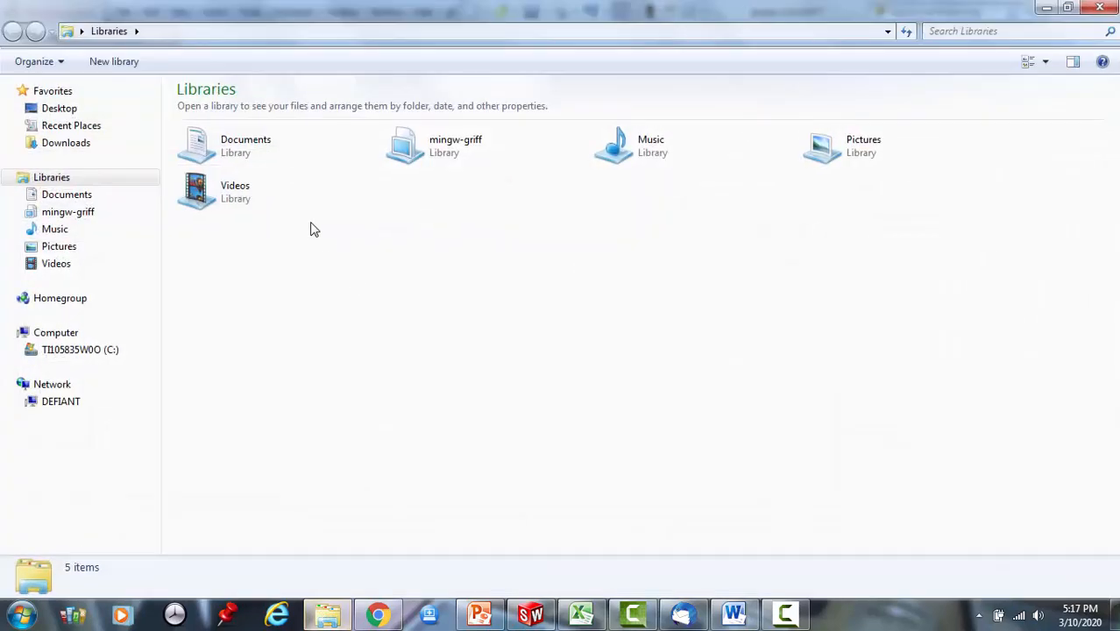
Open lower.csv from Documents > EML3005 > Spring-2020 > wedge0 and select the 1.56 s force 1.158646.
double_click(245, 145)
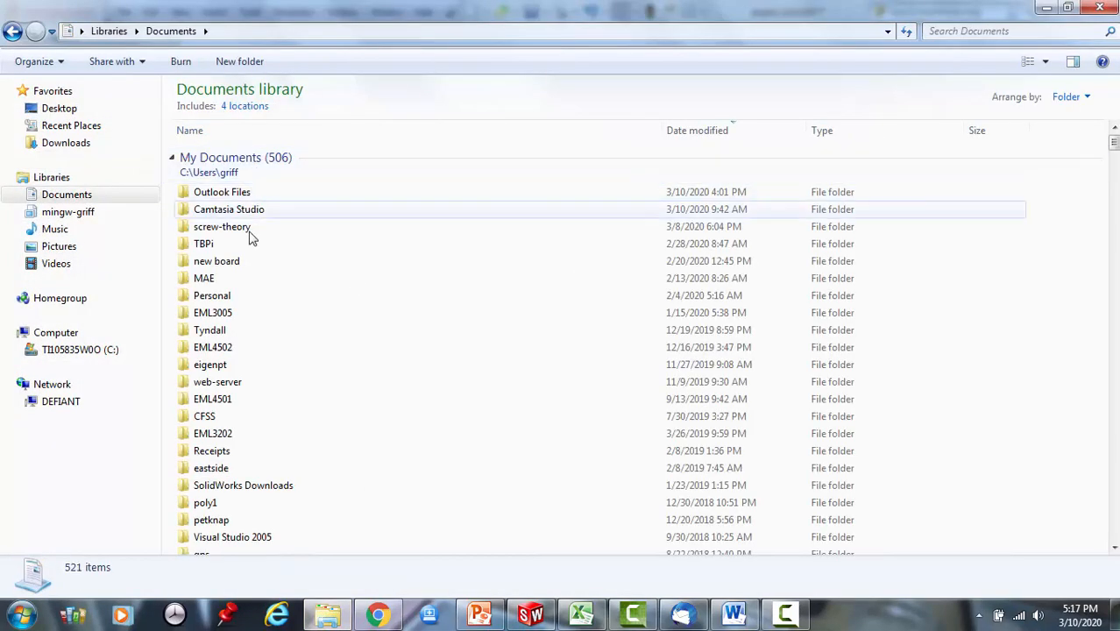
double_click(212, 312)
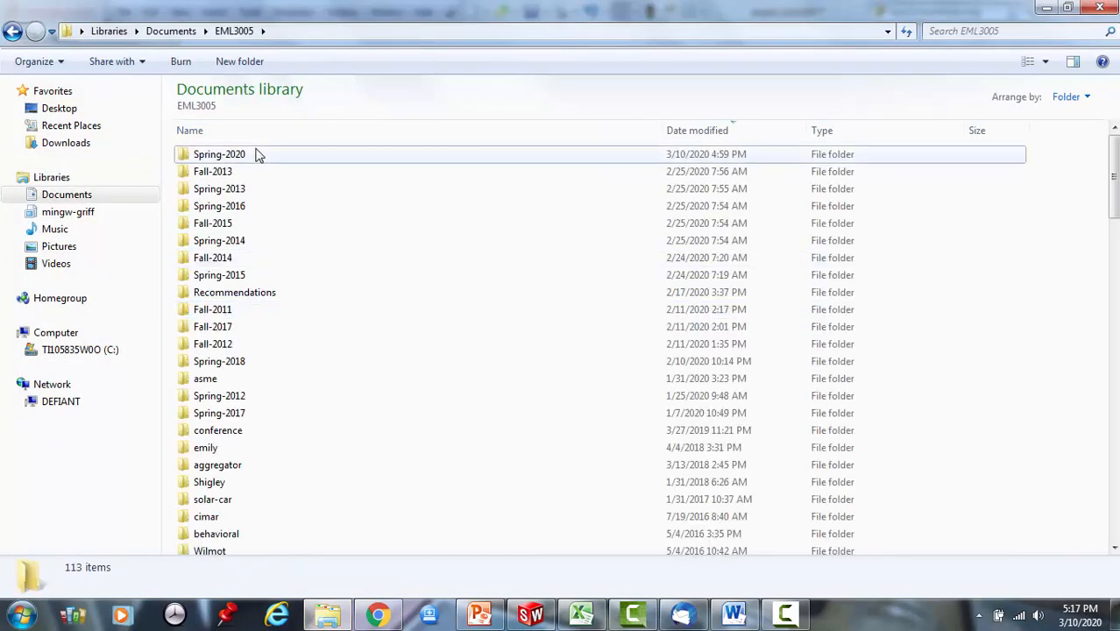
double_click(219, 154)
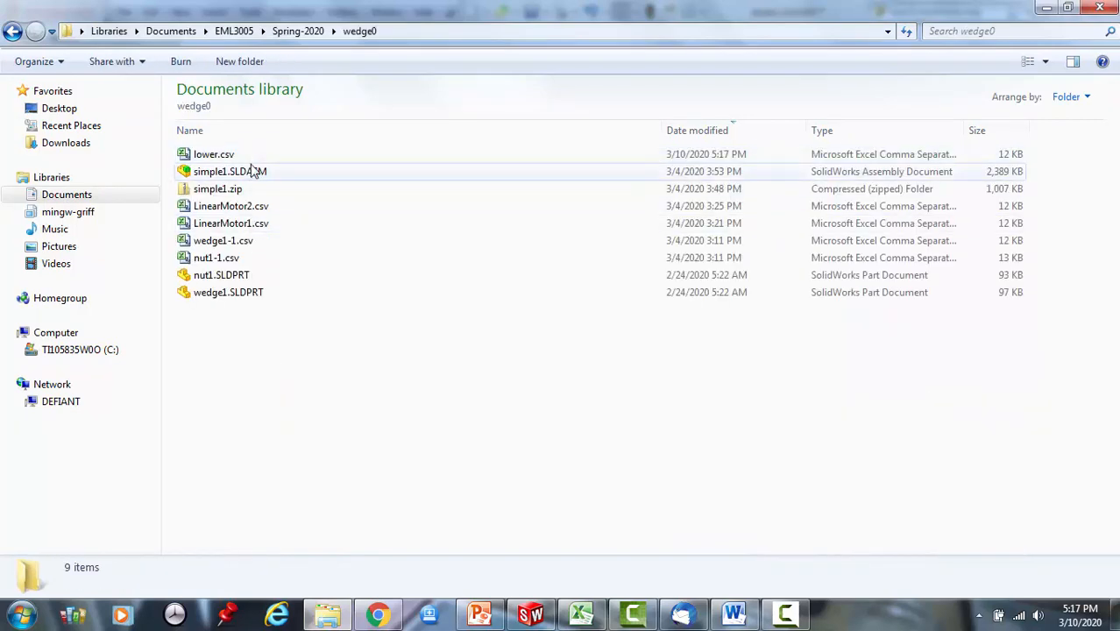
double_click(214, 153)
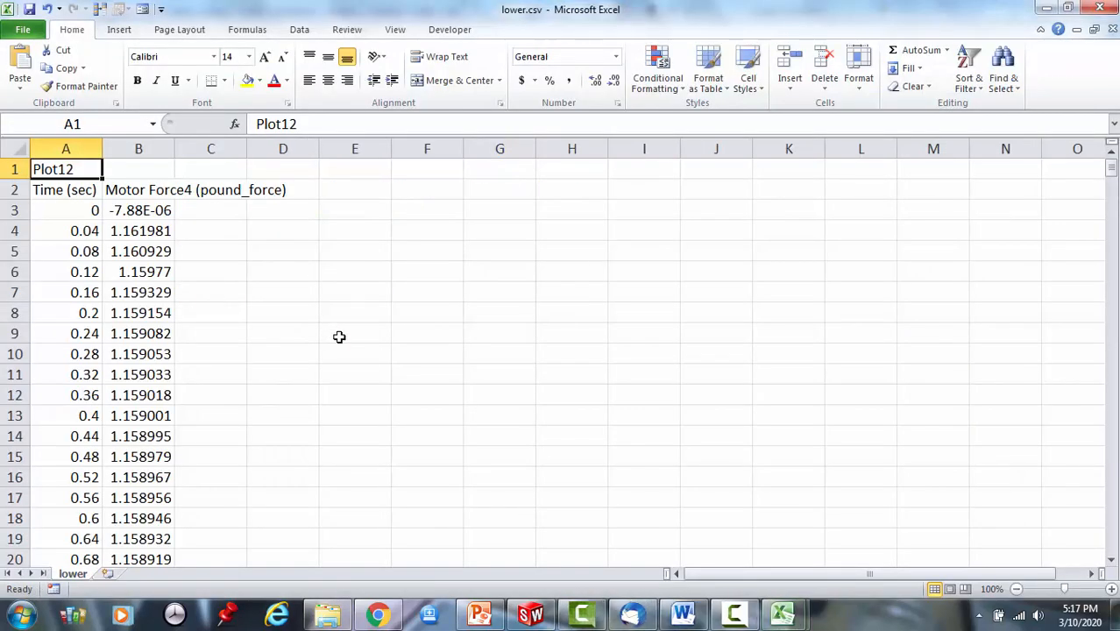
scroll(down, 3)
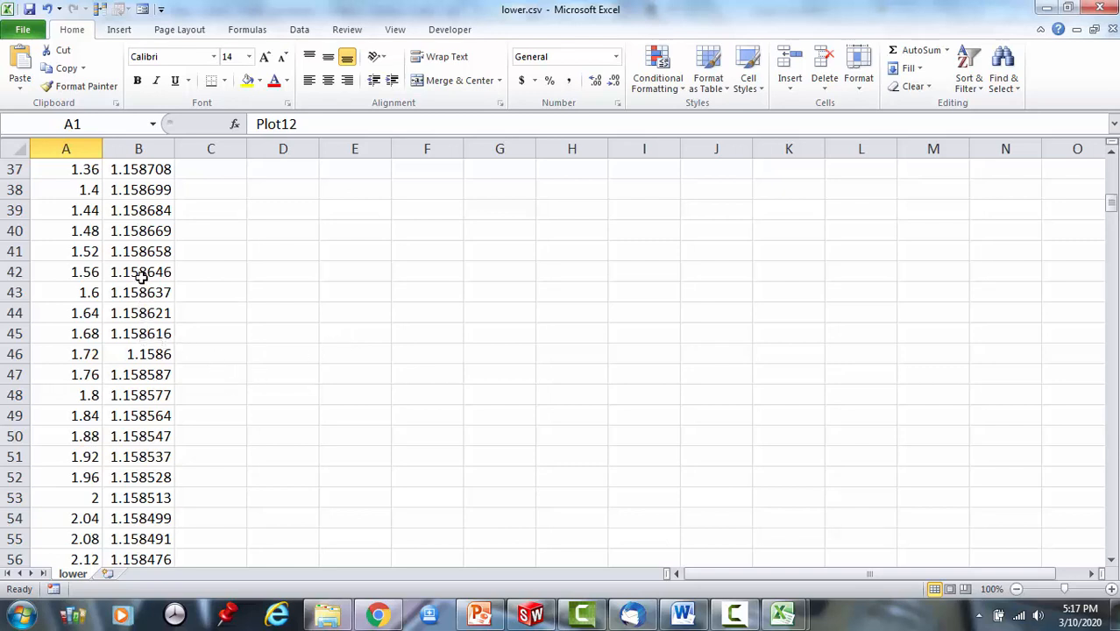
click(138, 272)
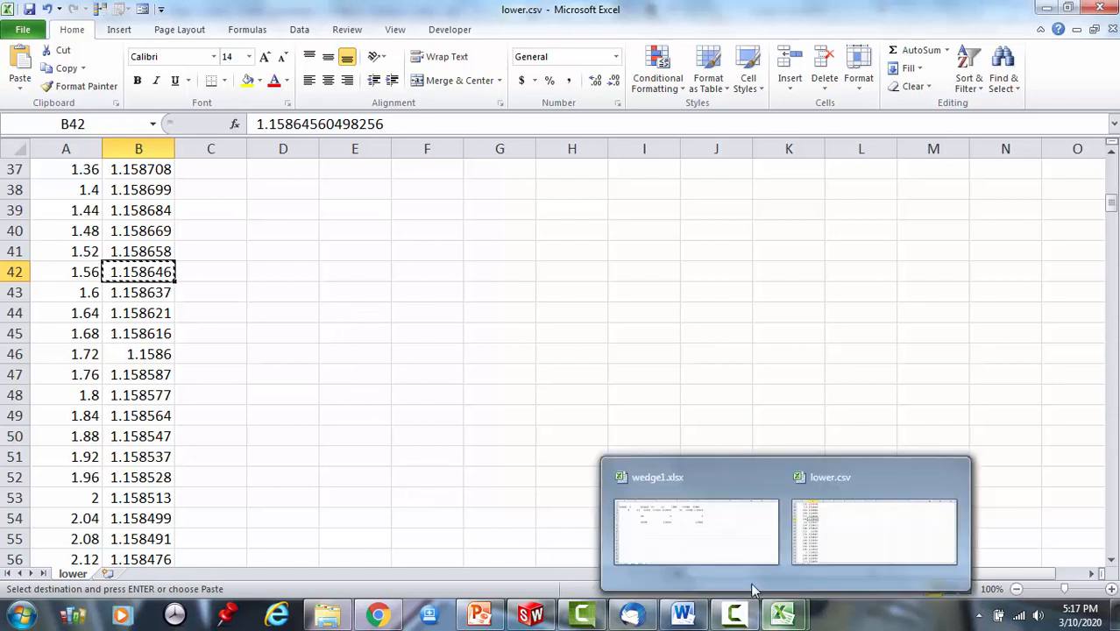
click(695, 532)
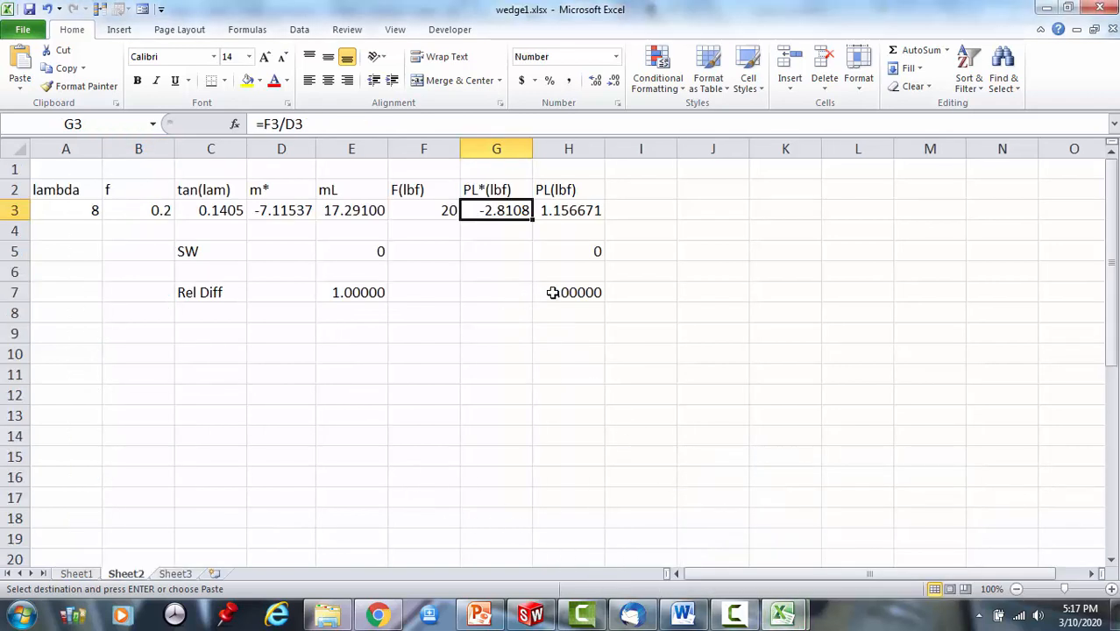
click(569, 251)
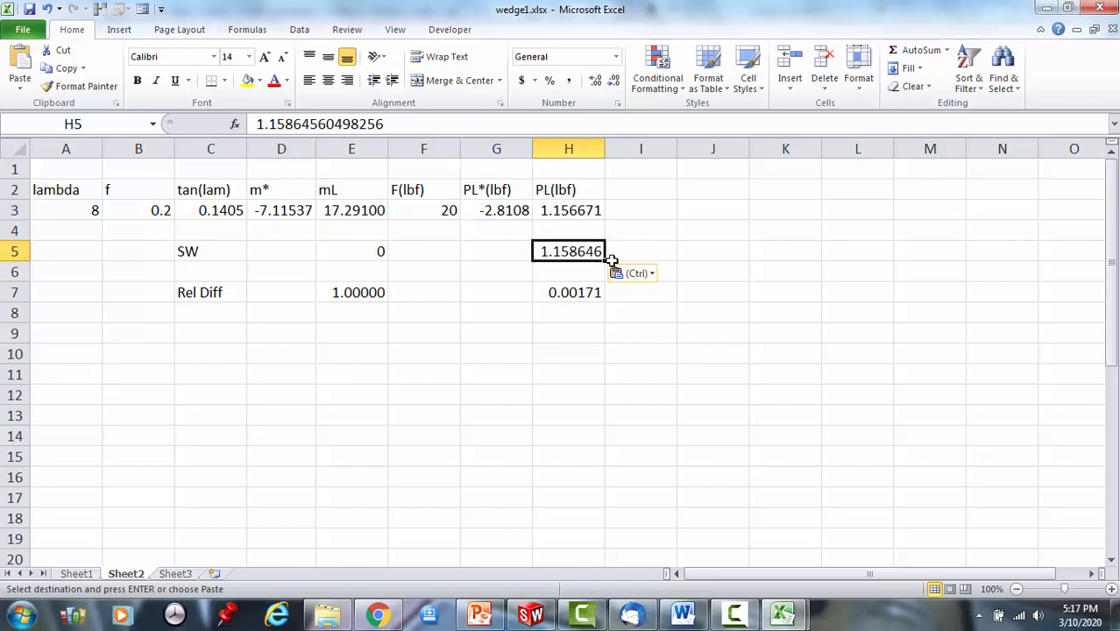
click(568, 292)
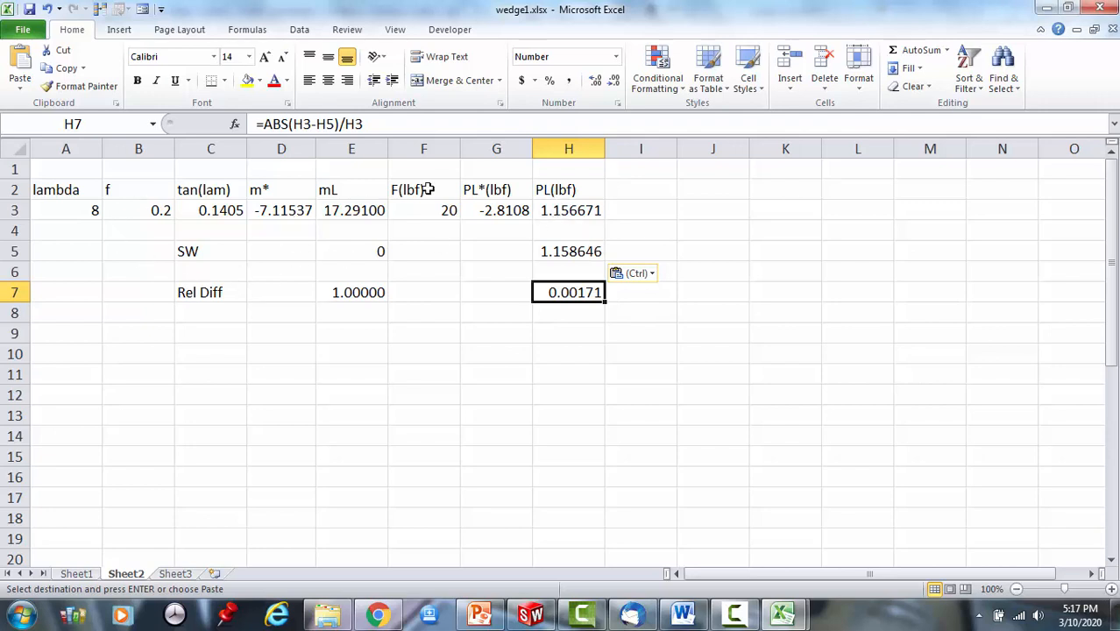
mouse_move(411, 231)
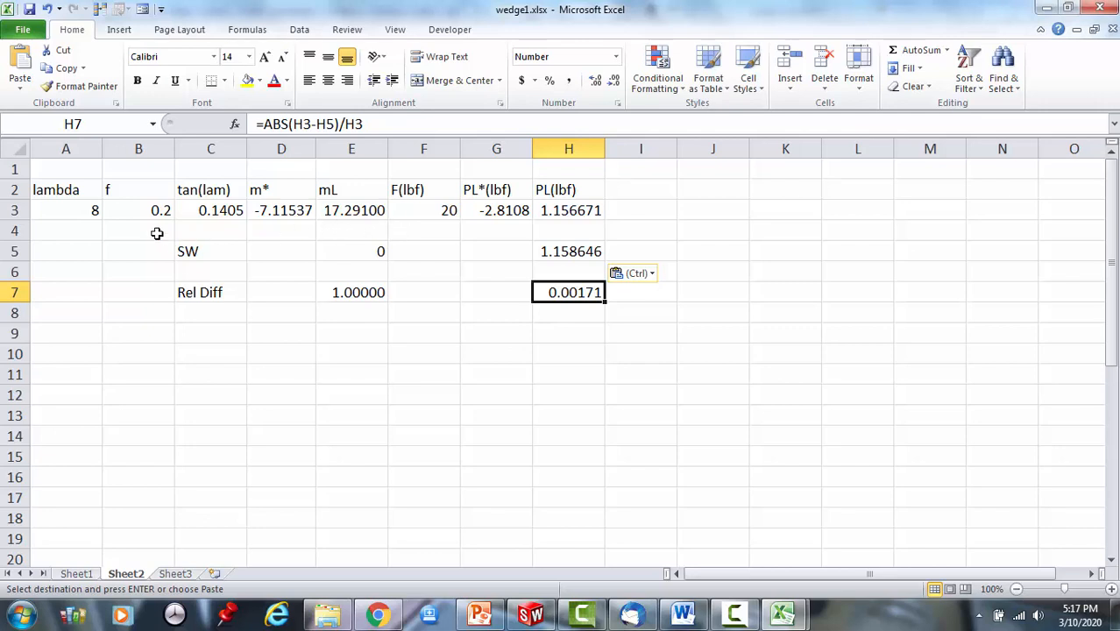
click(65, 210)
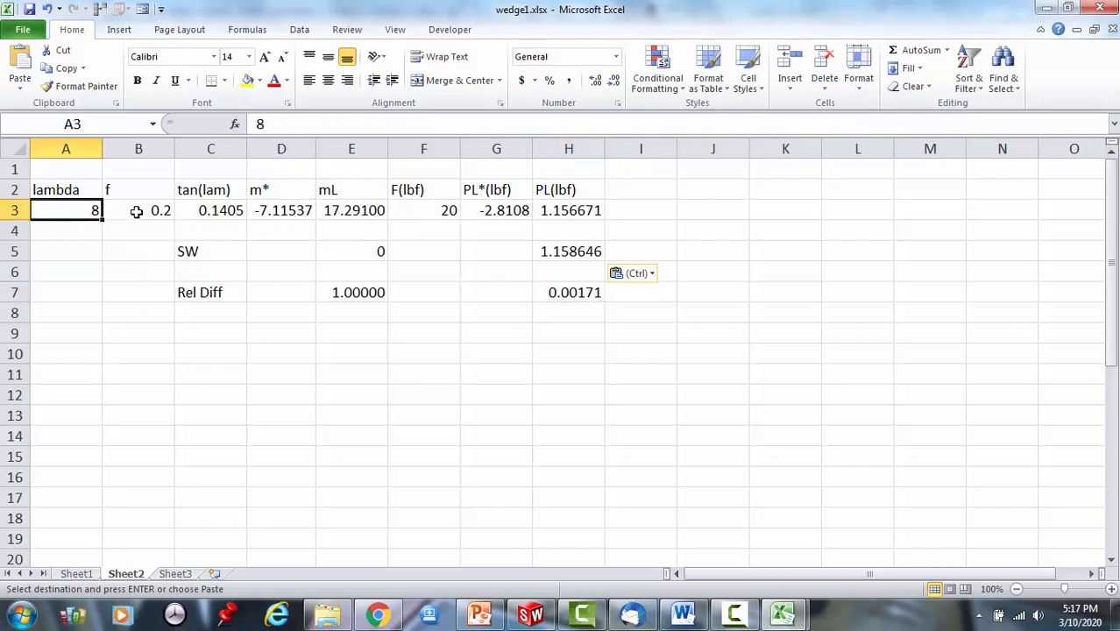
click(138, 210)
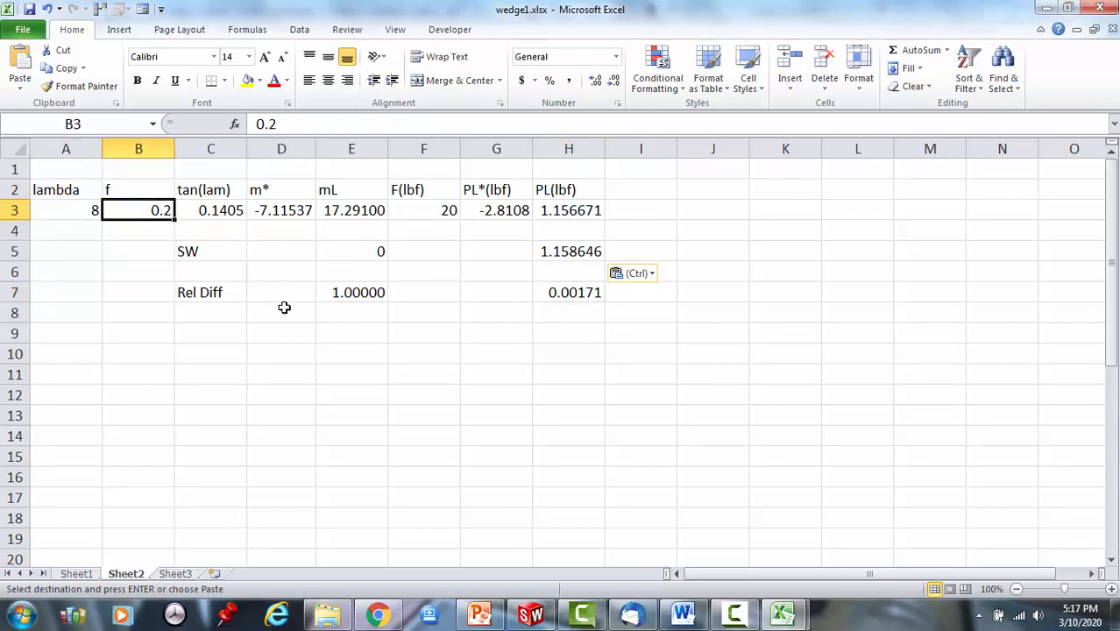
click(351, 209)
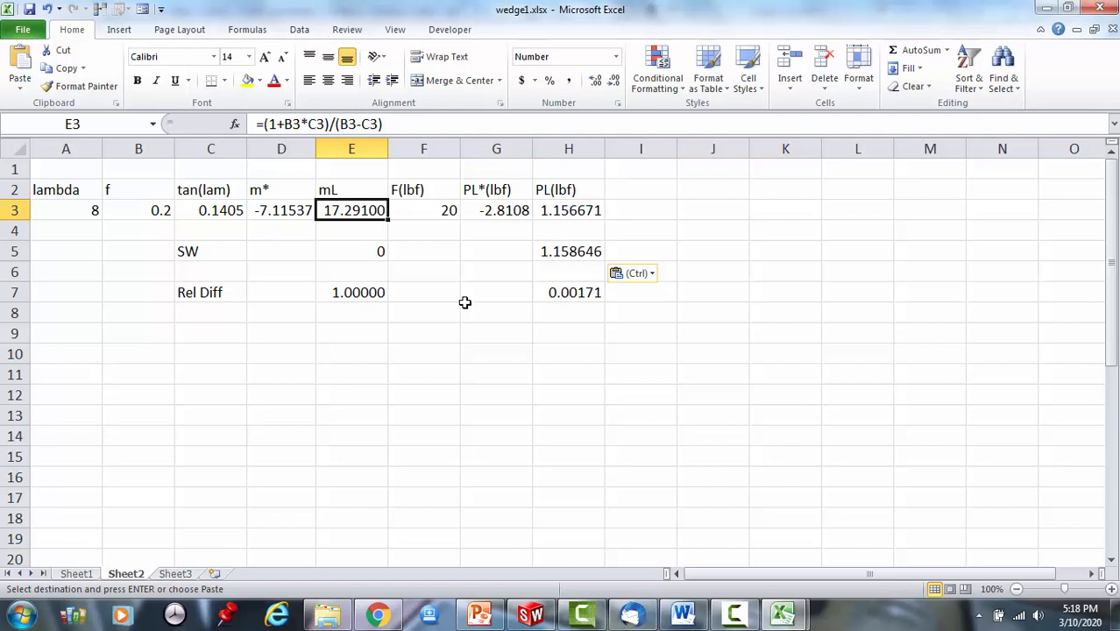
mouse_move(548, 307)
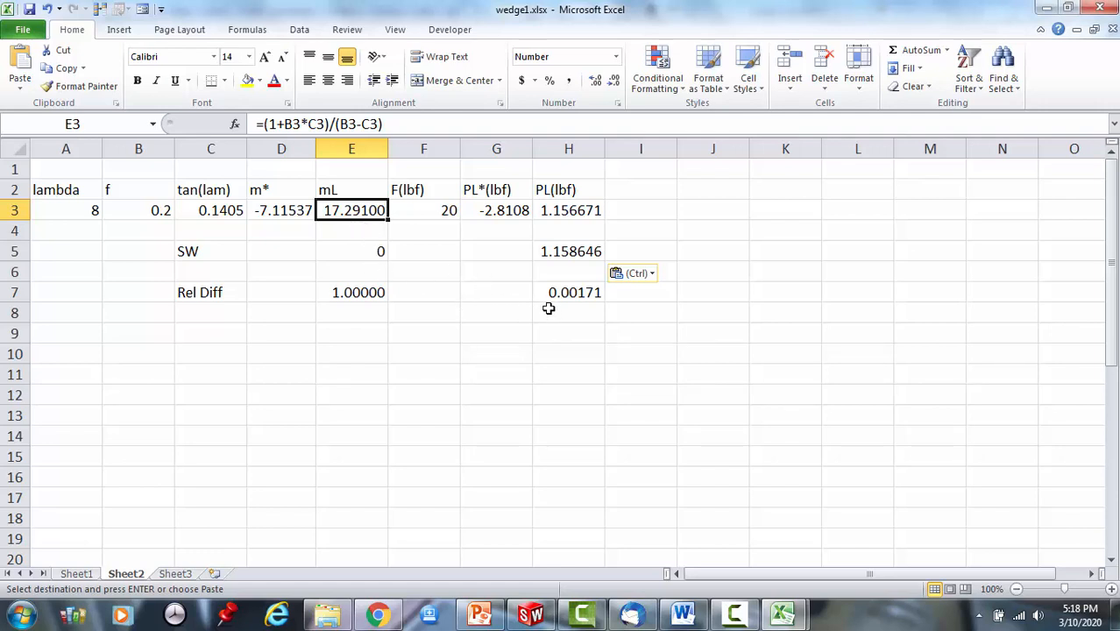
mouse_move(570, 210)
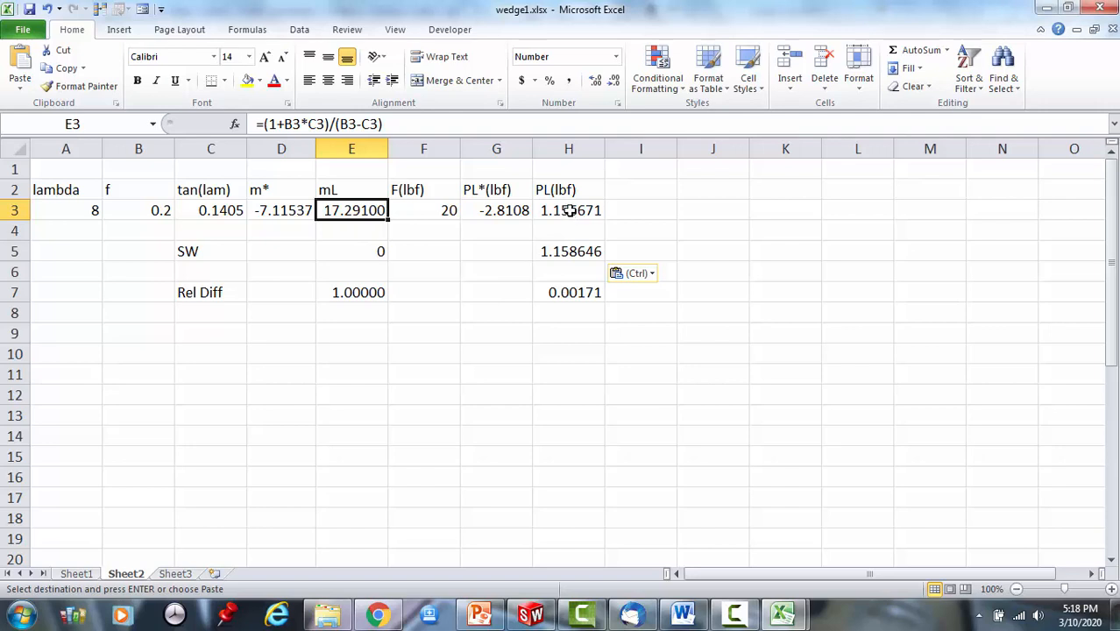
click(569, 210)
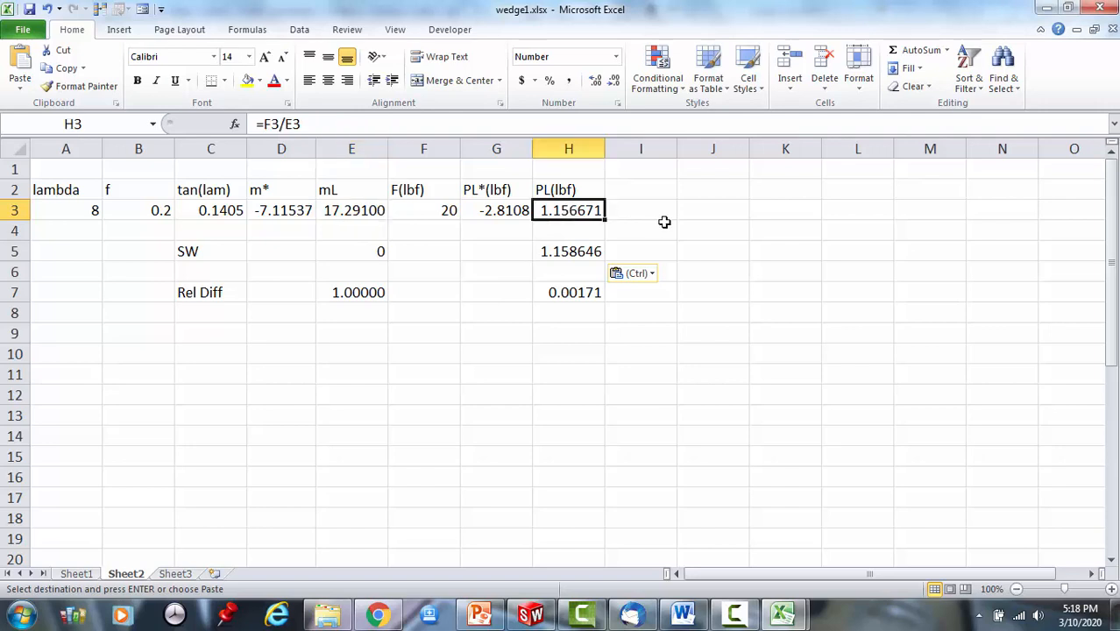
mouse_move(663, 223)
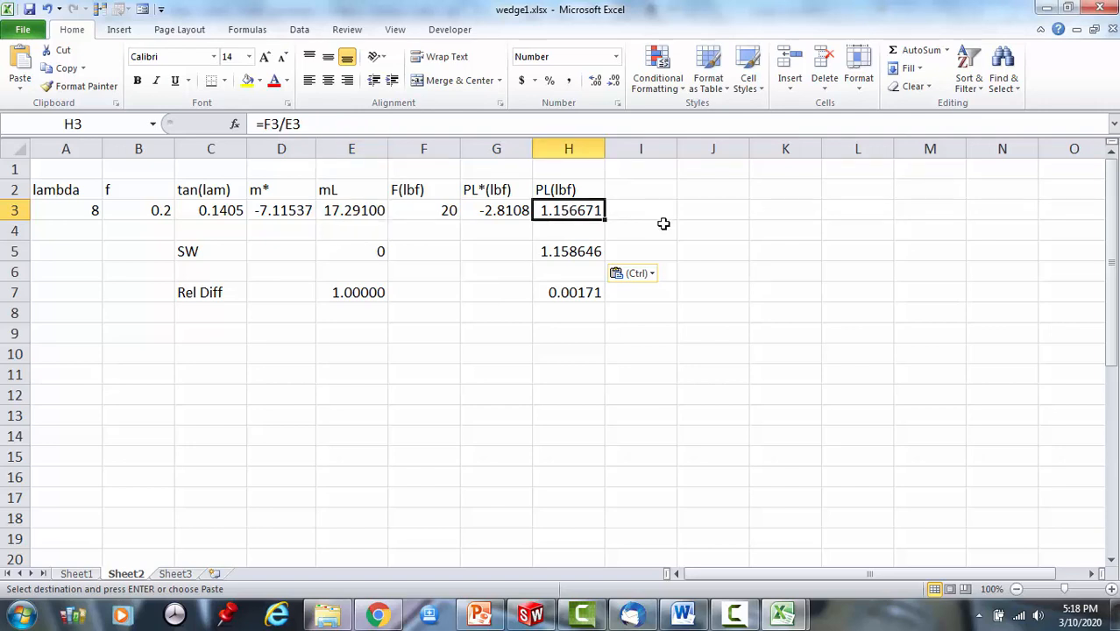
mouse_move(659, 227)
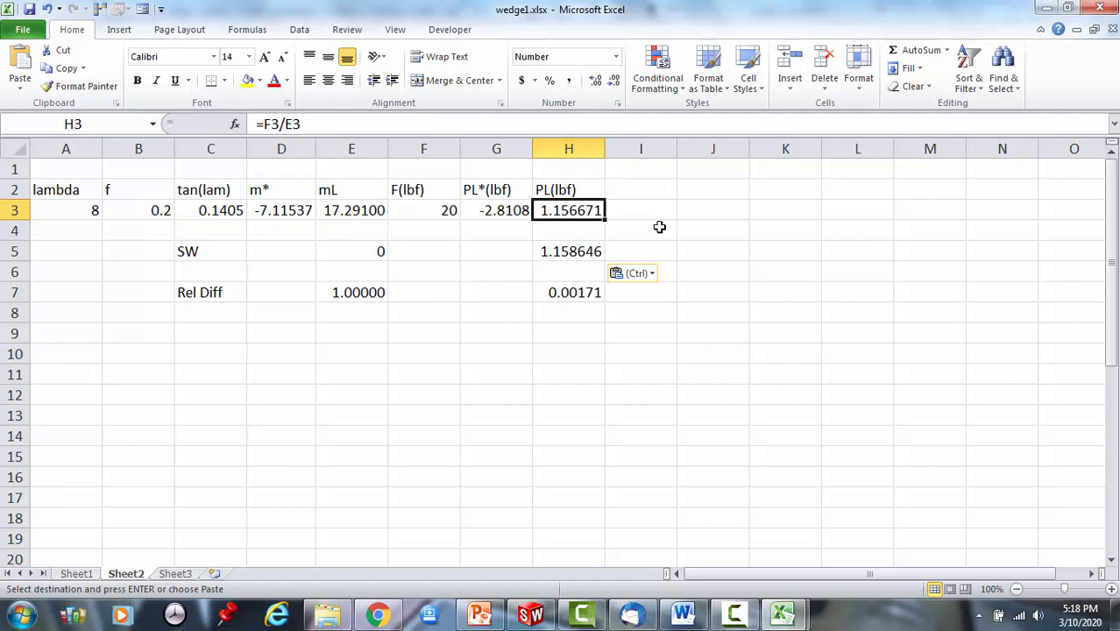
mouse_move(572, 256)
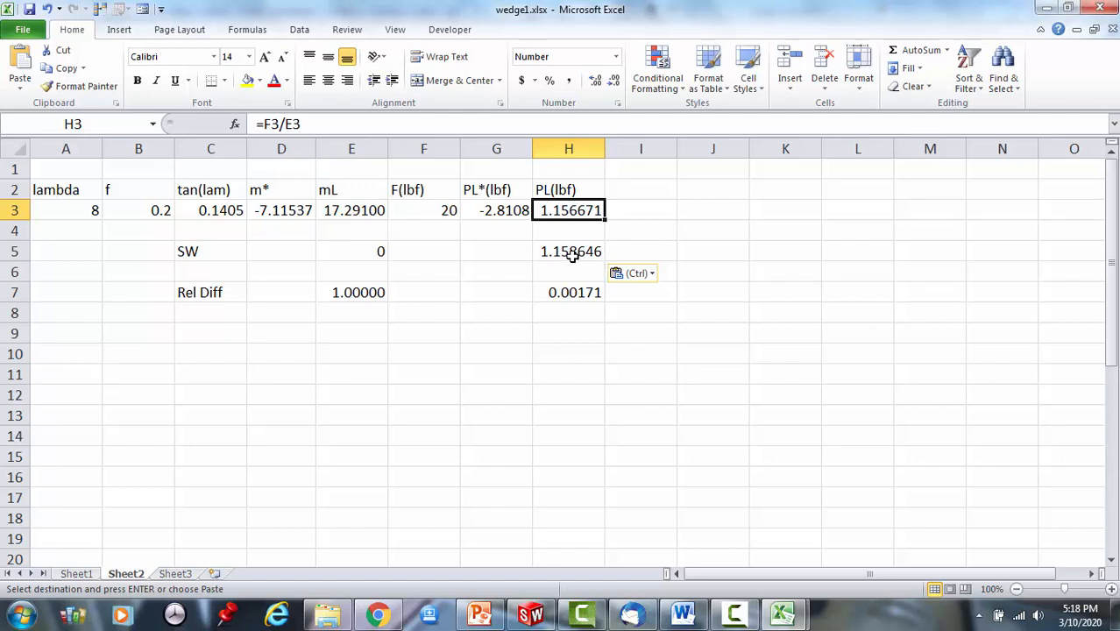
click(568, 252)
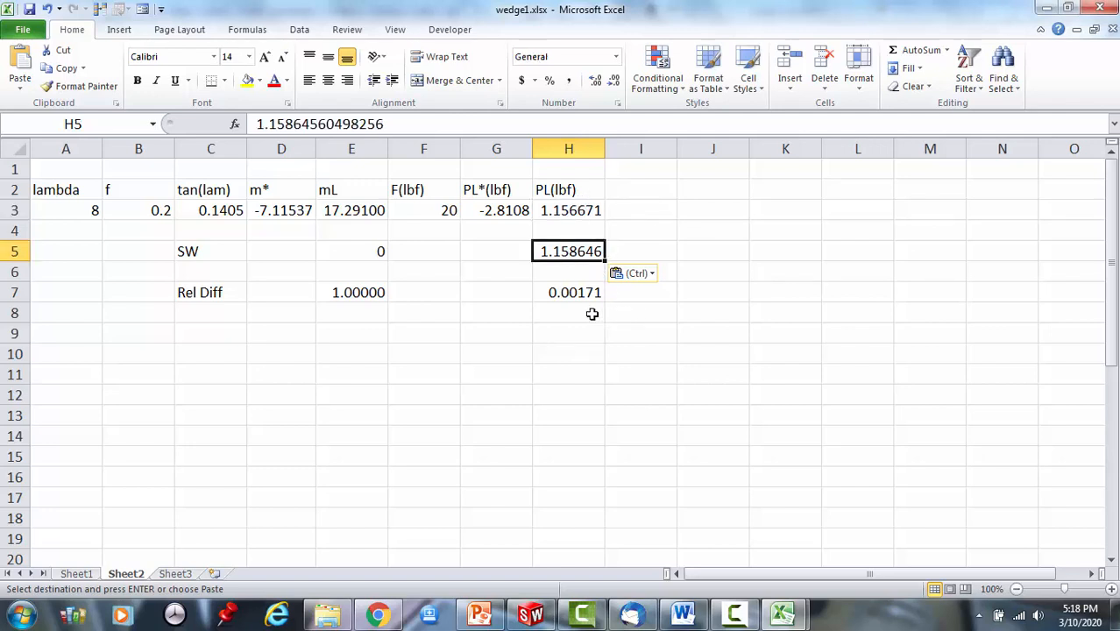
click(568, 292)
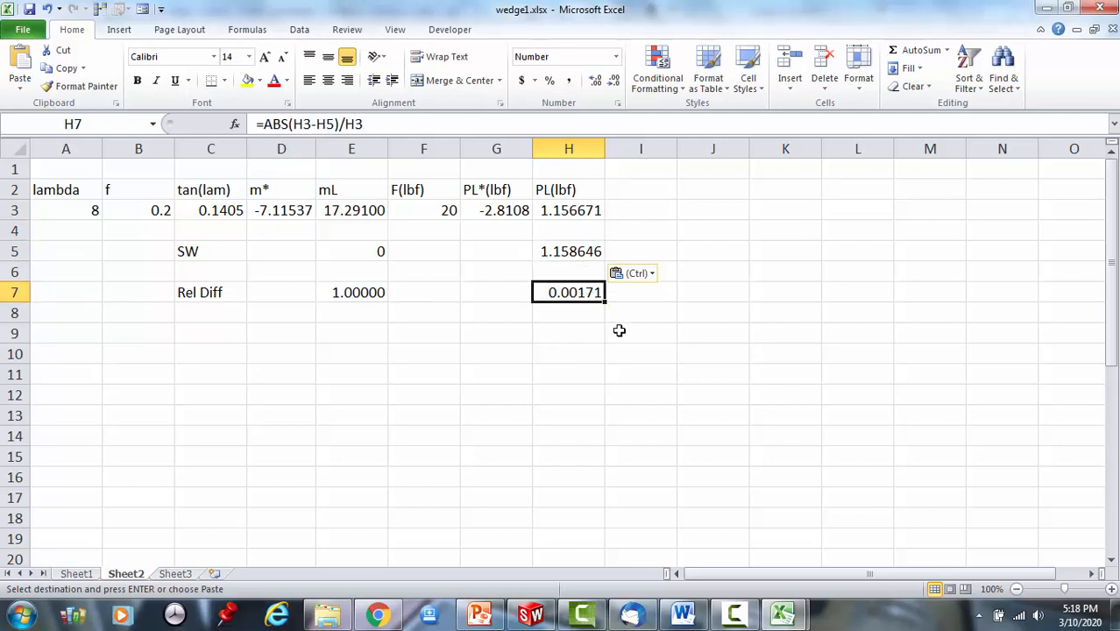
mouse_move(605, 329)
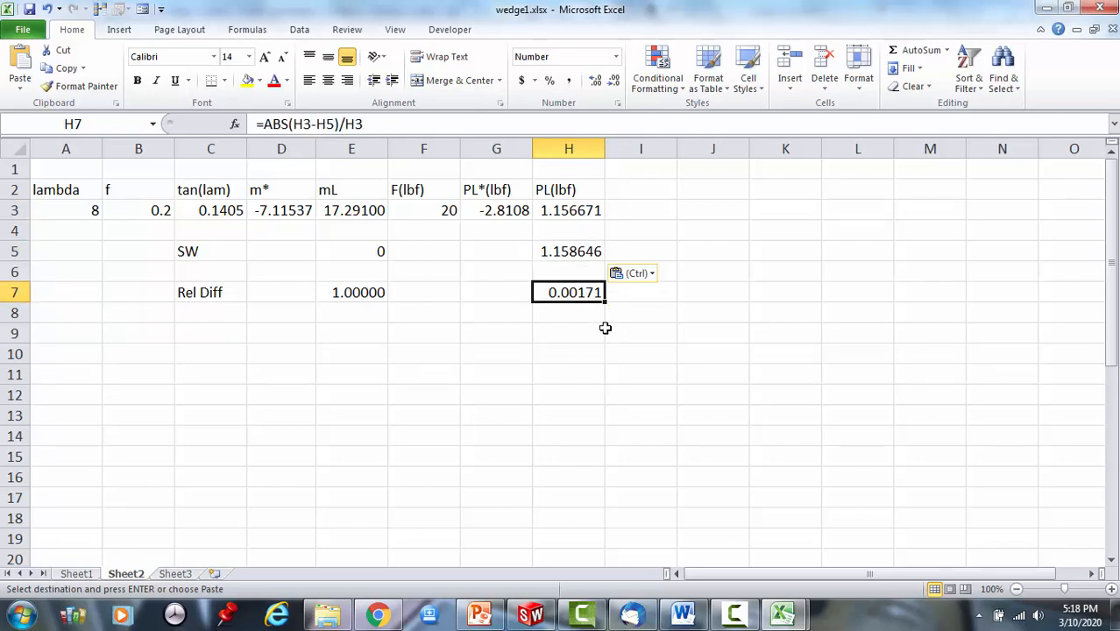
mouse_move(537, 308)
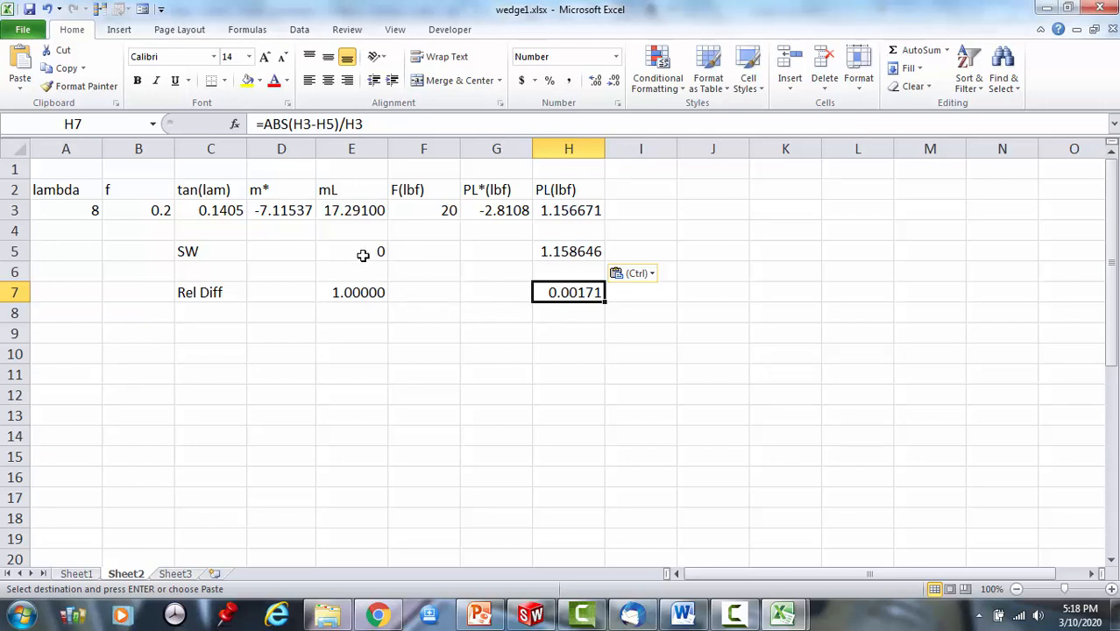
Enter =F3/H5 in E5 to show SW mL 17.26153 with extra decimals, then return to SolidWorks.
click(352, 252)
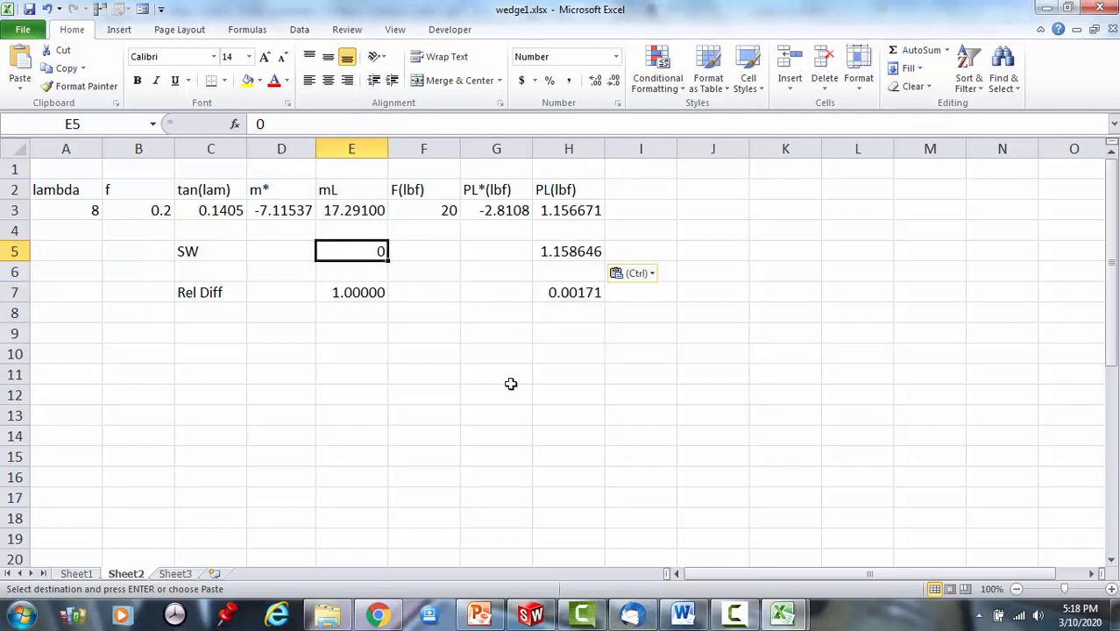
text(=)
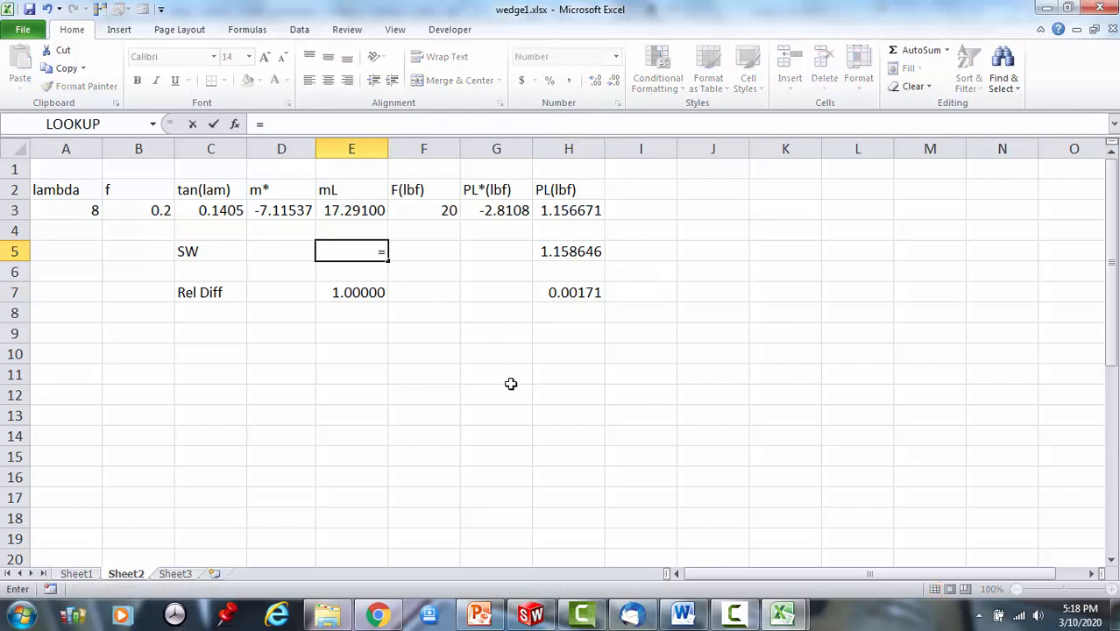
mouse_move(434, 213)
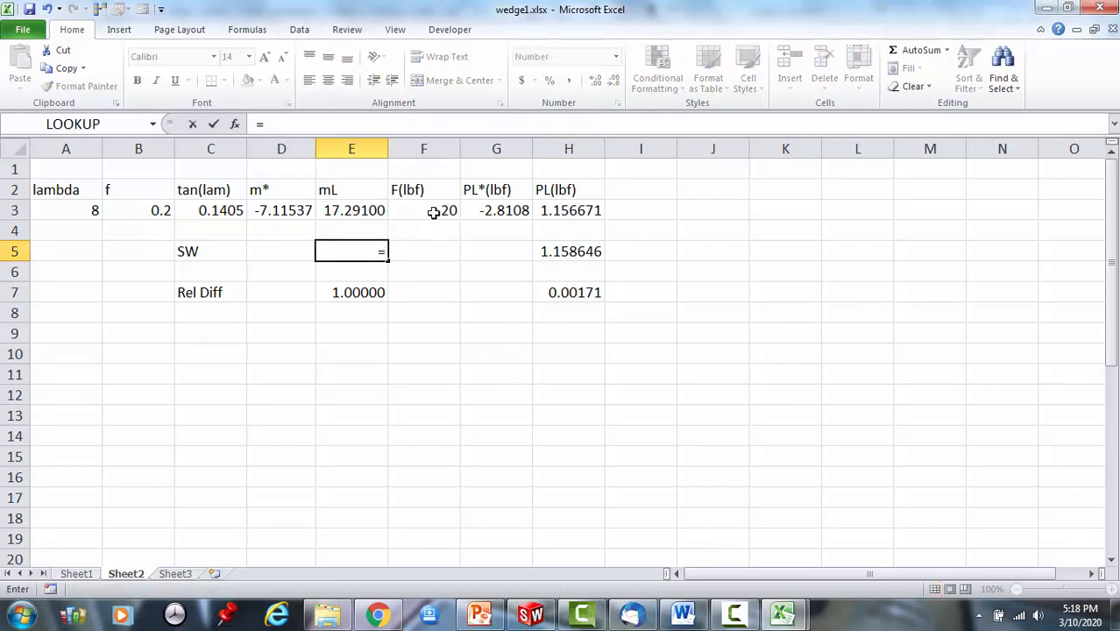
text(F3/)
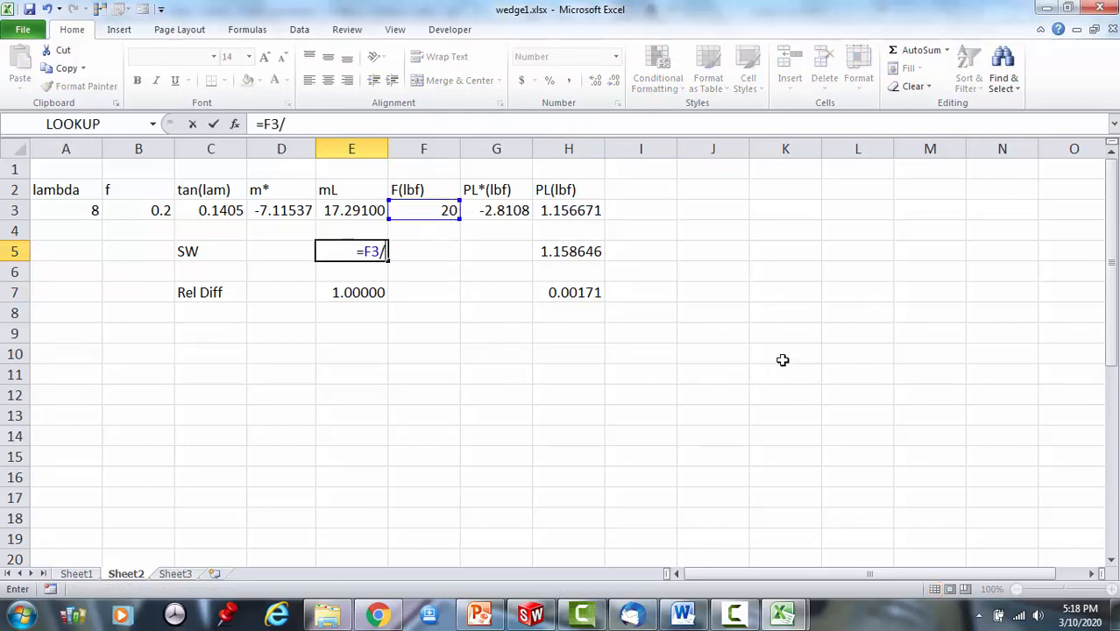
click(567, 251)
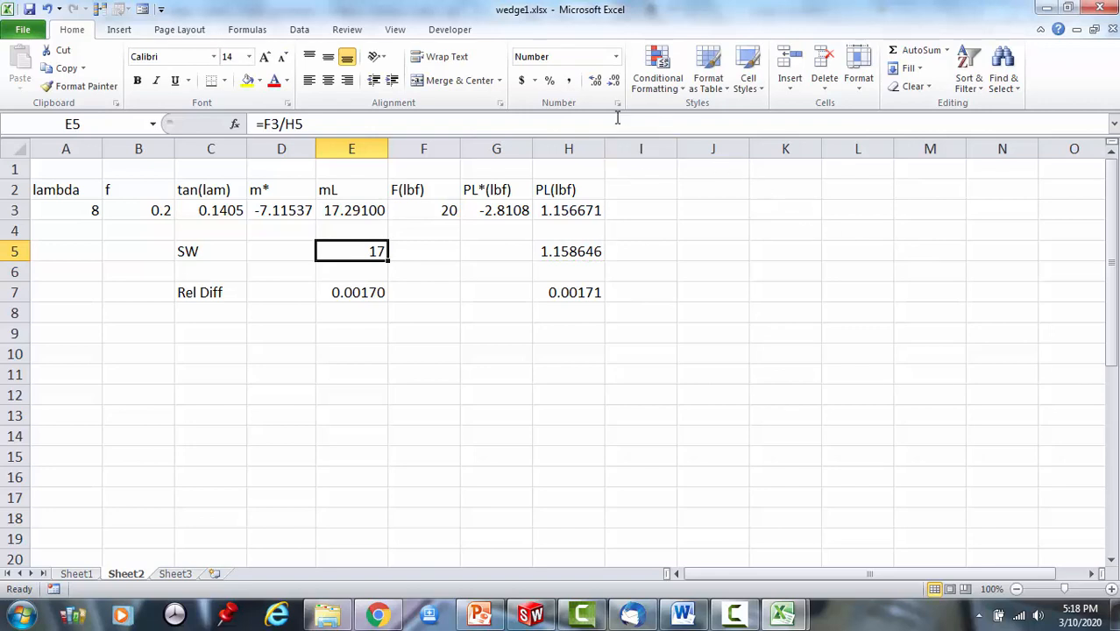
click(594, 79)
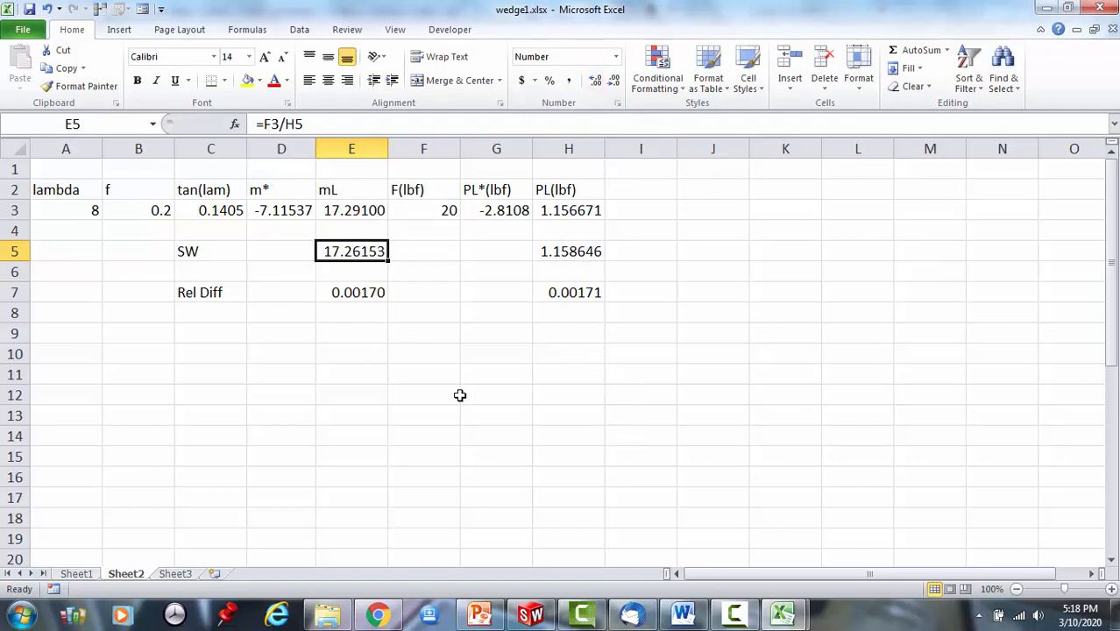
mouse_move(434, 390)
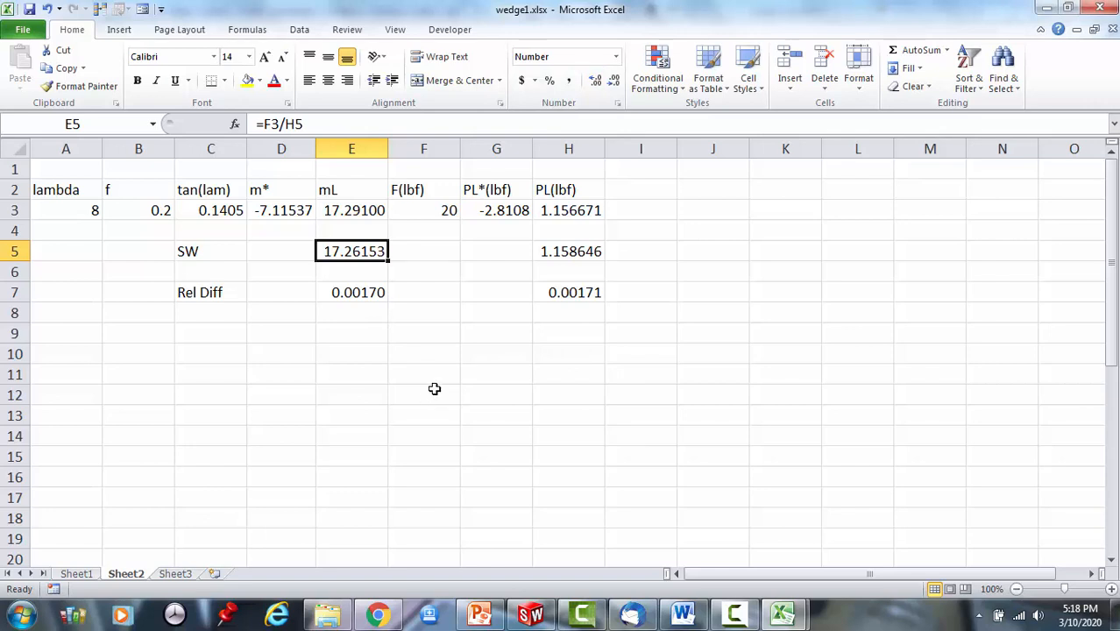
mouse_move(542, 412)
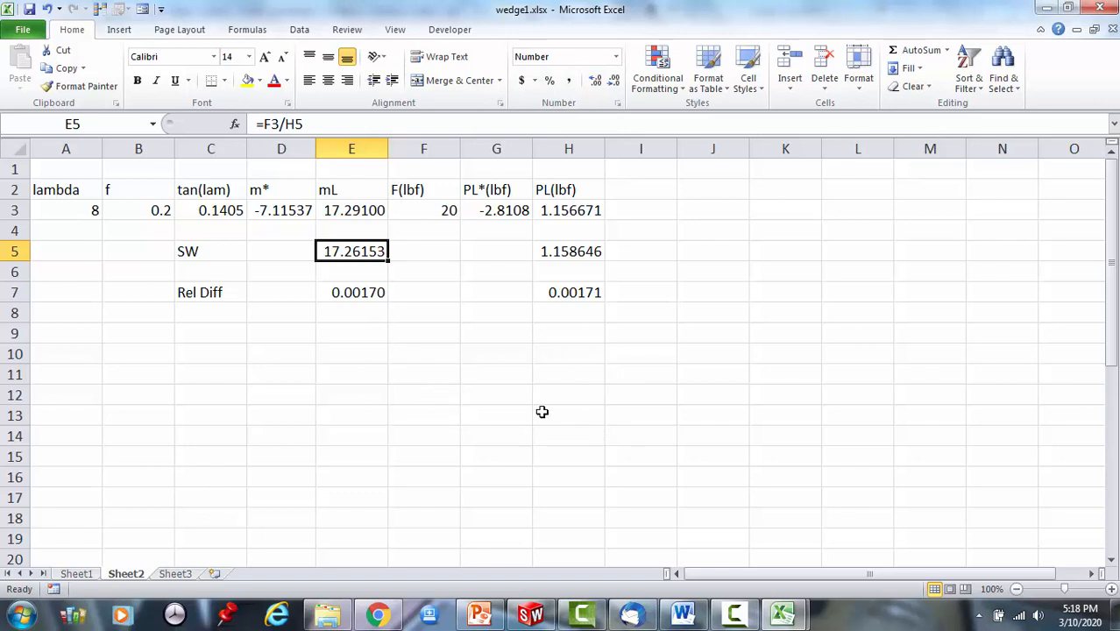
click(568, 414)
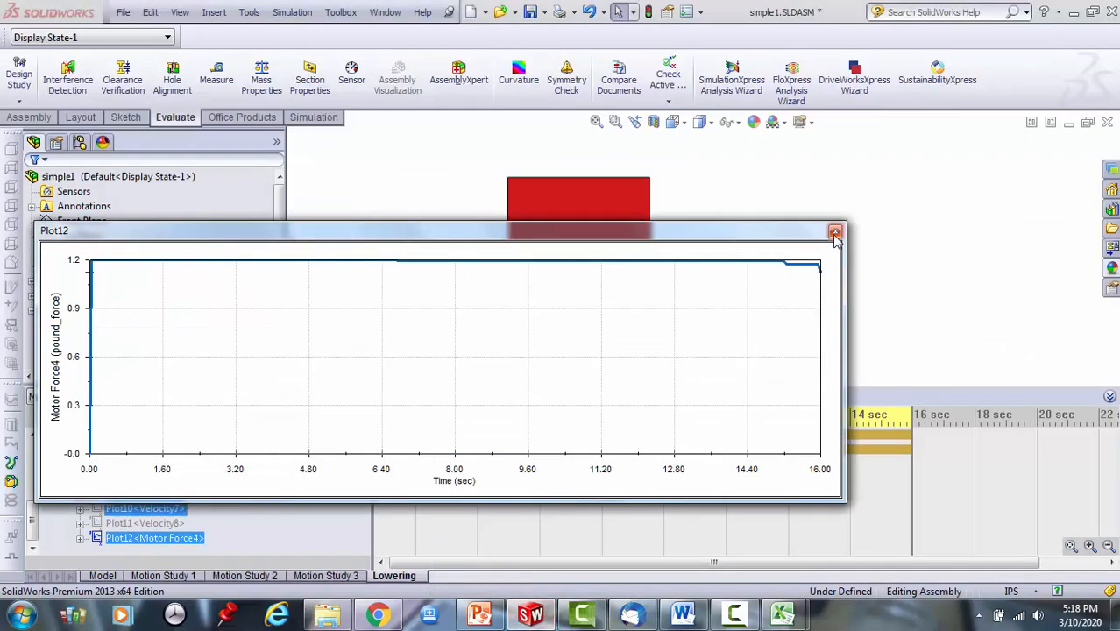
Close the plot and duplicate the Lowering study as 'Lowering f=0.05'.
click(834, 231)
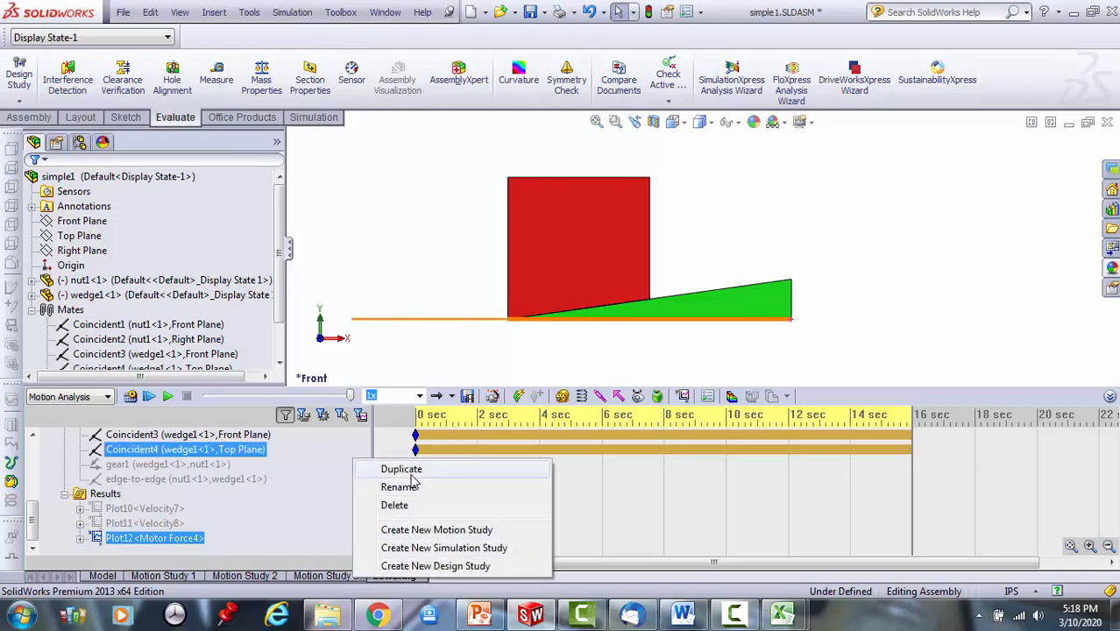
click(402, 468)
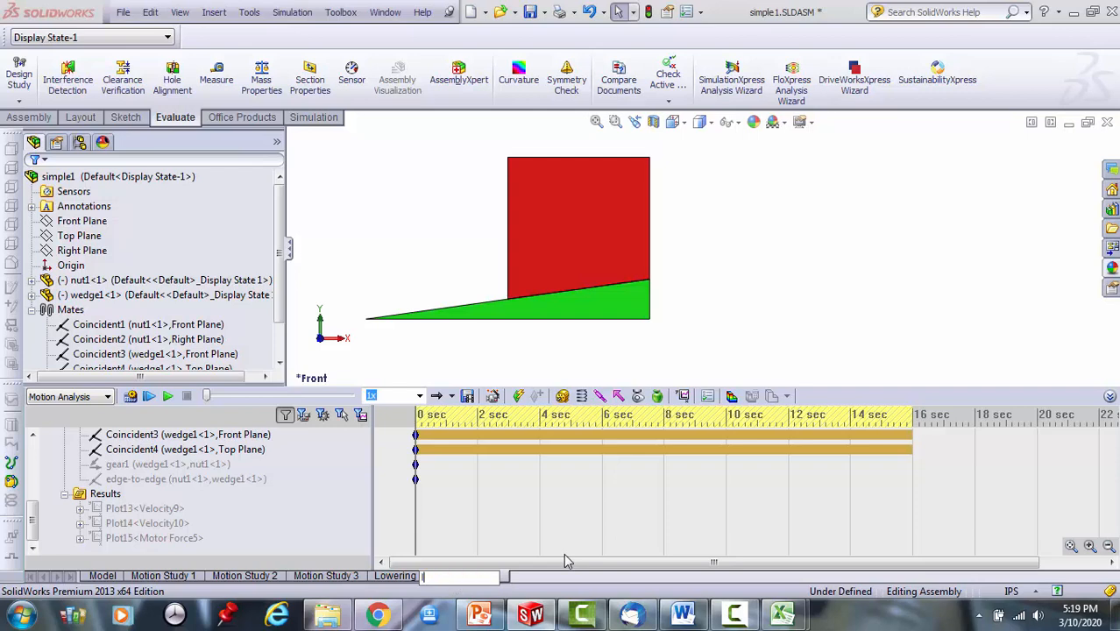
text(Lowering f=0.05)
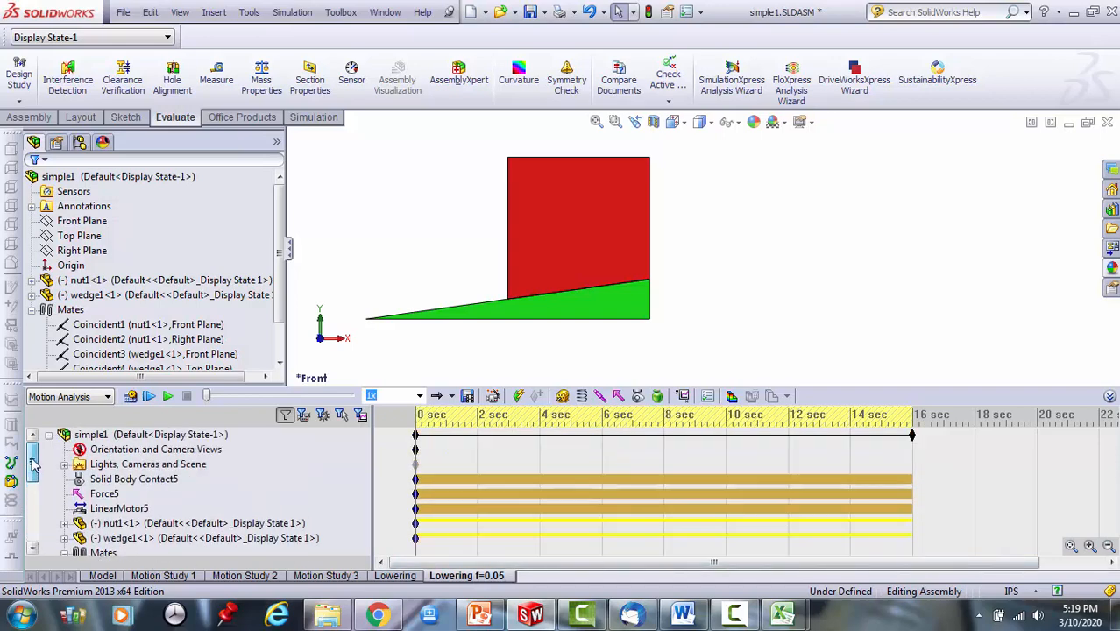
Set the f=0.05 study's contact kinetic friction to 0.05 and select the Motor Force5 plot.
click(103, 494)
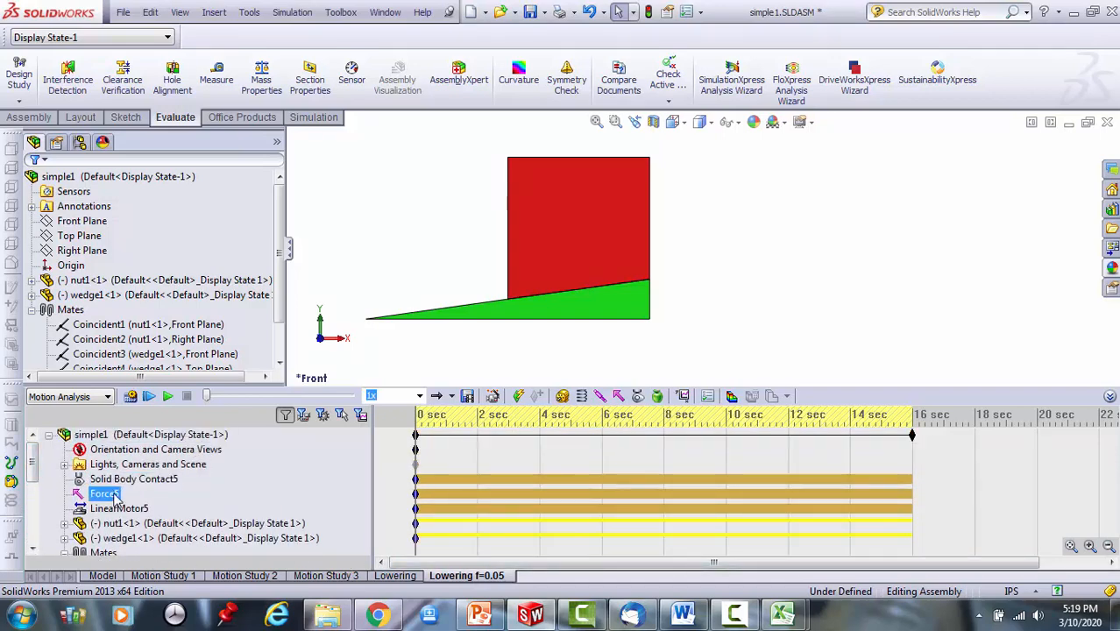
right_click(133, 479)
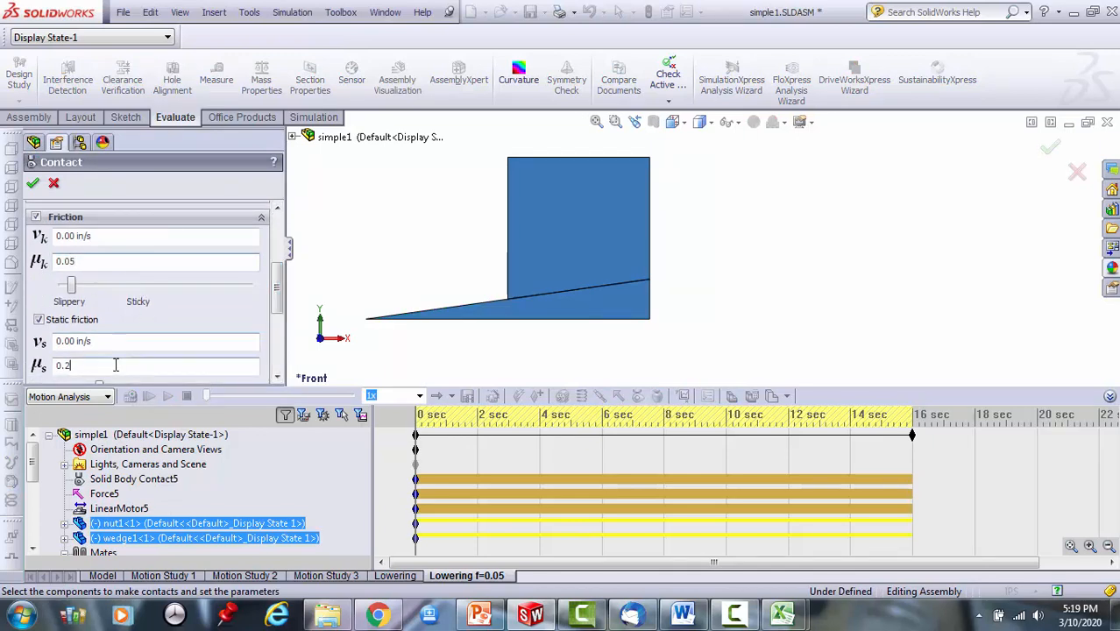
text(0.05)
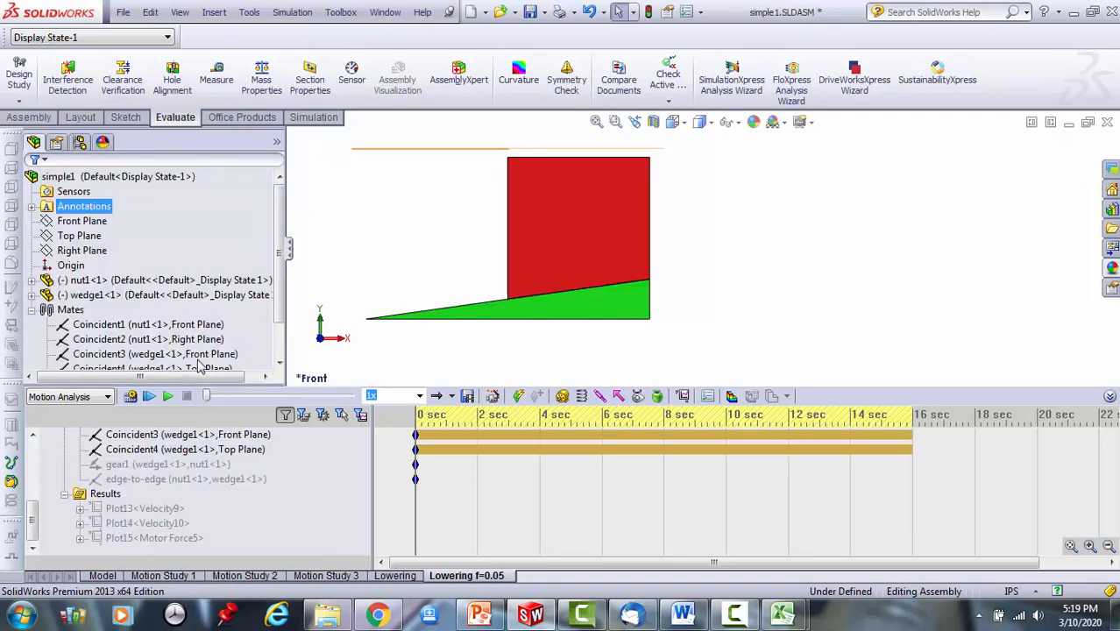
click(186, 479)
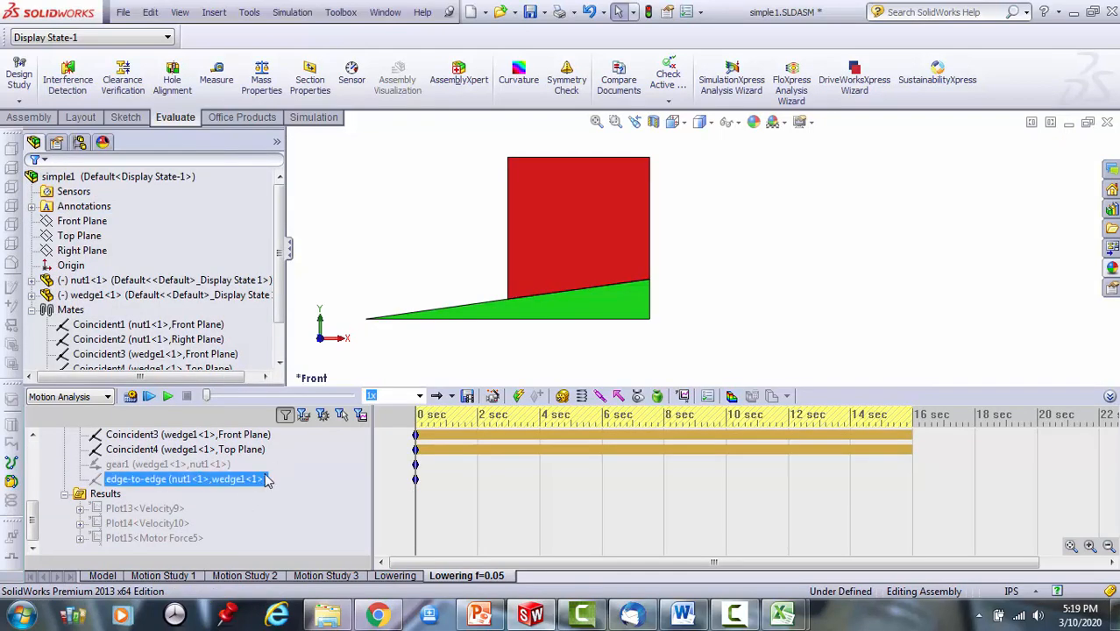
click(154, 537)
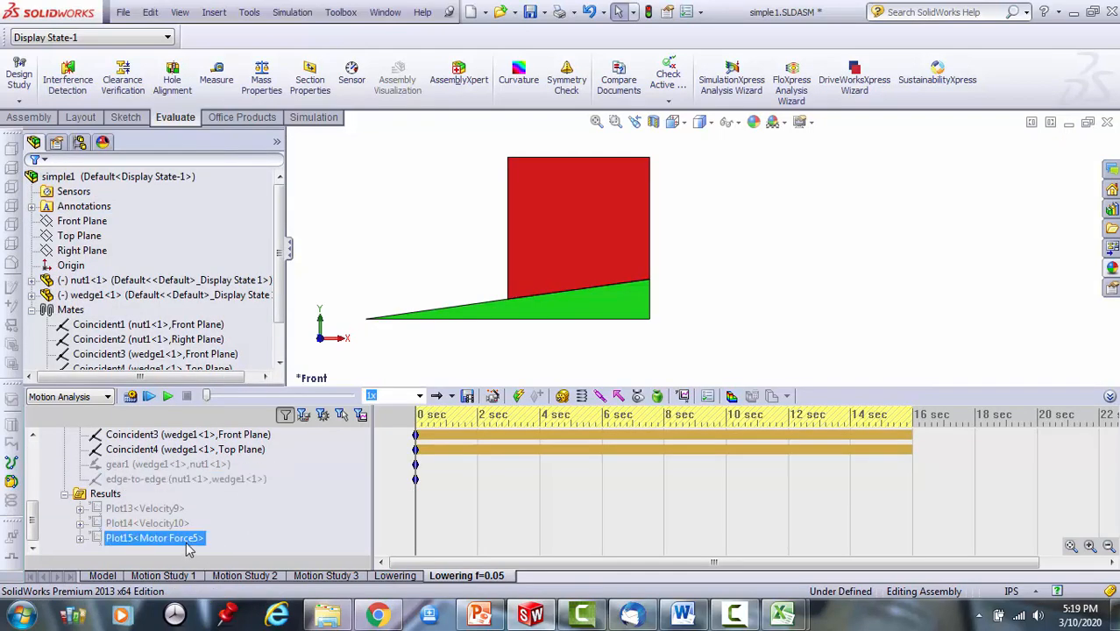
right_click(154, 537)
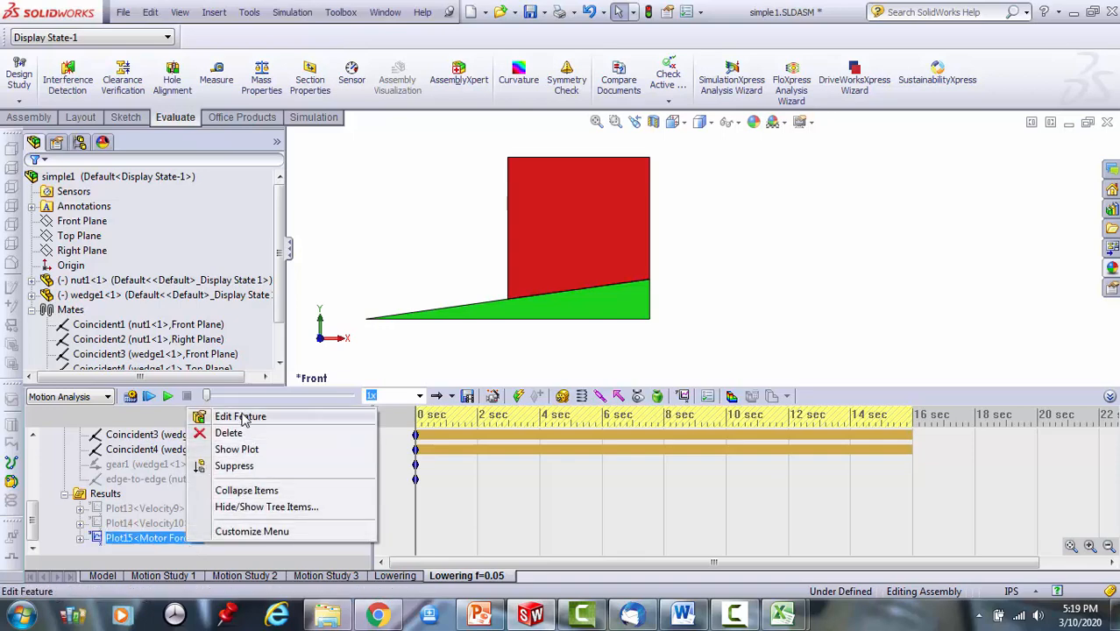
click(240, 416)
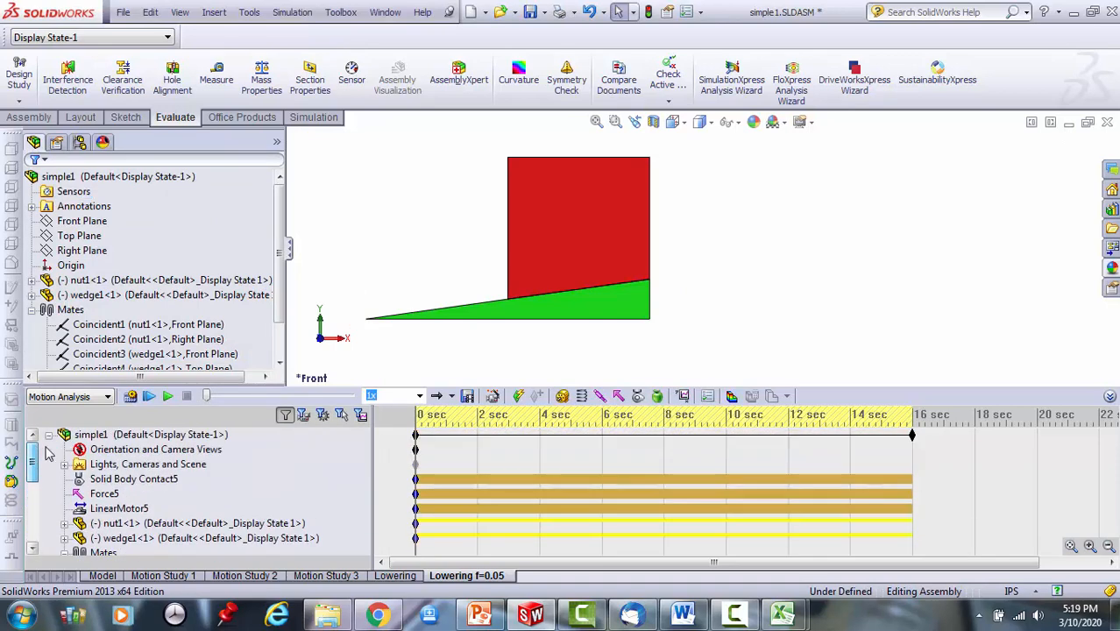
mouse_move(131, 396)
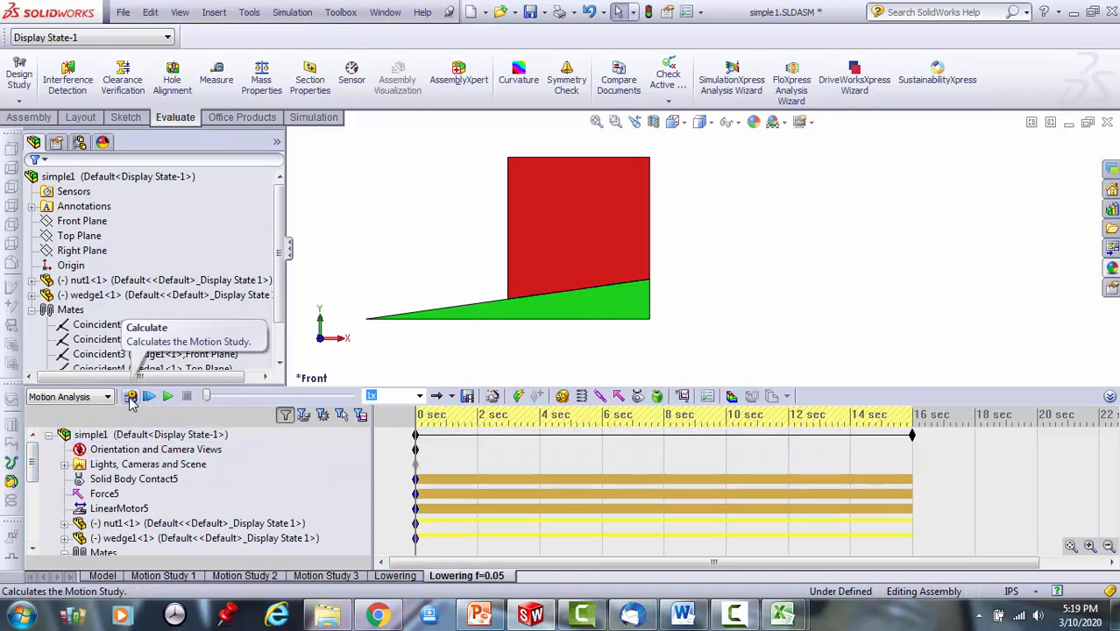
Recalculate the f=0.05 study and display the Motor Force5 graph, about 1.78 lbf.
click(130, 397)
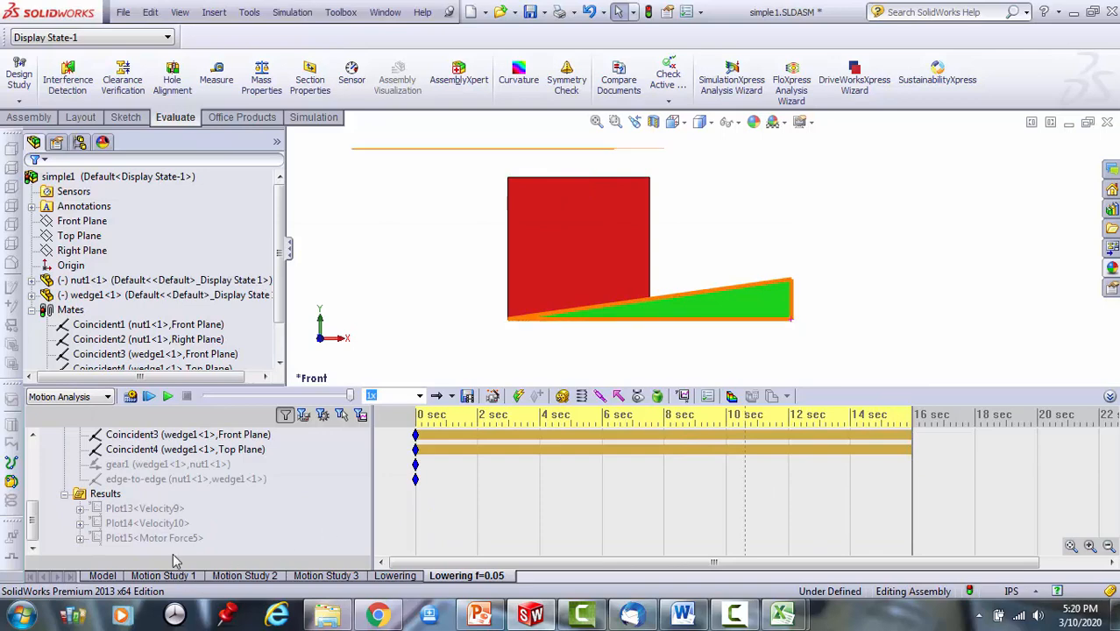
click(149, 538)
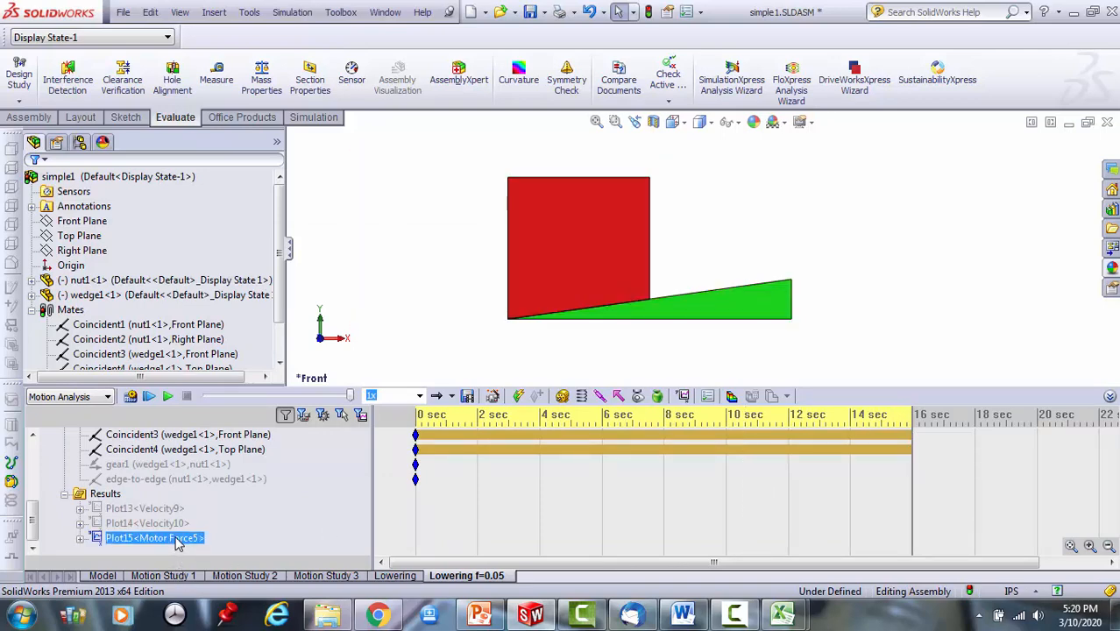
double_click(154, 537)
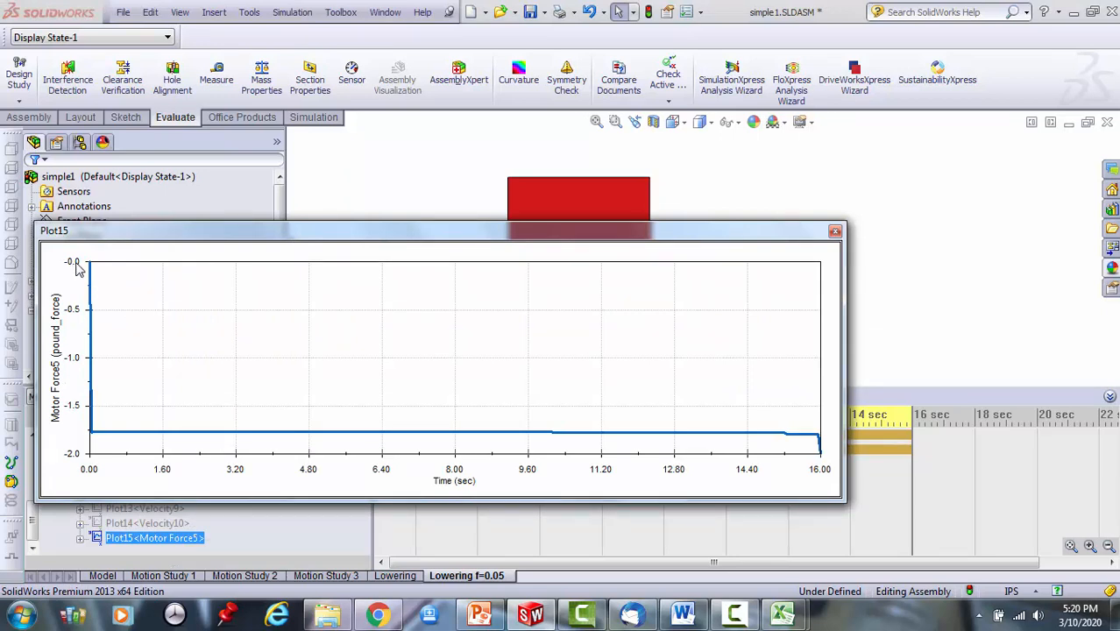
mouse_move(116, 419)
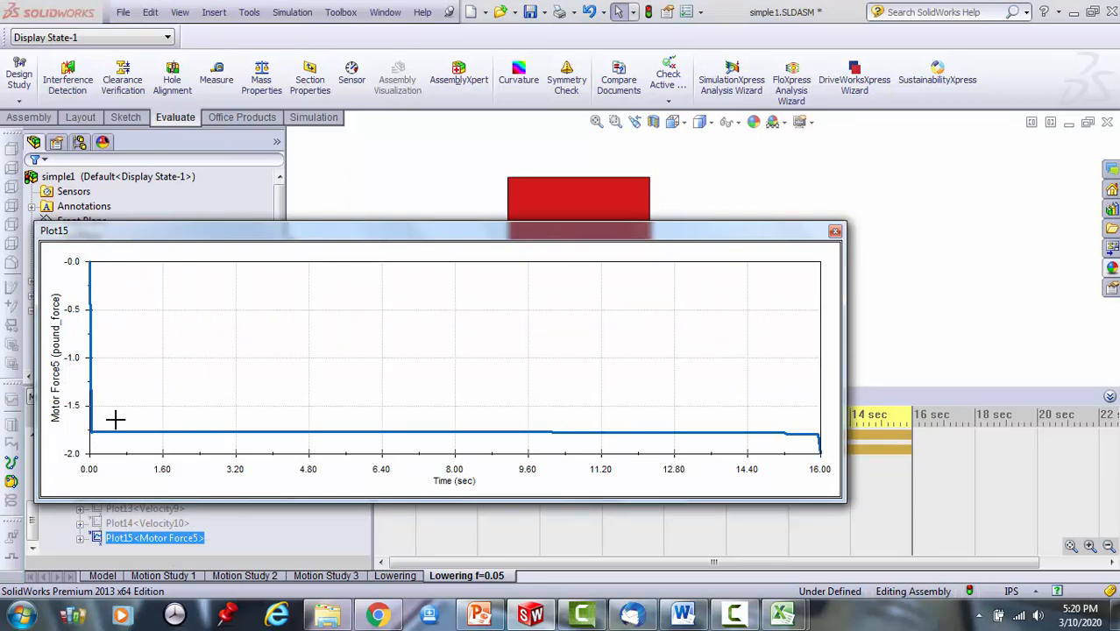
mouse_move(120, 432)
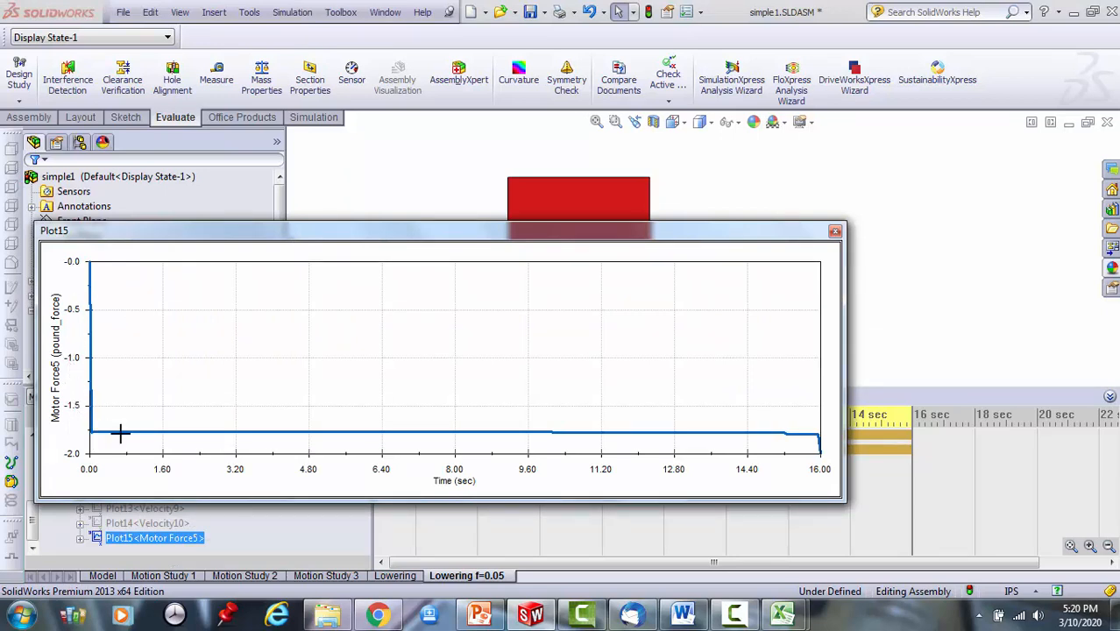
mouse_move(822, 414)
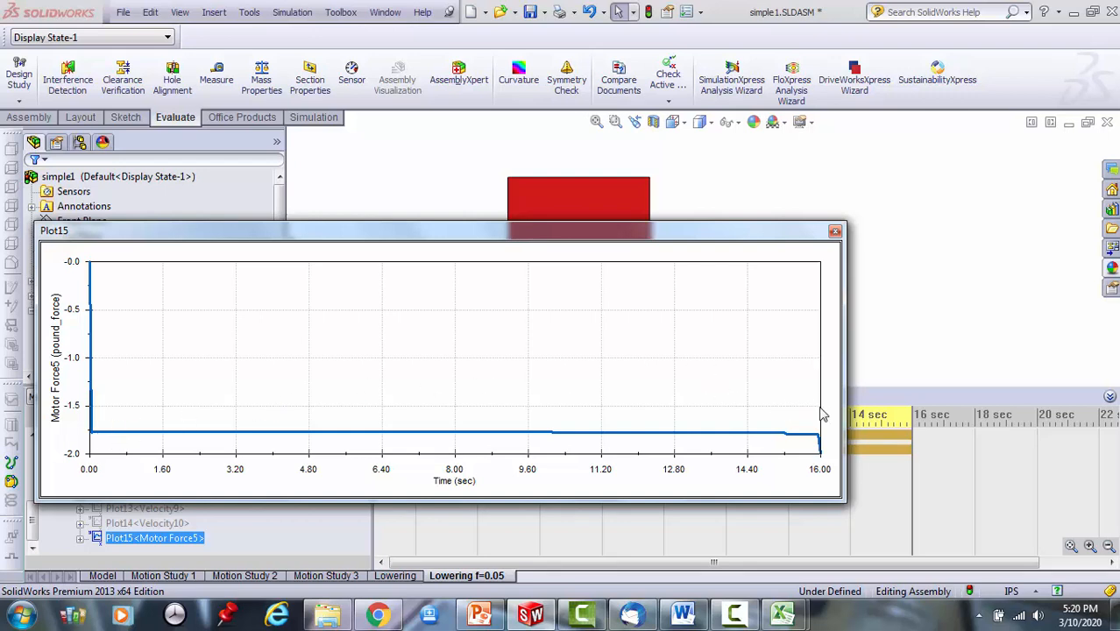
Export the Plot15 force data to CSV as lower-bd in wedge0 and close the graph.
right_click(824, 407)
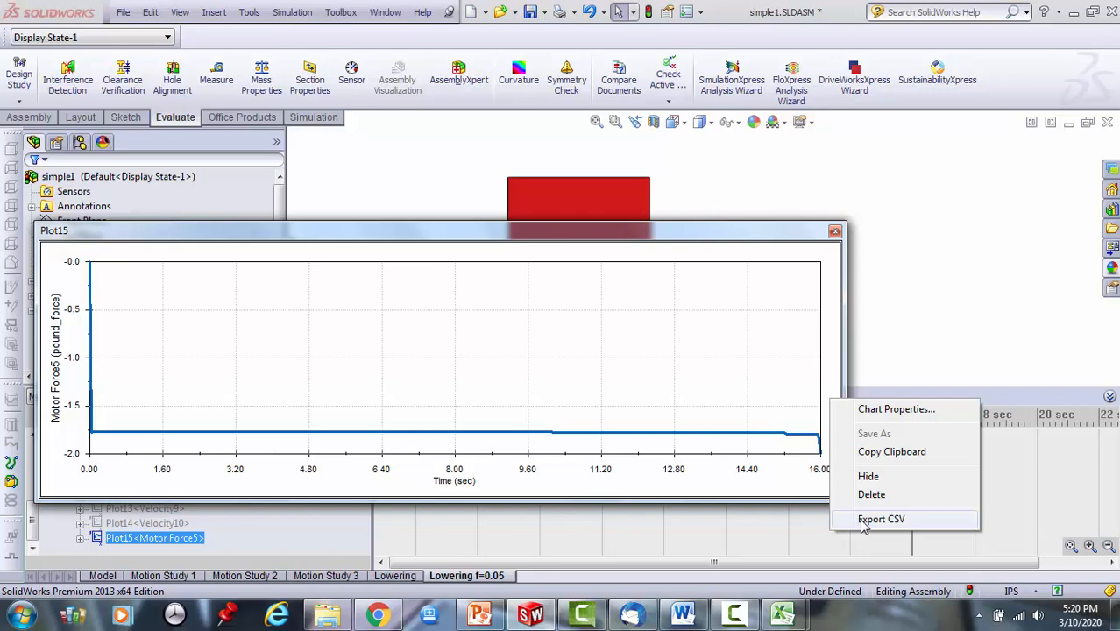
click(881, 519)
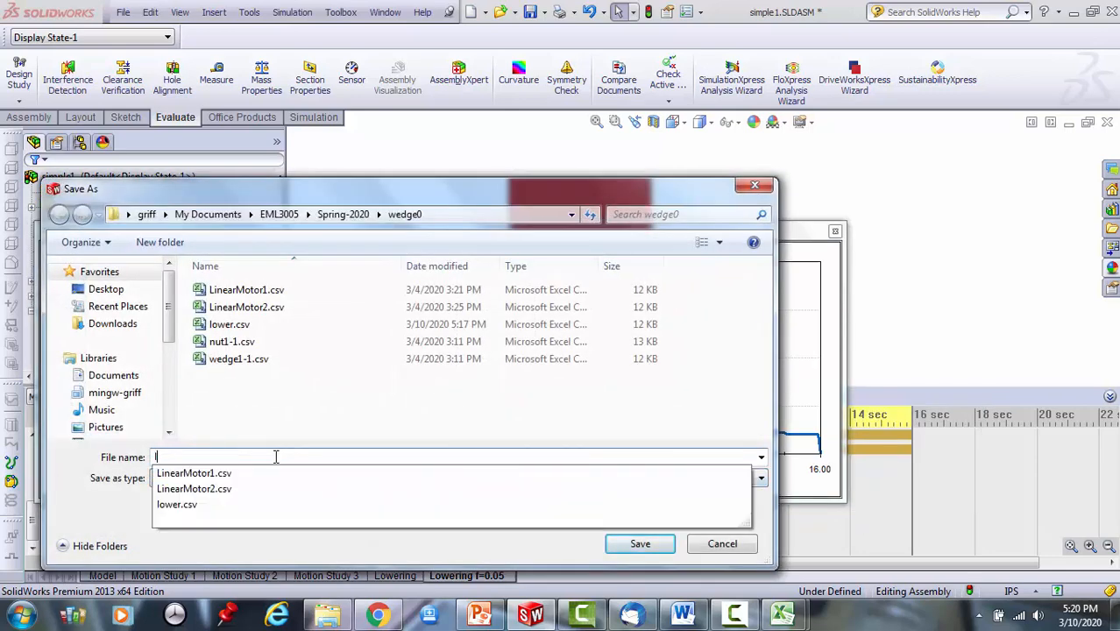
text(lower)
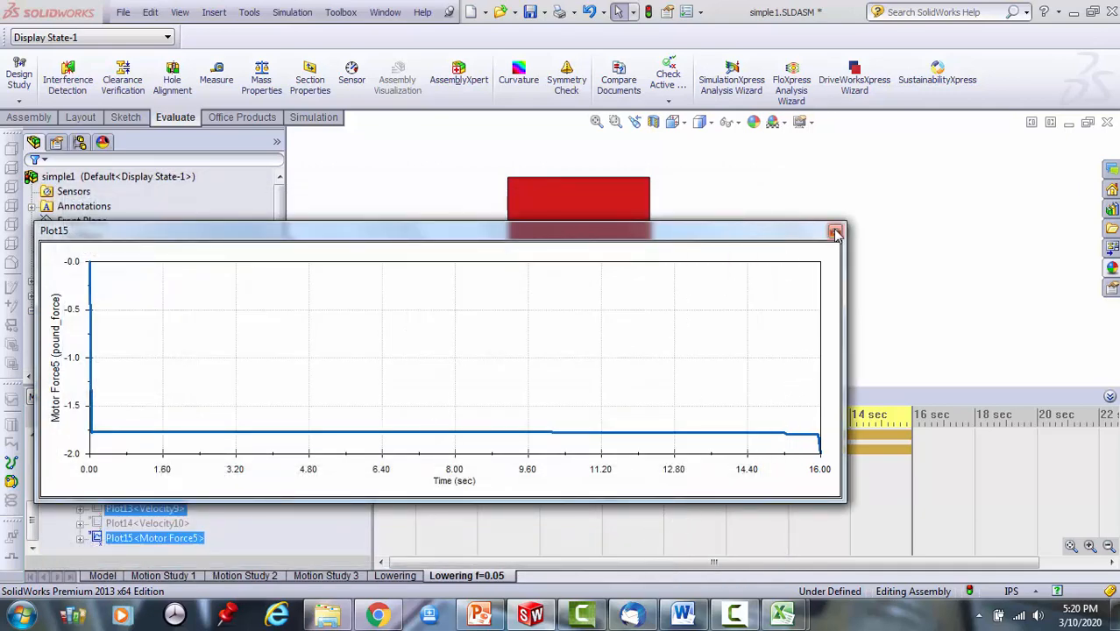
click(836, 231)
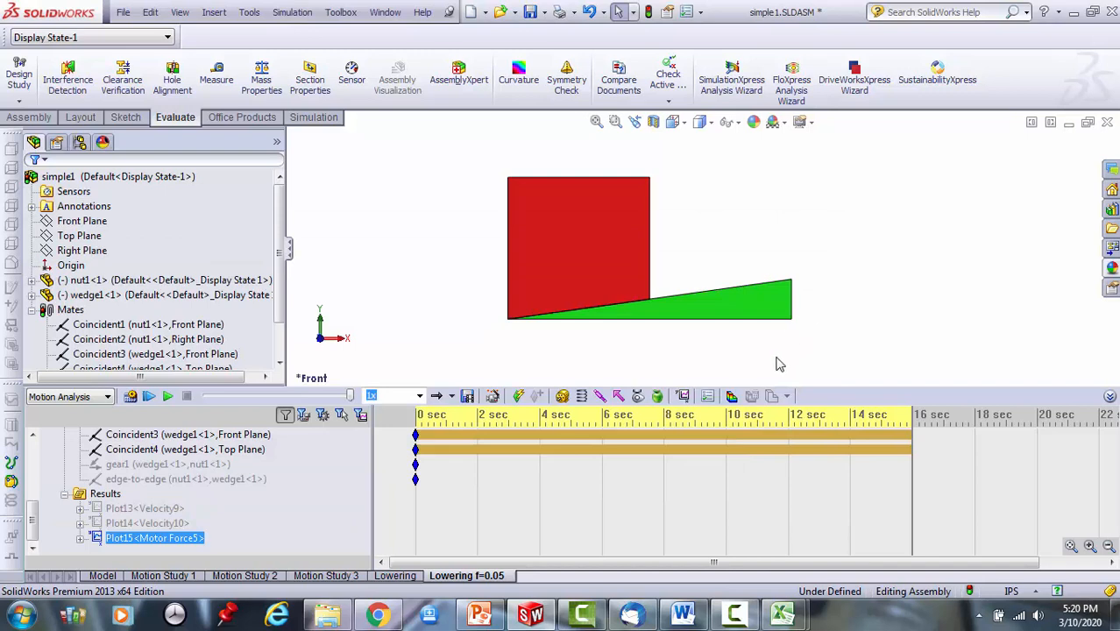
mouse_move(613, 365)
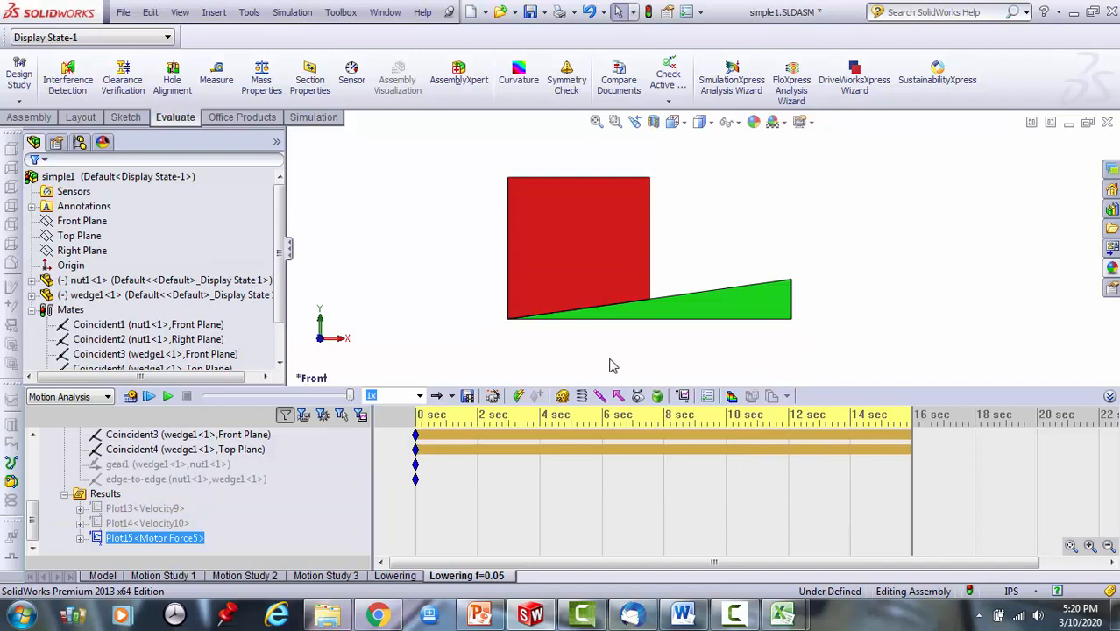
mouse_move(1006, 347)
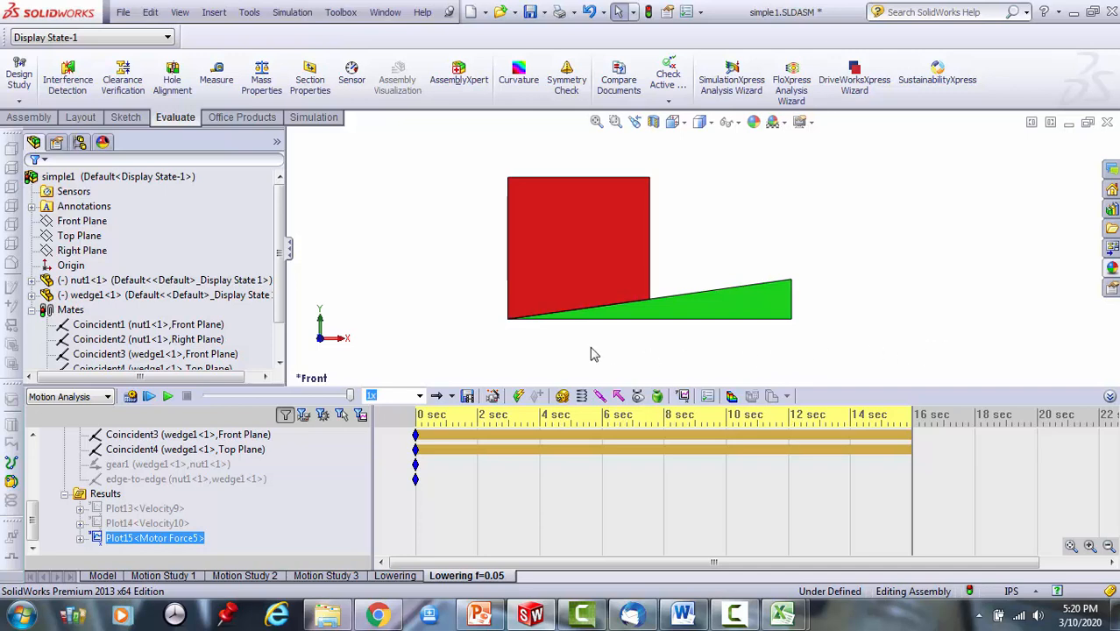
mouse_move(799, 343)
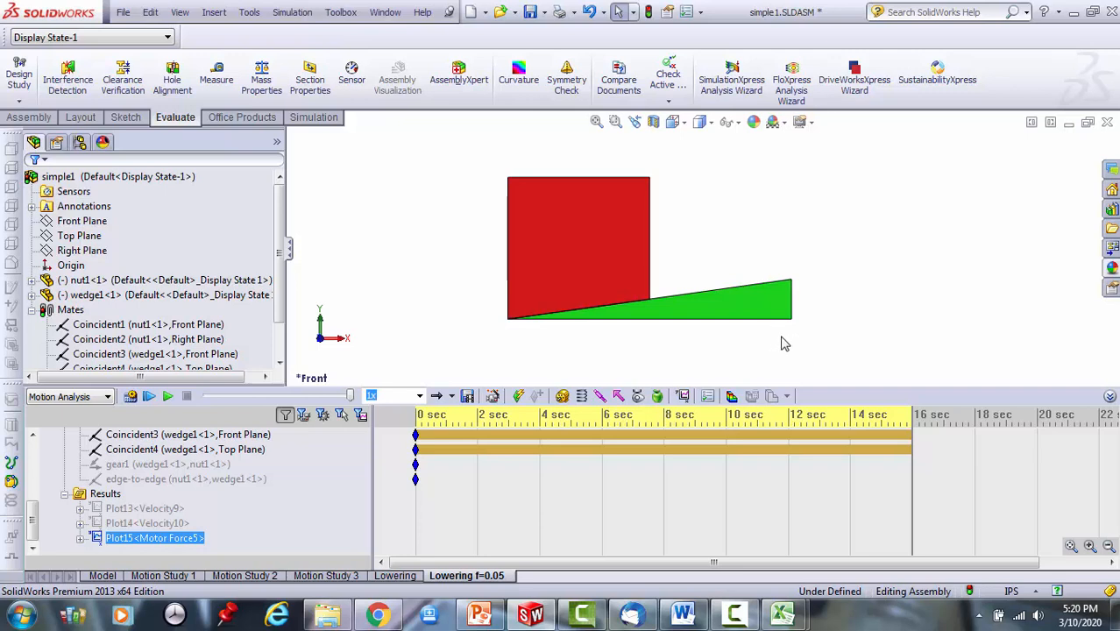
mouse_move(609, 345)
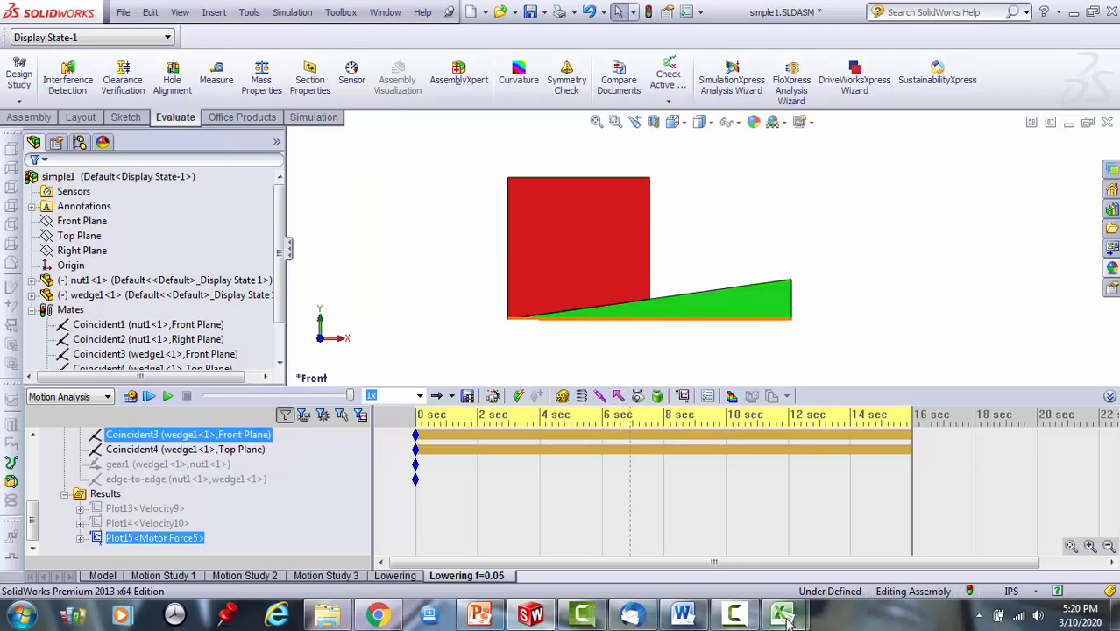
mouse_move(780, 613)
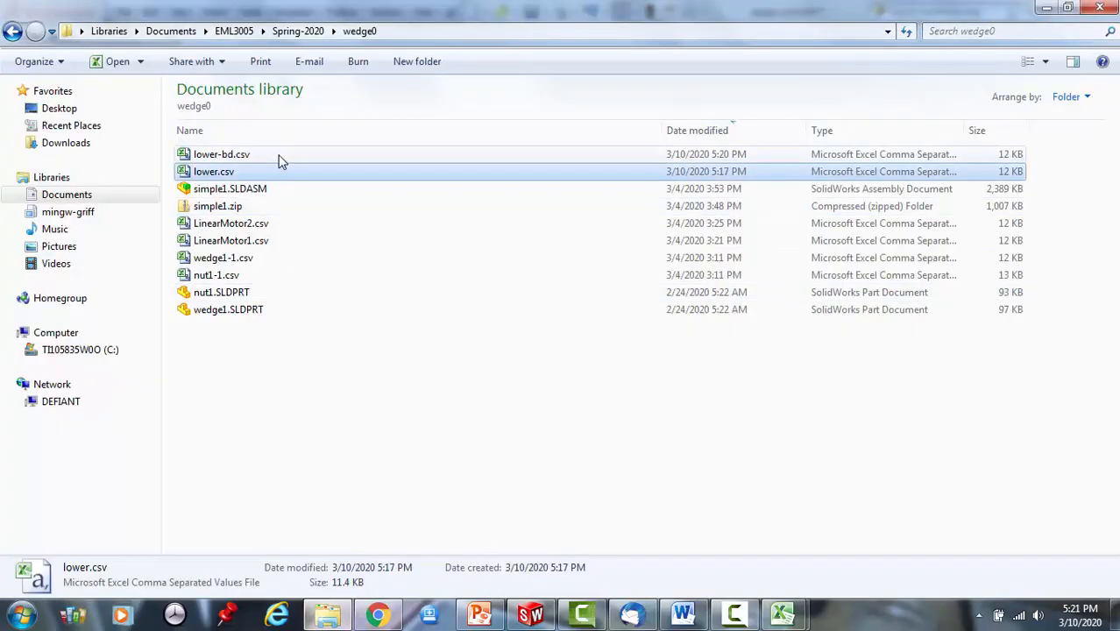
Open lower-bd.csv in Excel and scroll to the steady force −1.79638 in B66.
double_click(221, 153)
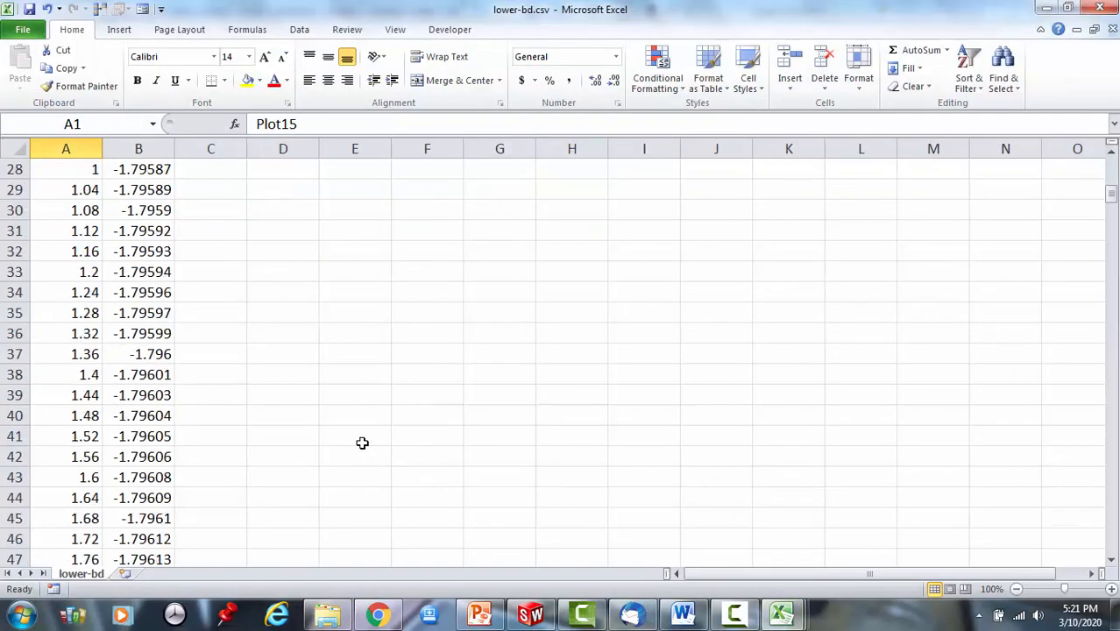
scroll(down, 3)
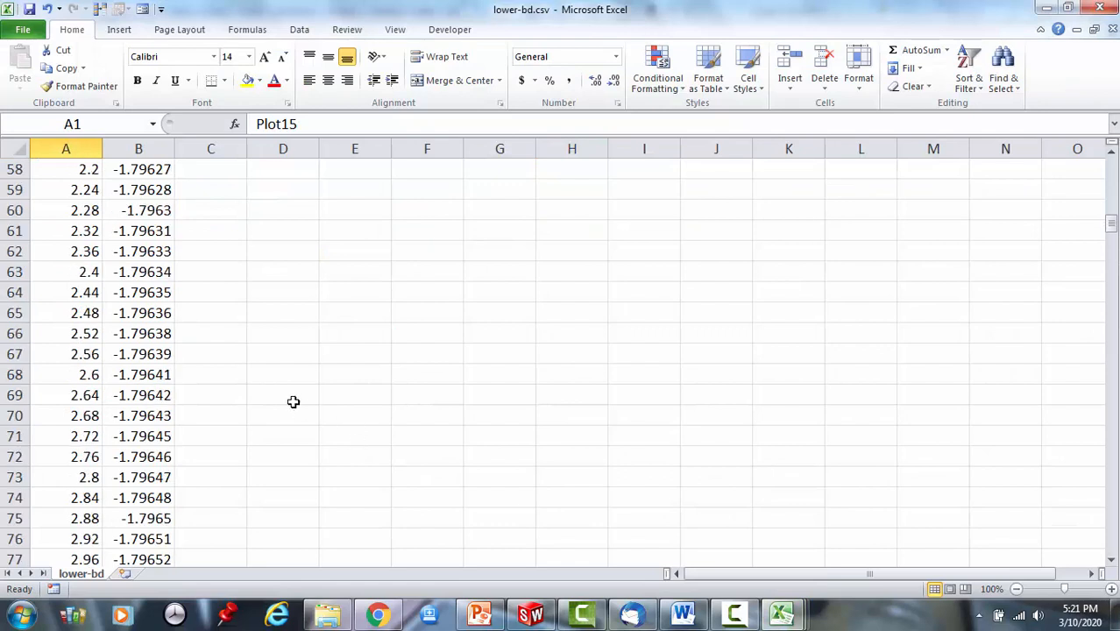
mouse_move(160, 333)
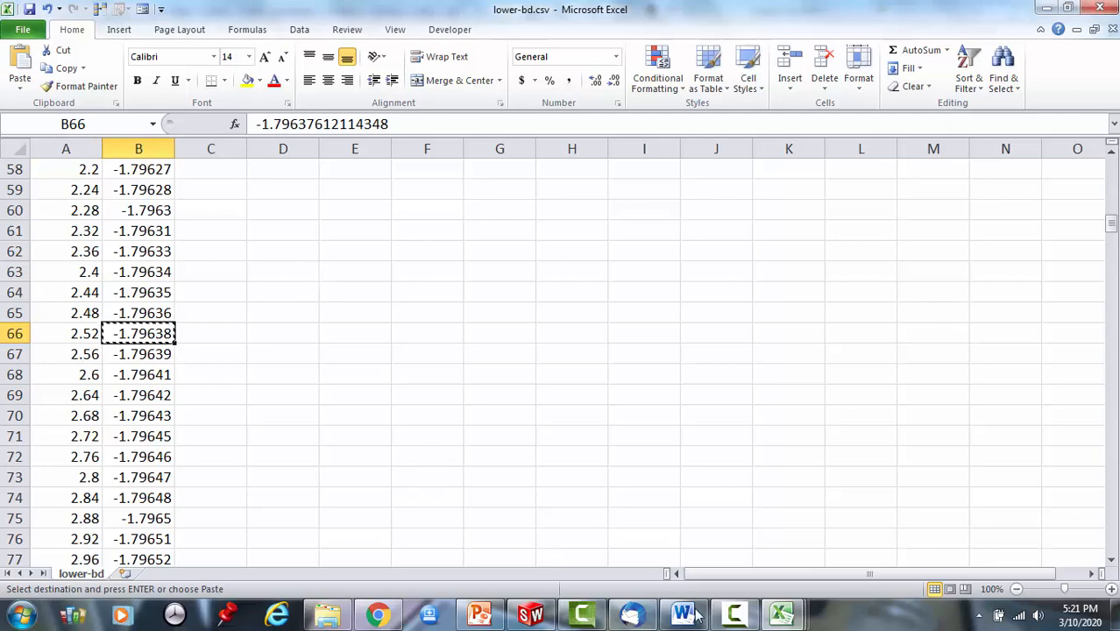
mouse_move(778, 611)
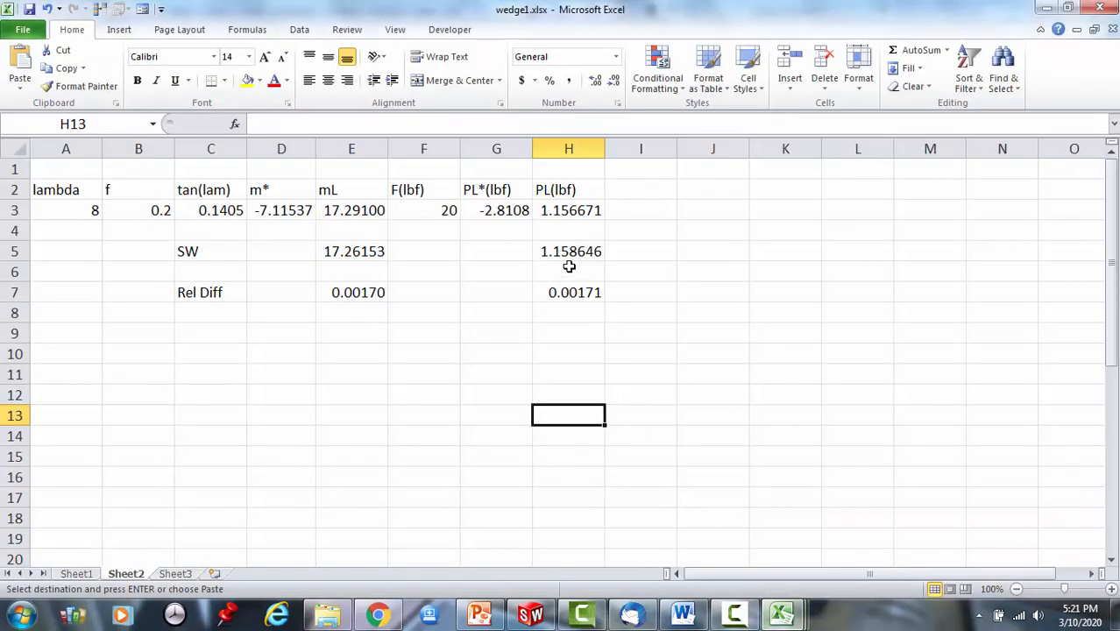
Paste -1.79638 into H6 as a value and add a row-9 calculation with f = 0.05 (PL -1.798181).
right_click(568, 272)
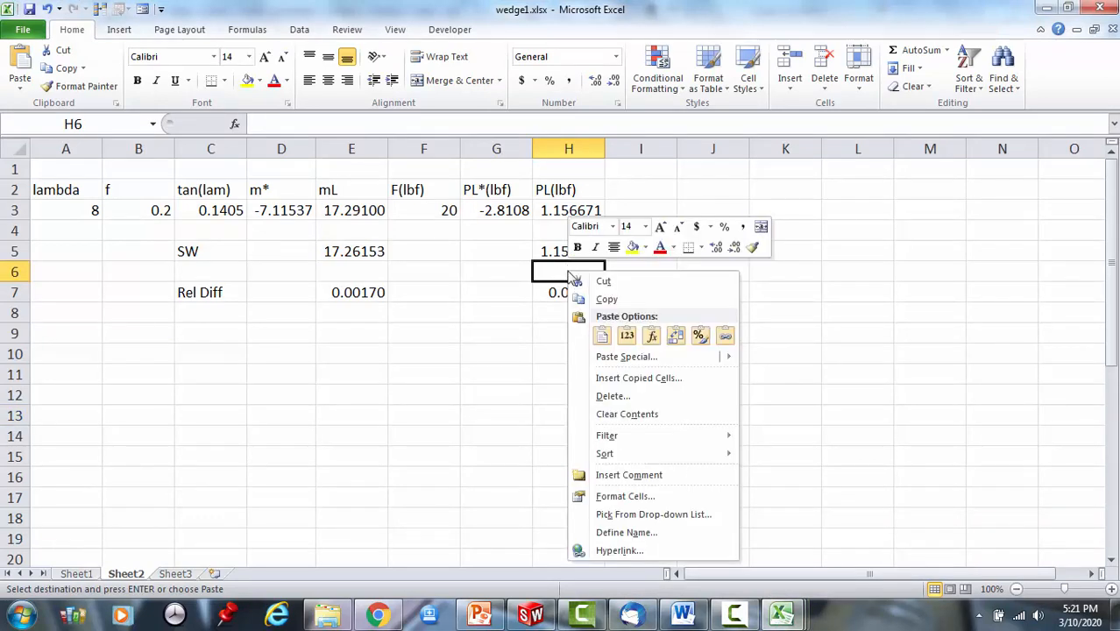
click(601, 335)
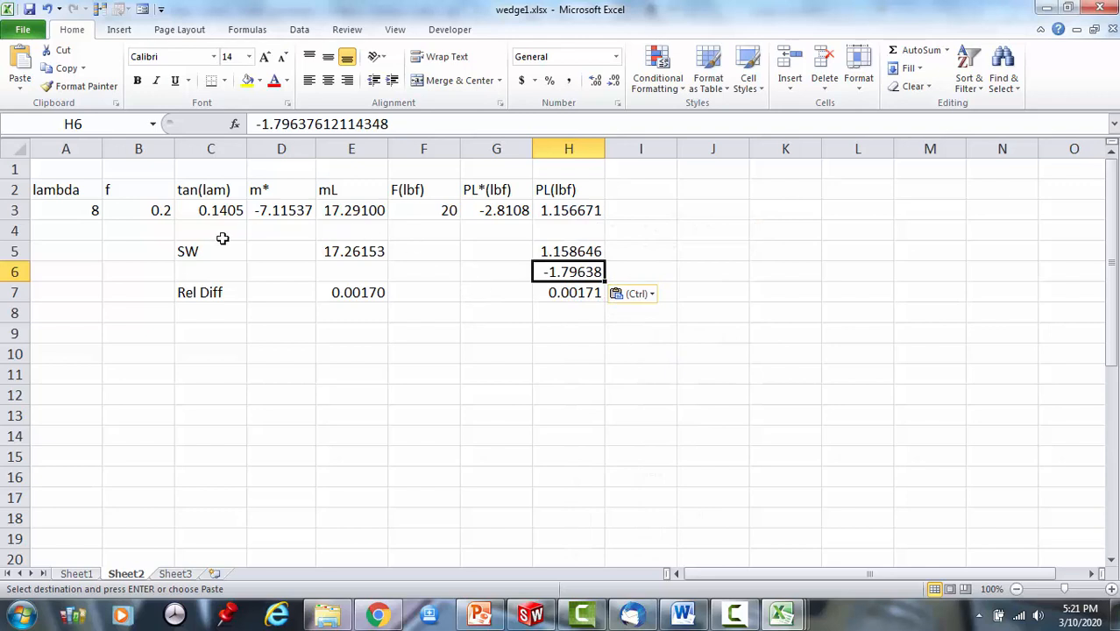
click(66, 209)
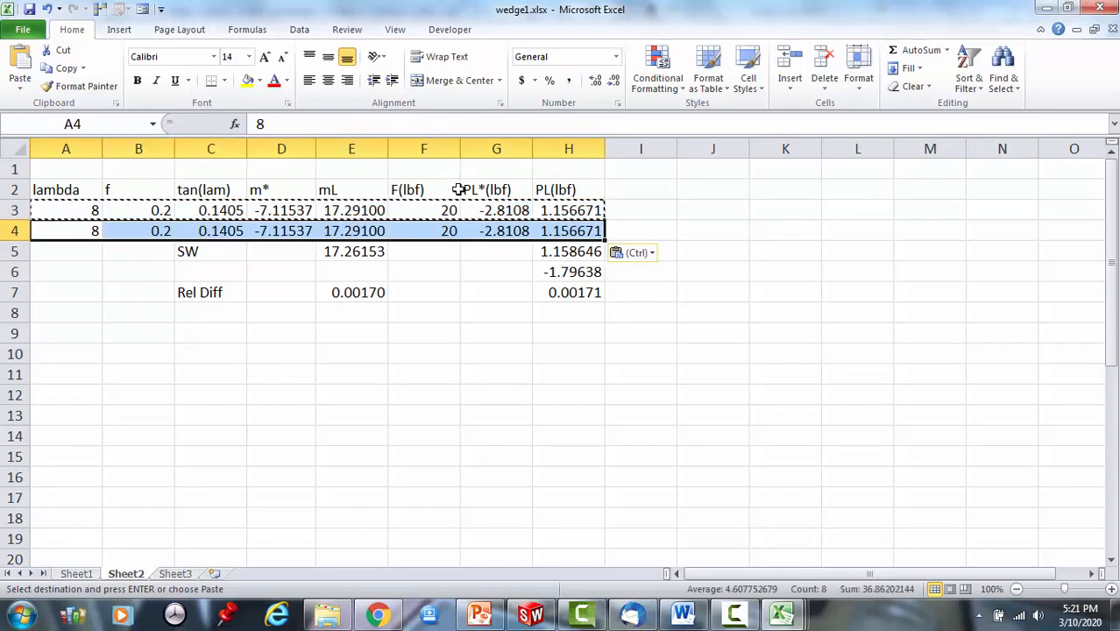
click(138, 231)
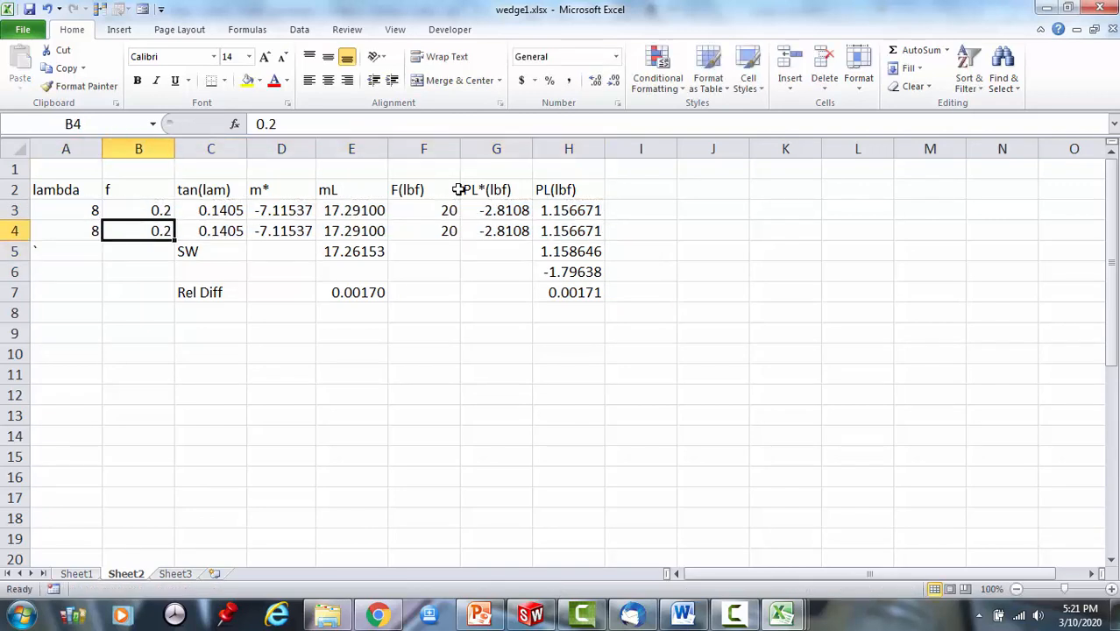
text(0.05)
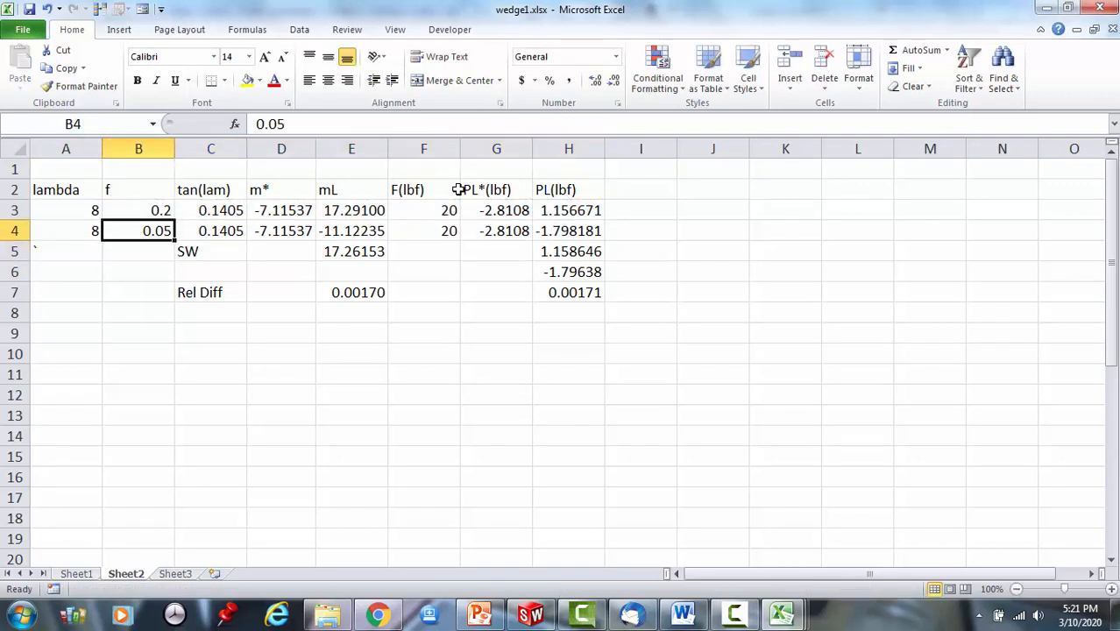
click(569, 230)
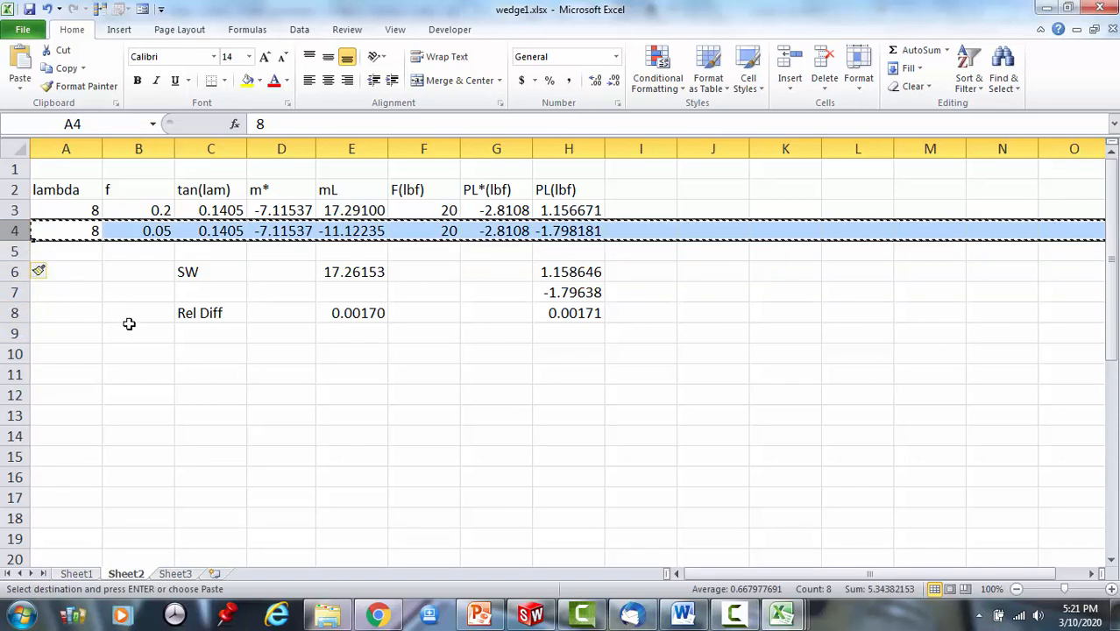
mouse_move(31, 362)
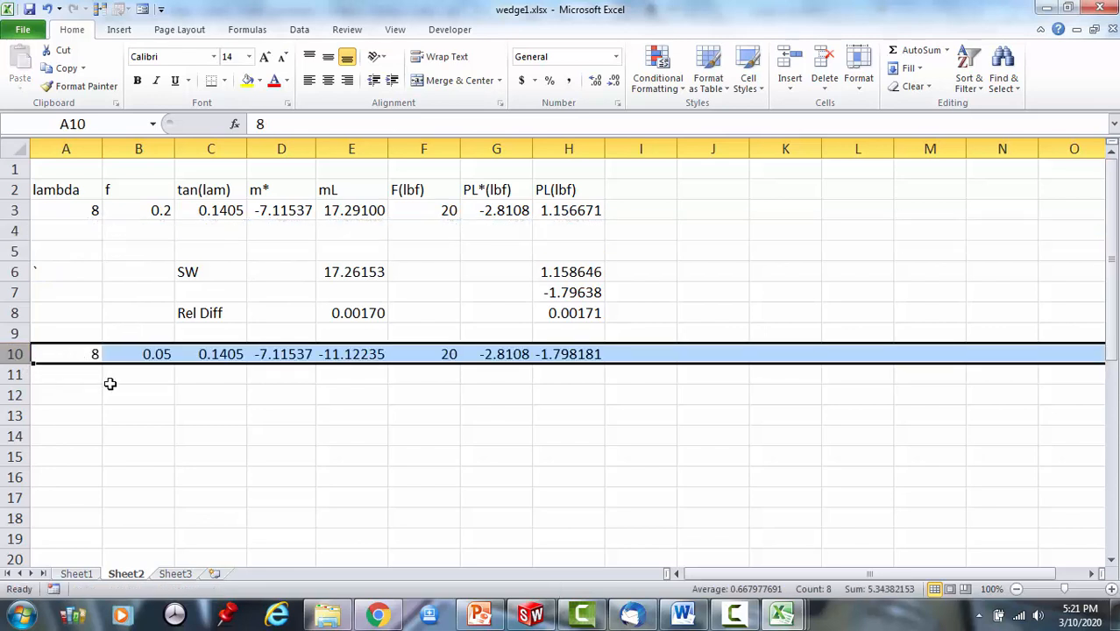
click(210, 394)
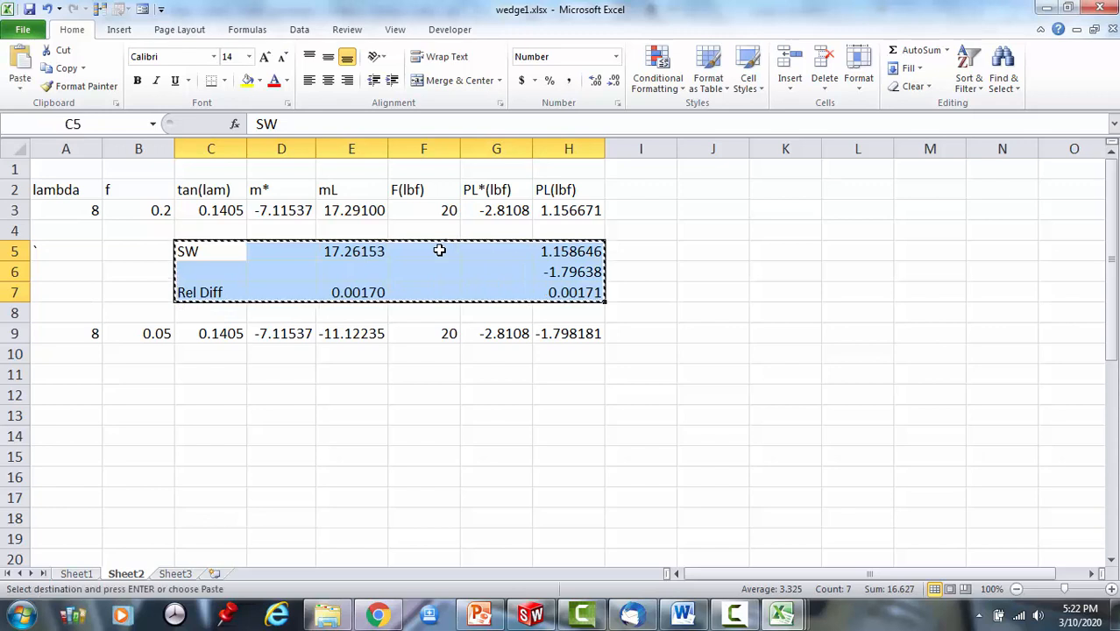
Paste the SW and Rel Diff block at C11 and move -1.79638 into H11.
click(210, 374)
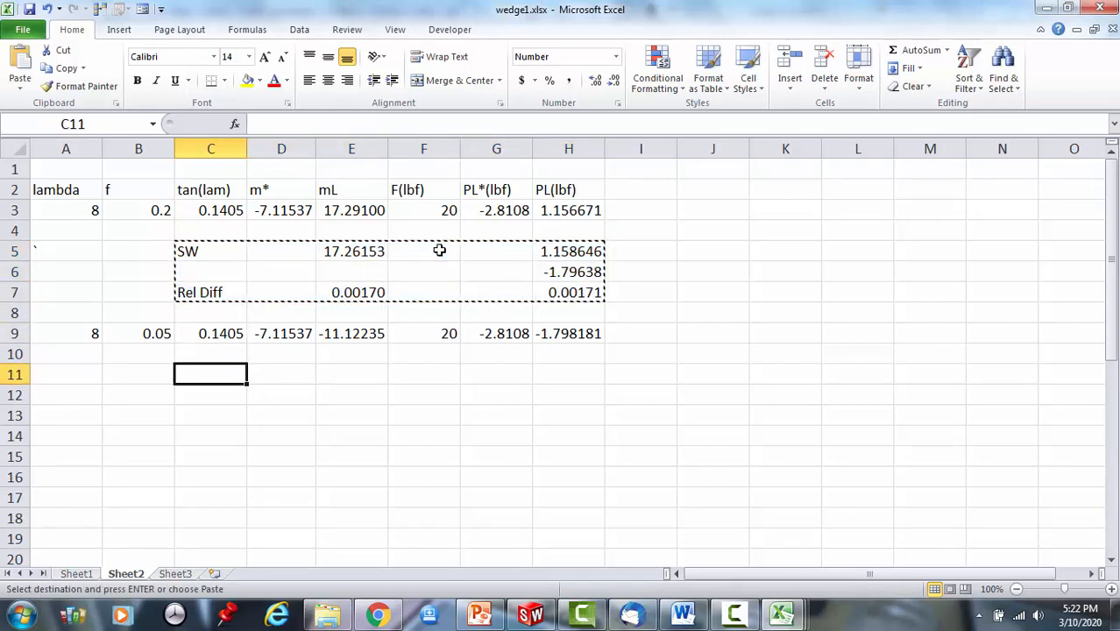
key(Enter)
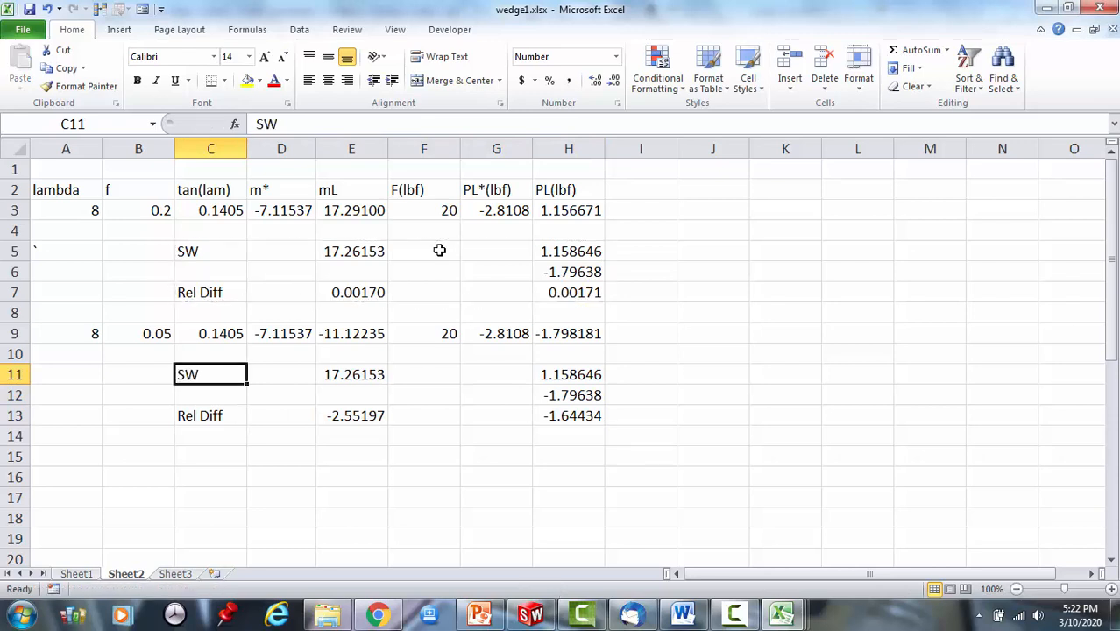
click(568, 313)
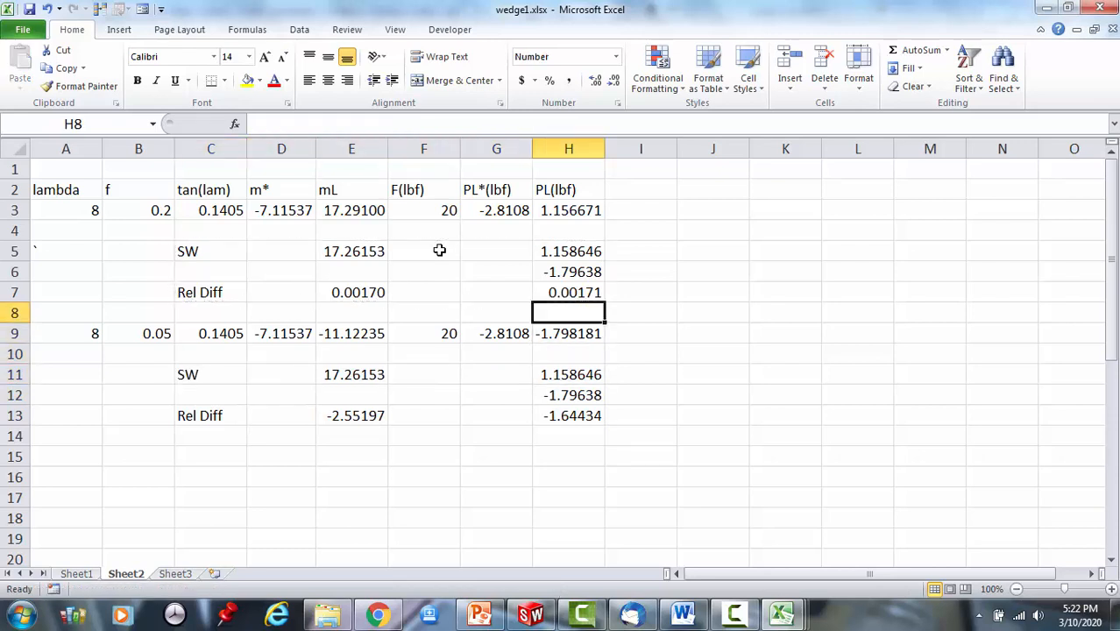
click(568, 271)
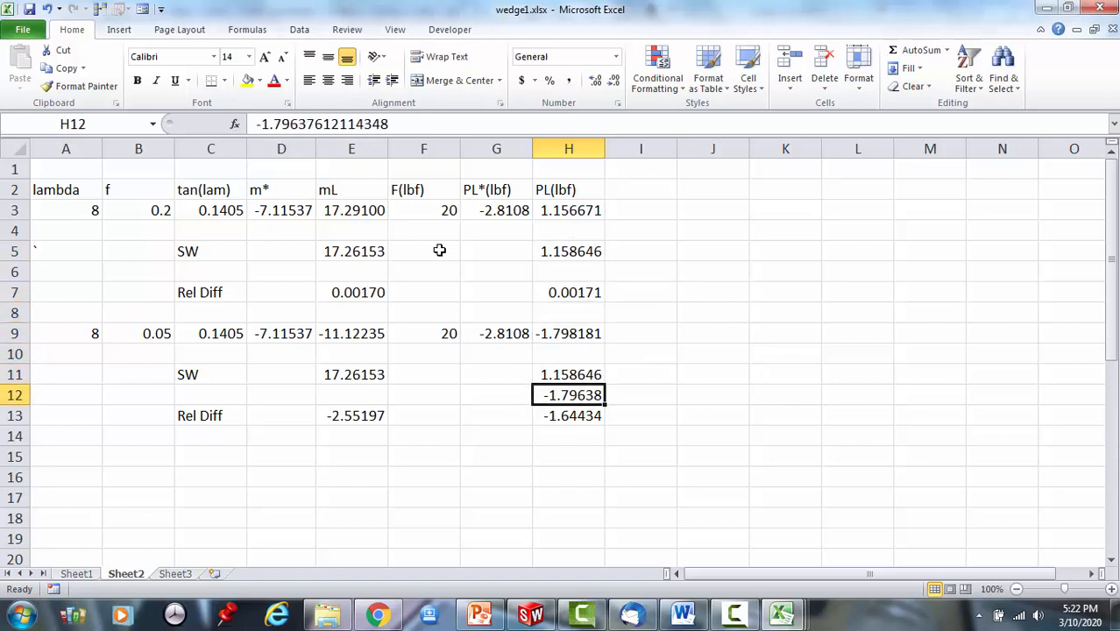
click(568, 374)
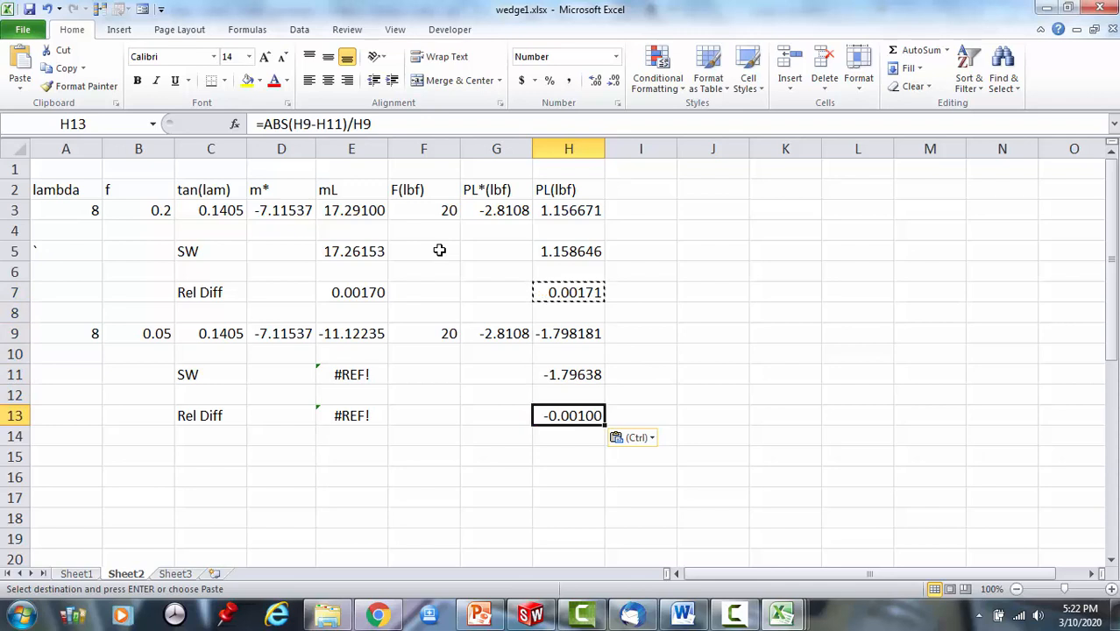
Add relative-difference formulas in E13 and H13, both giving -0.00100.
click(352, 272)
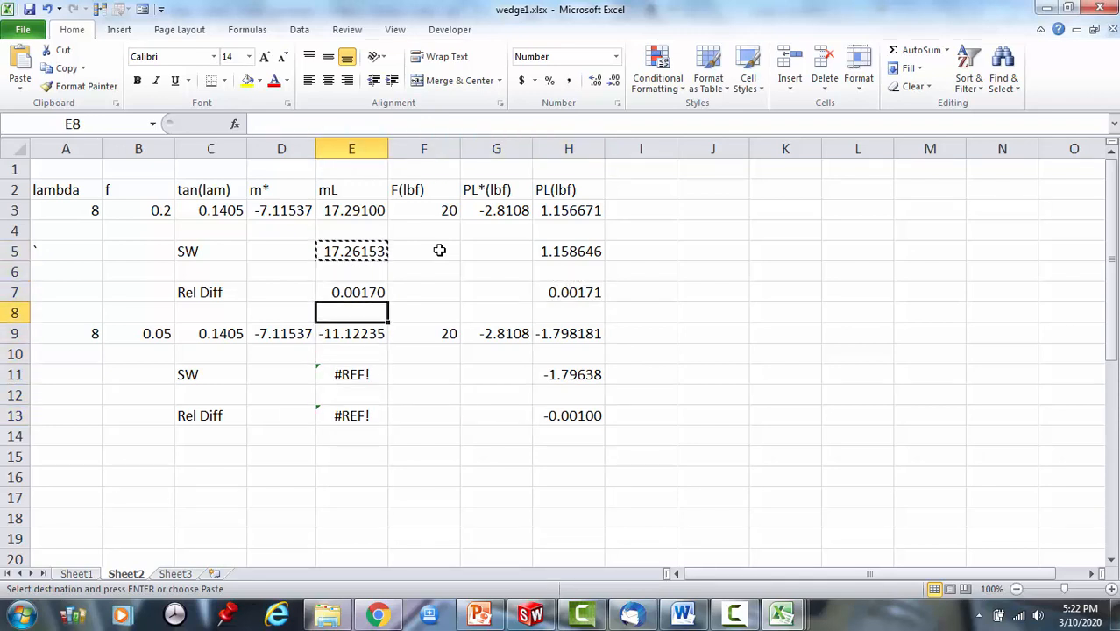
key(ctrl+v)
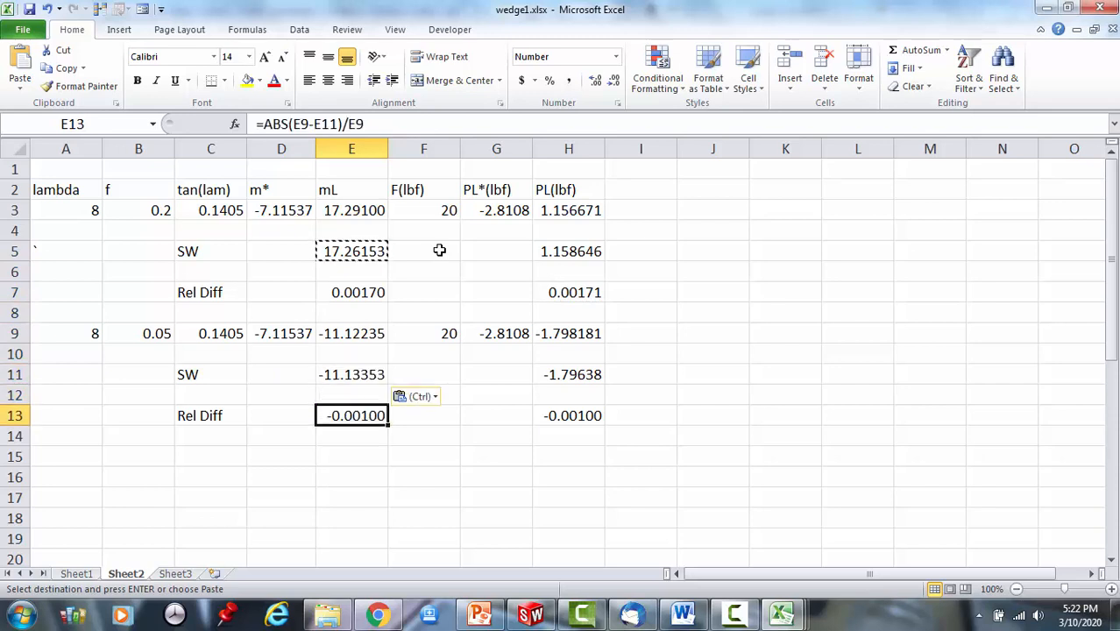
click(568, 415)
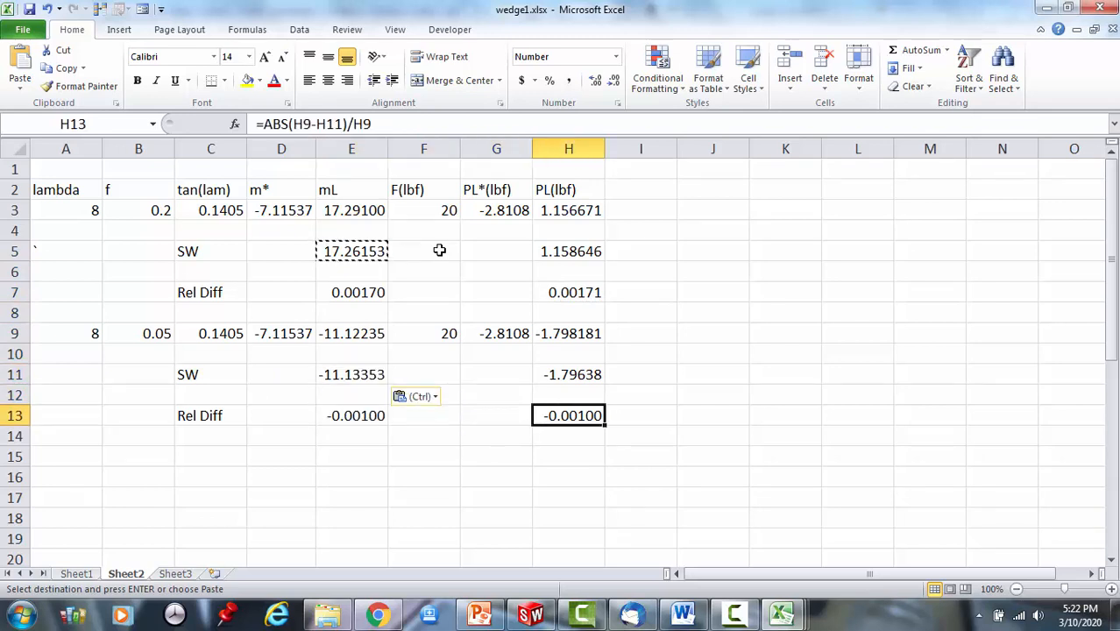
mouse_move(658, 407)
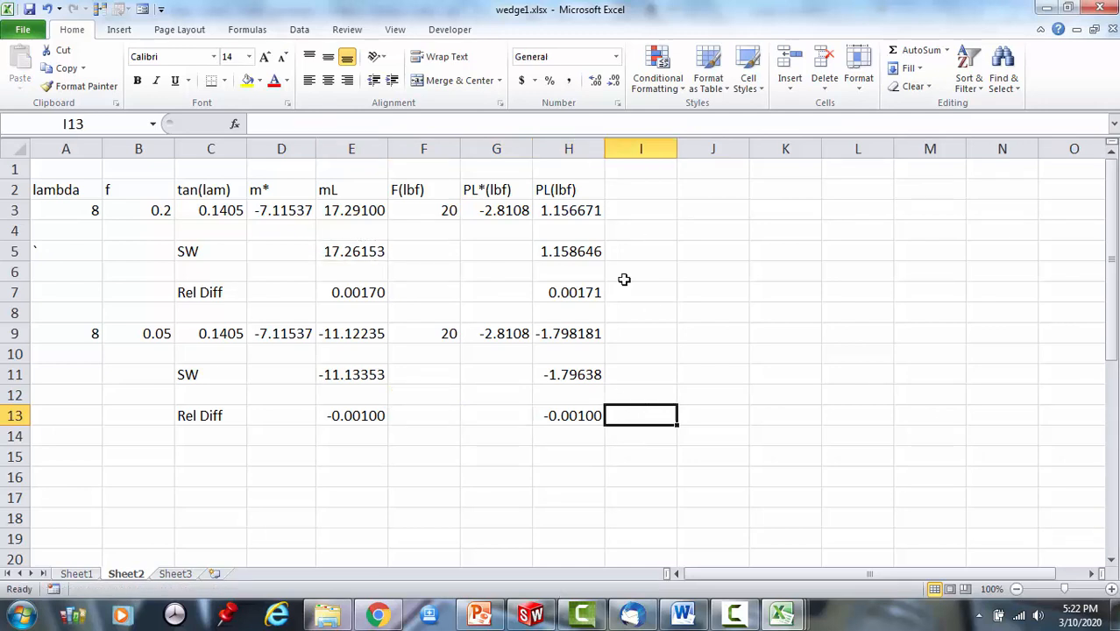
mouse_move(647, 356)
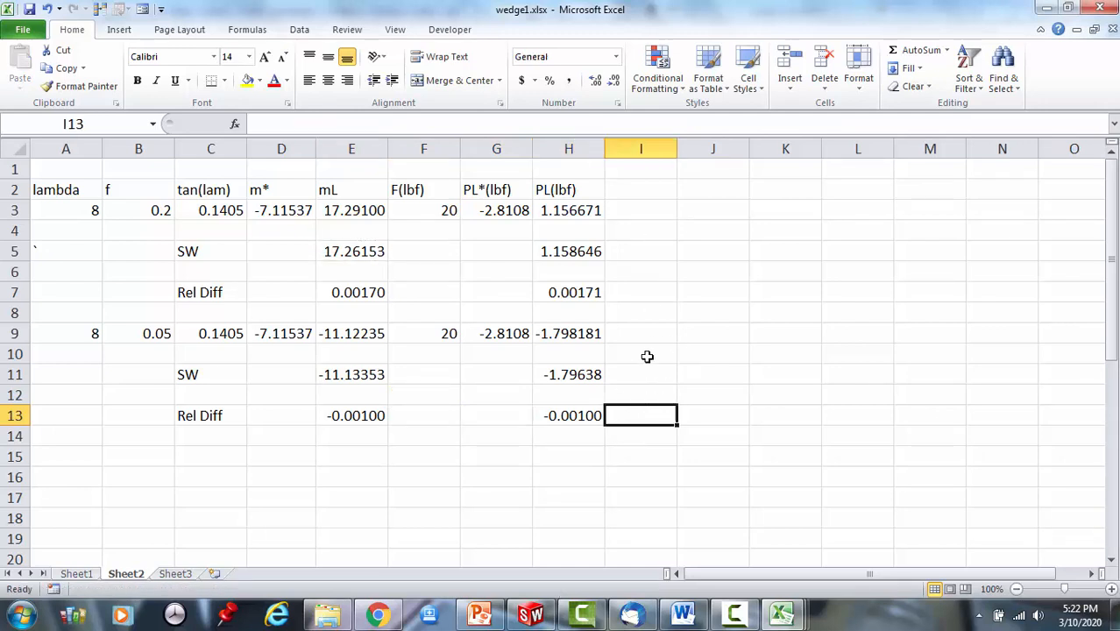
mouse_move(577, 337)
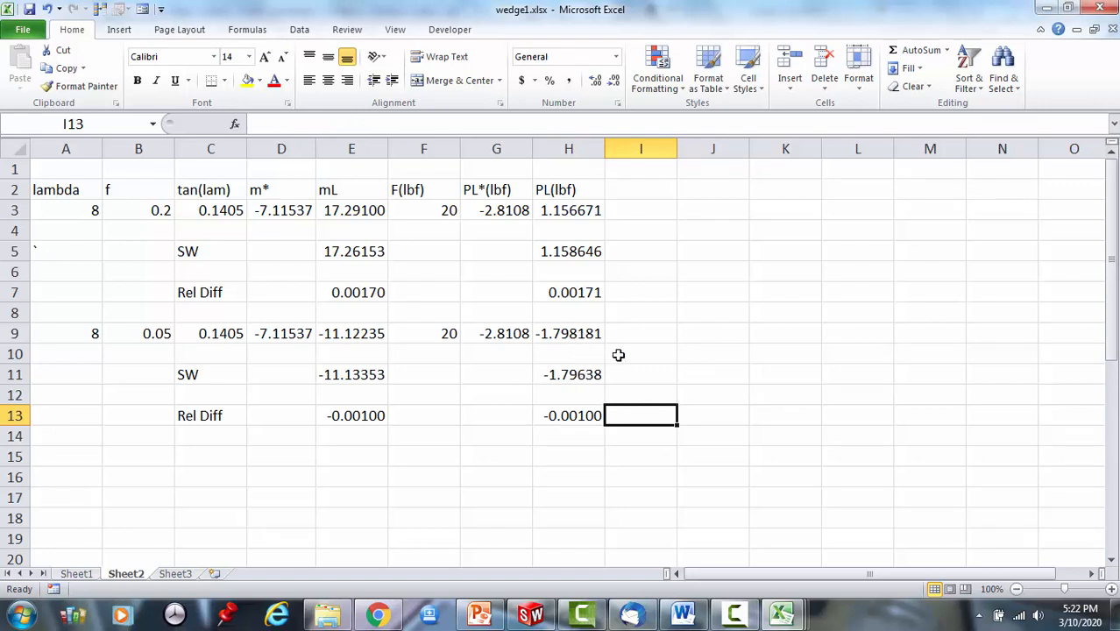
mouse_move(619, 362)
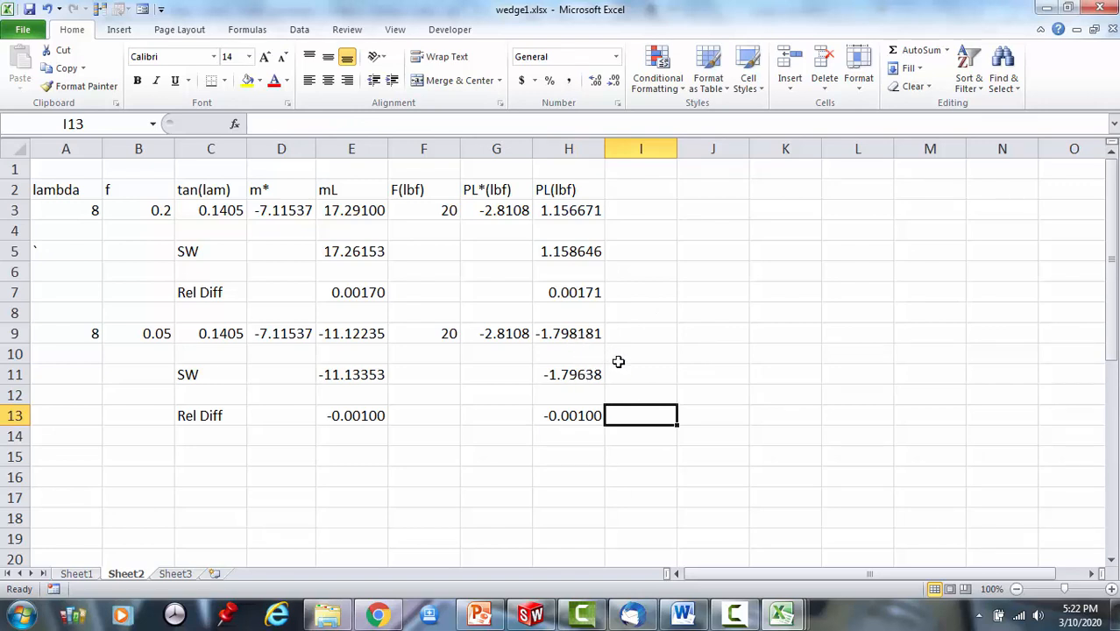
mouse_move(569, 343)
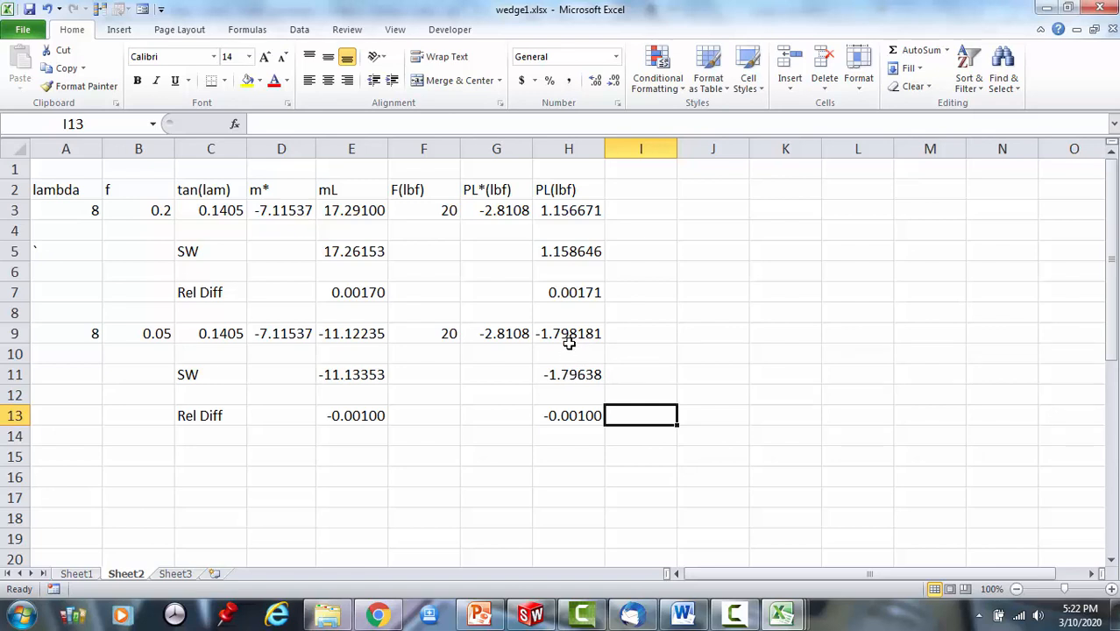
mouse_move(570, 379)
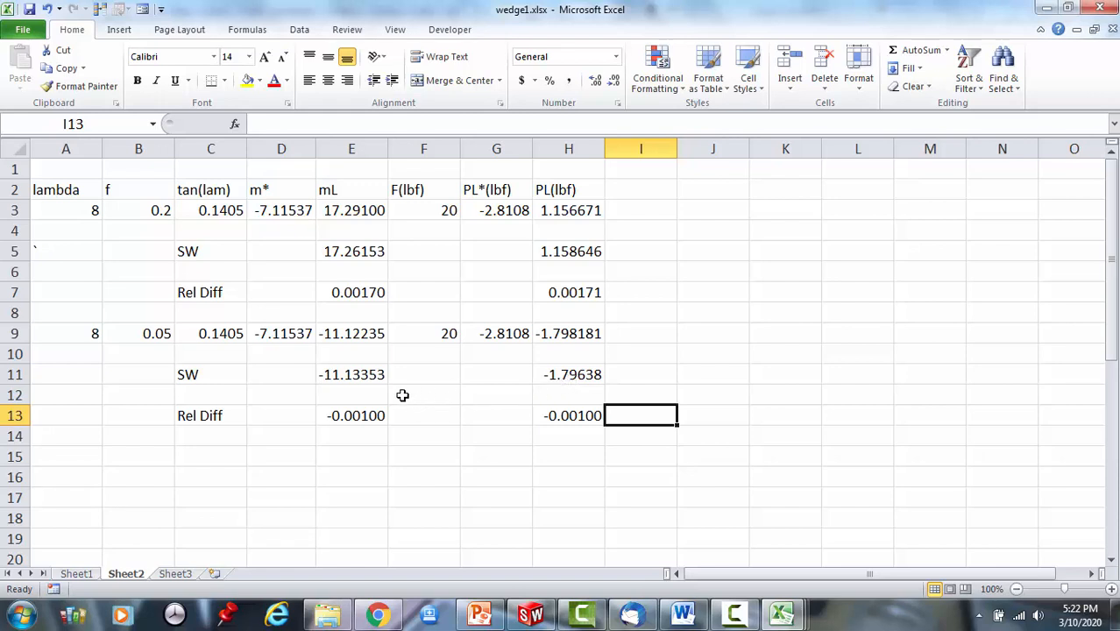
mouse_move(196, 351)
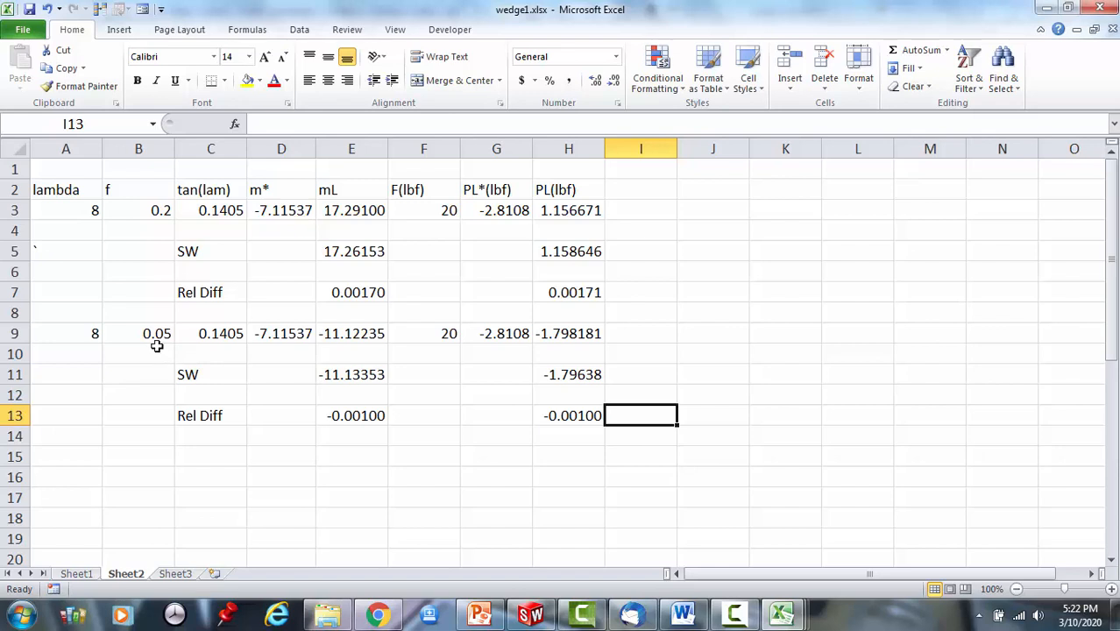
mouse_move(401, 379)
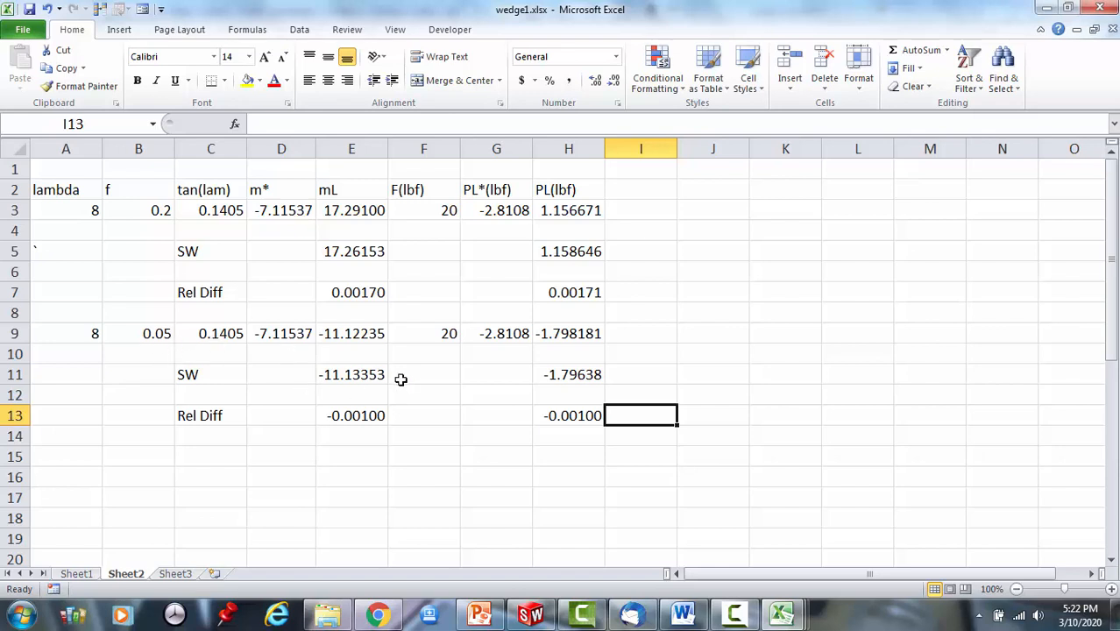
mouse_move(669, 346)
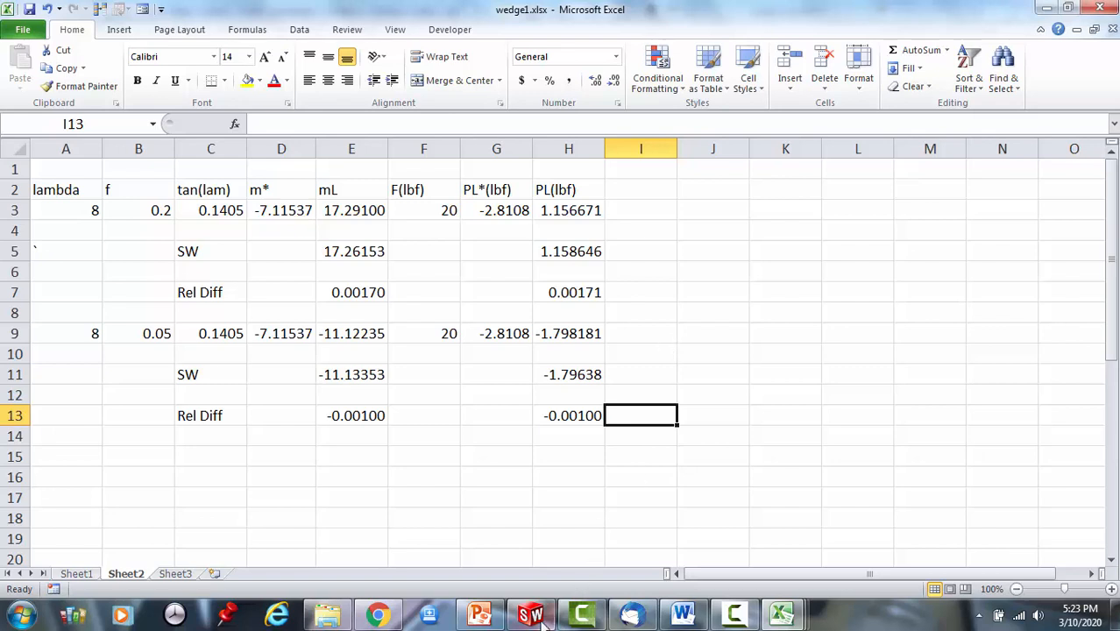
mouse_move(530, 614)
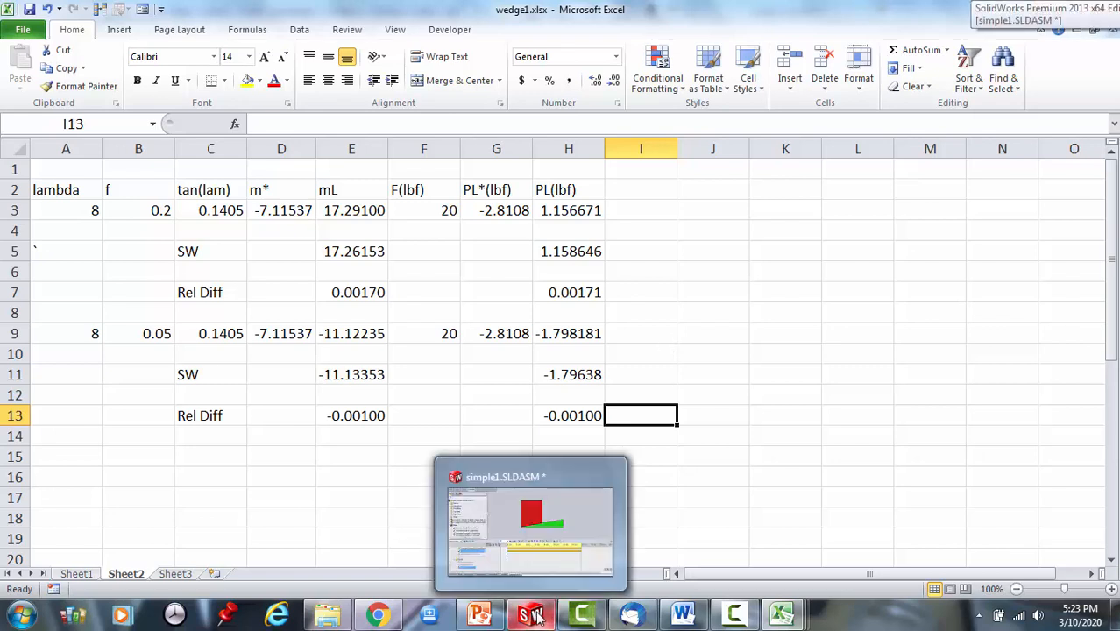